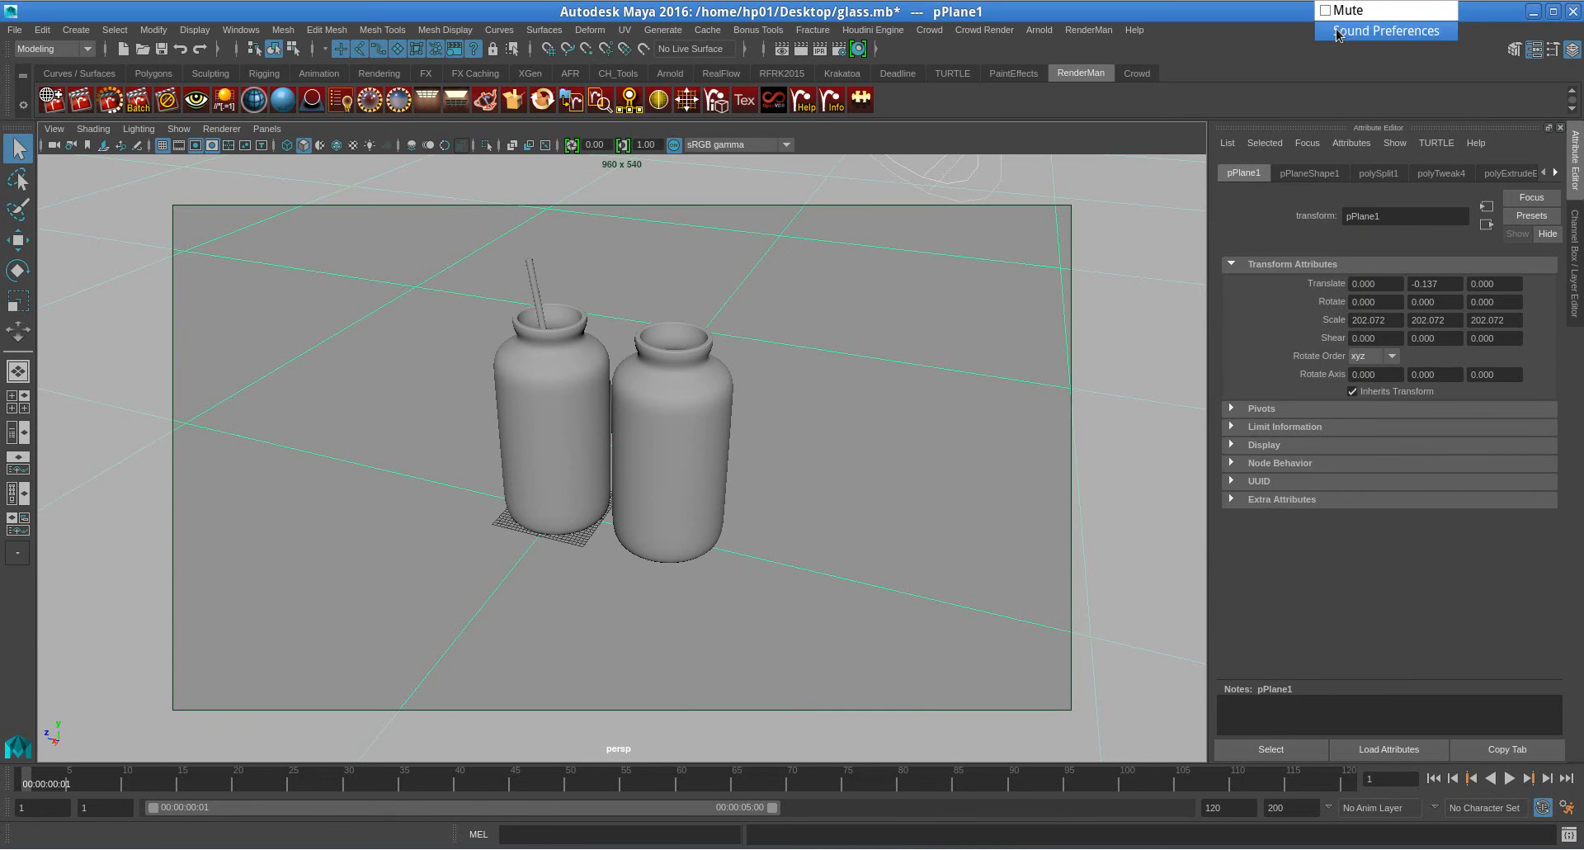
Step: Check the system sound input device settings, then close them
{"action": "left_click", "coordinate": [1386, 31]}
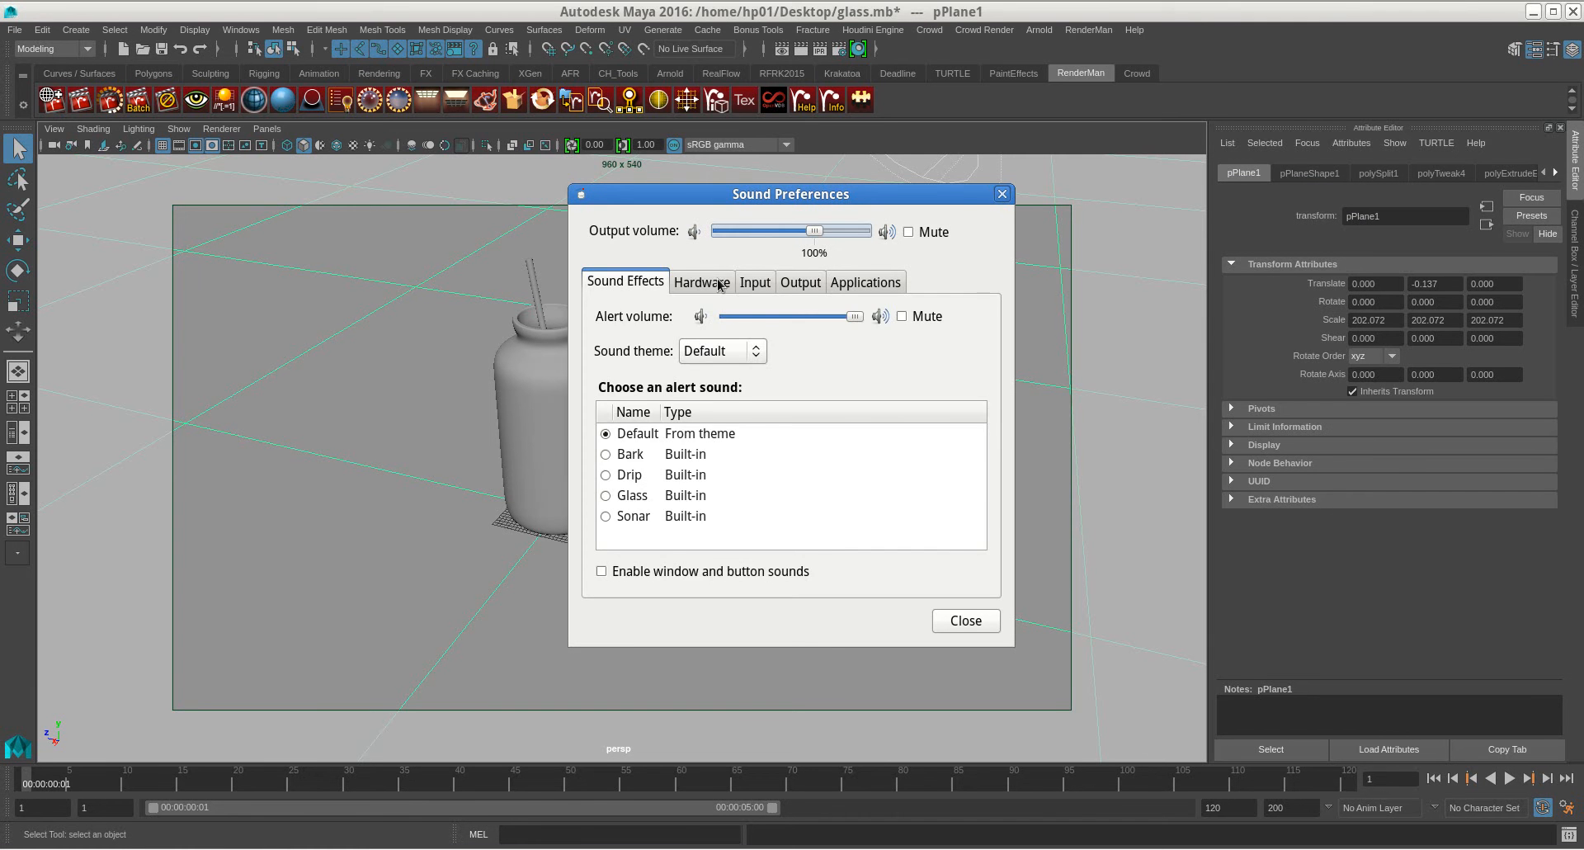
{"action": "left_click", "coordinate": [753, 281]}
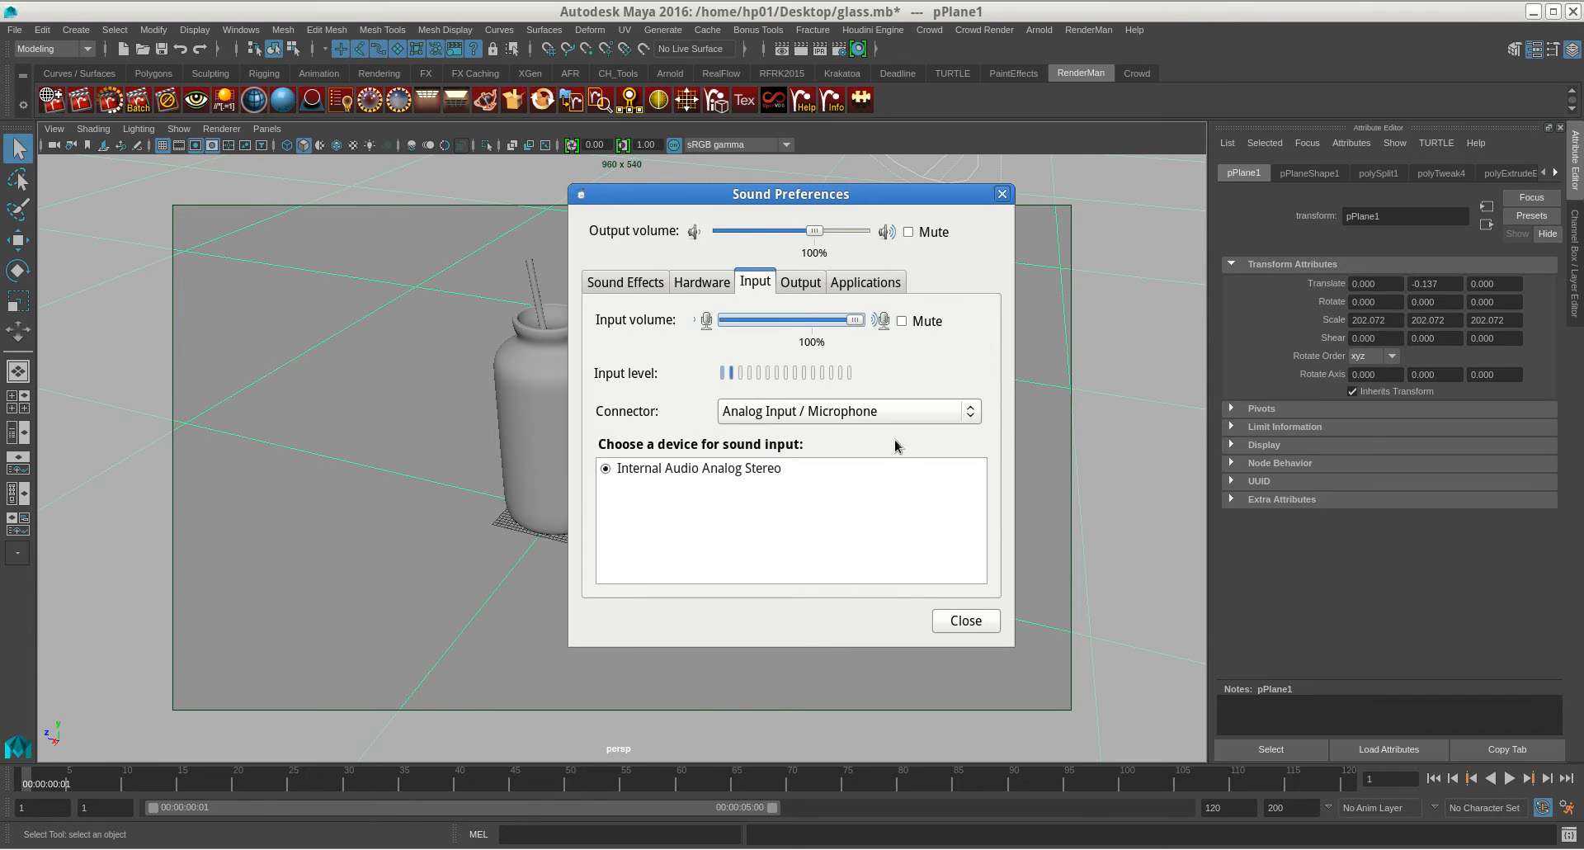
{"action": "left_click", "coordinate": [963, 619]}
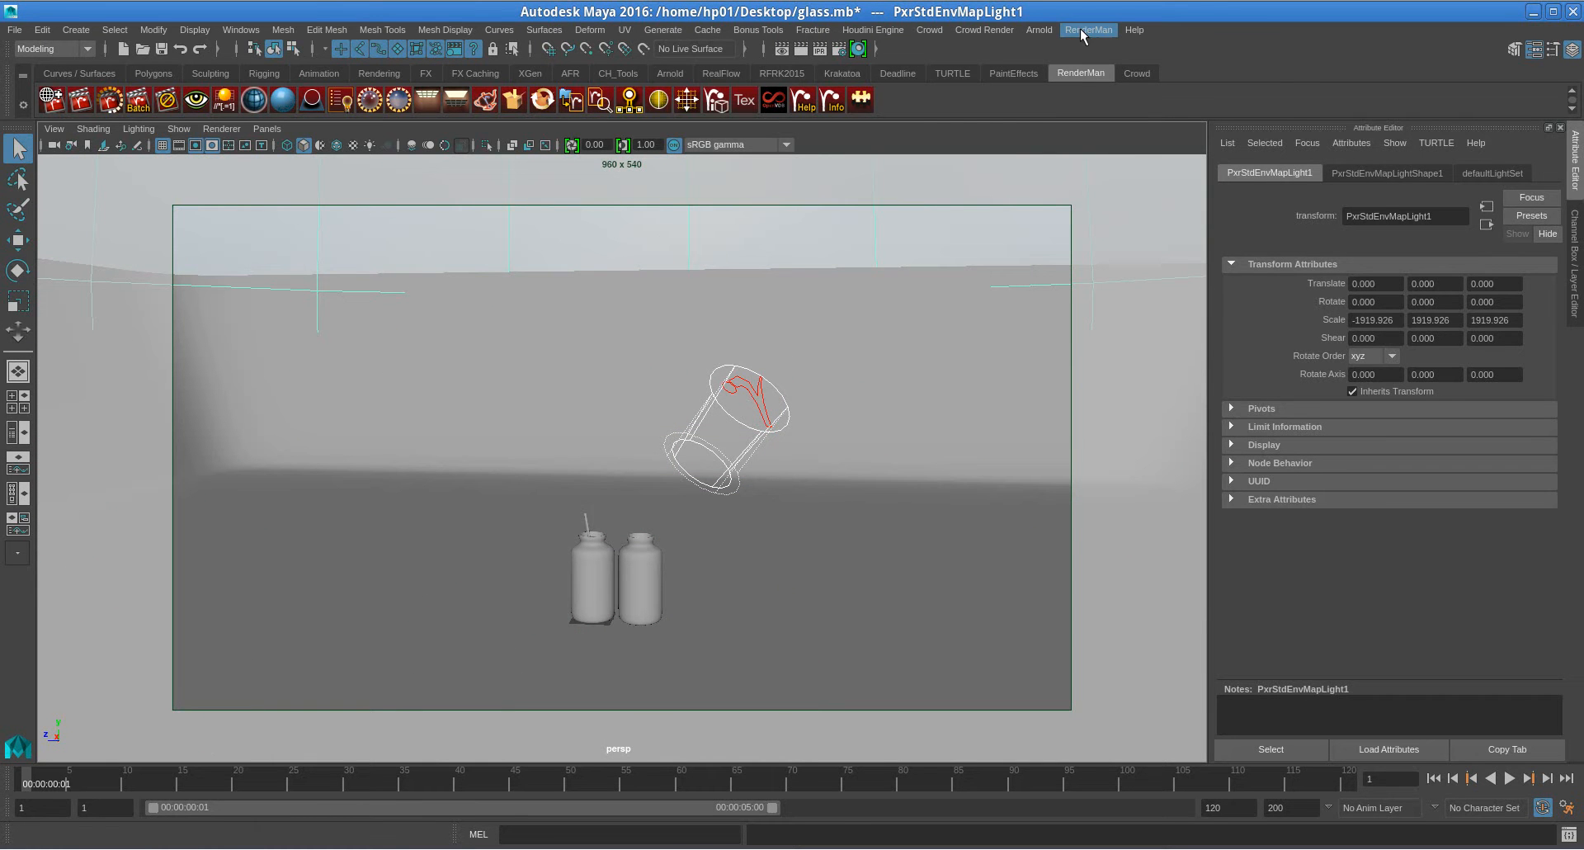
Step: Switch the viewport to wireframe, orbit around the jars, and select the clear jar glass1
{"action": "left_click", "coordinate": [1088, 29]}
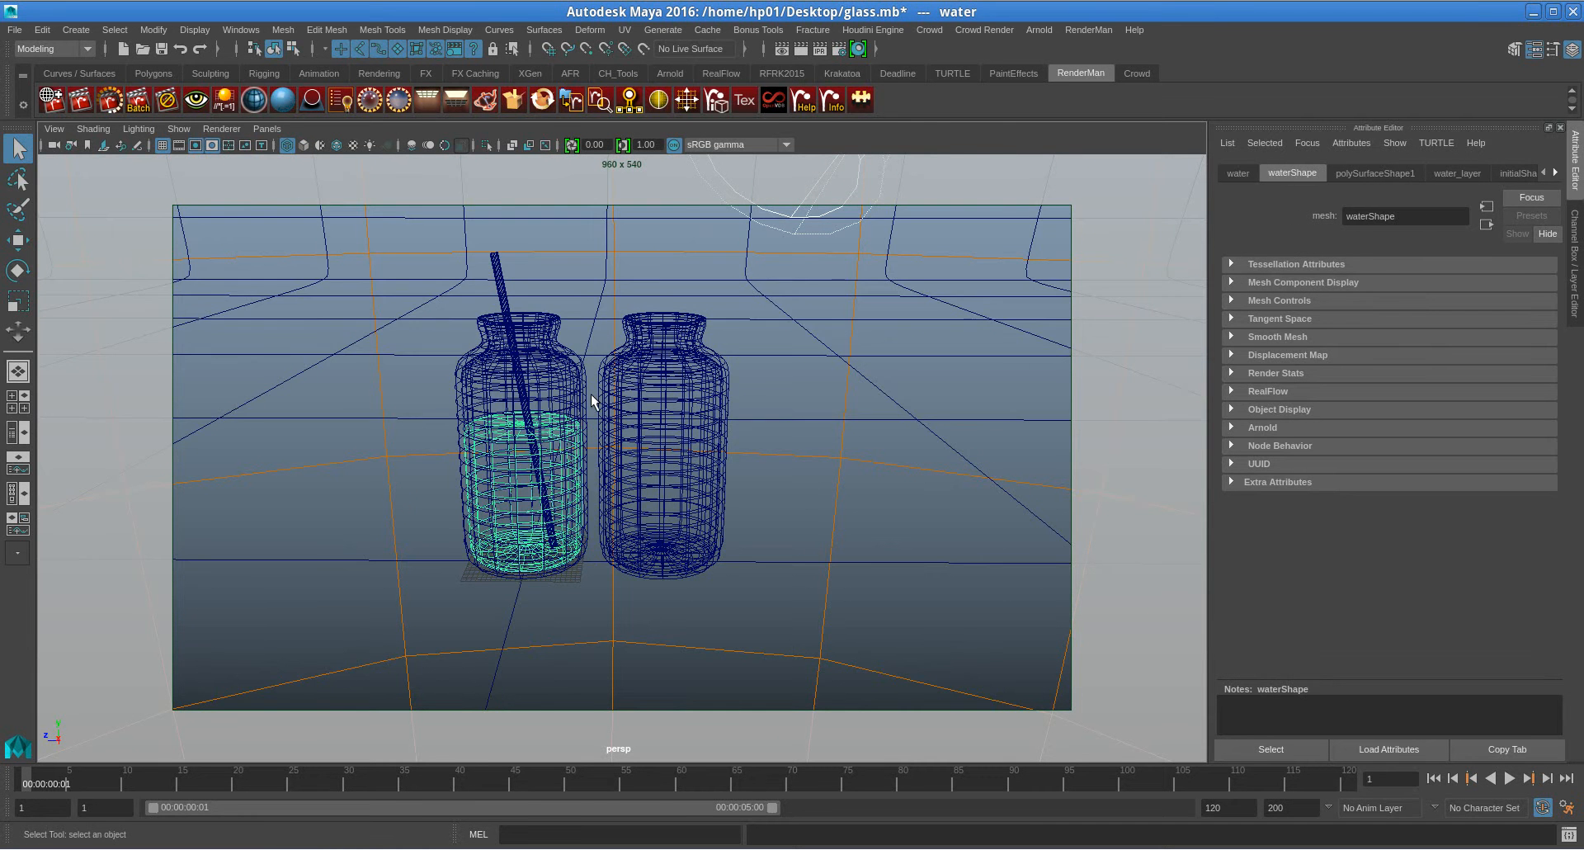
{"action": "left_click_drag", "start_coordinate": [526, 444], "coordinate": [383, 485]}
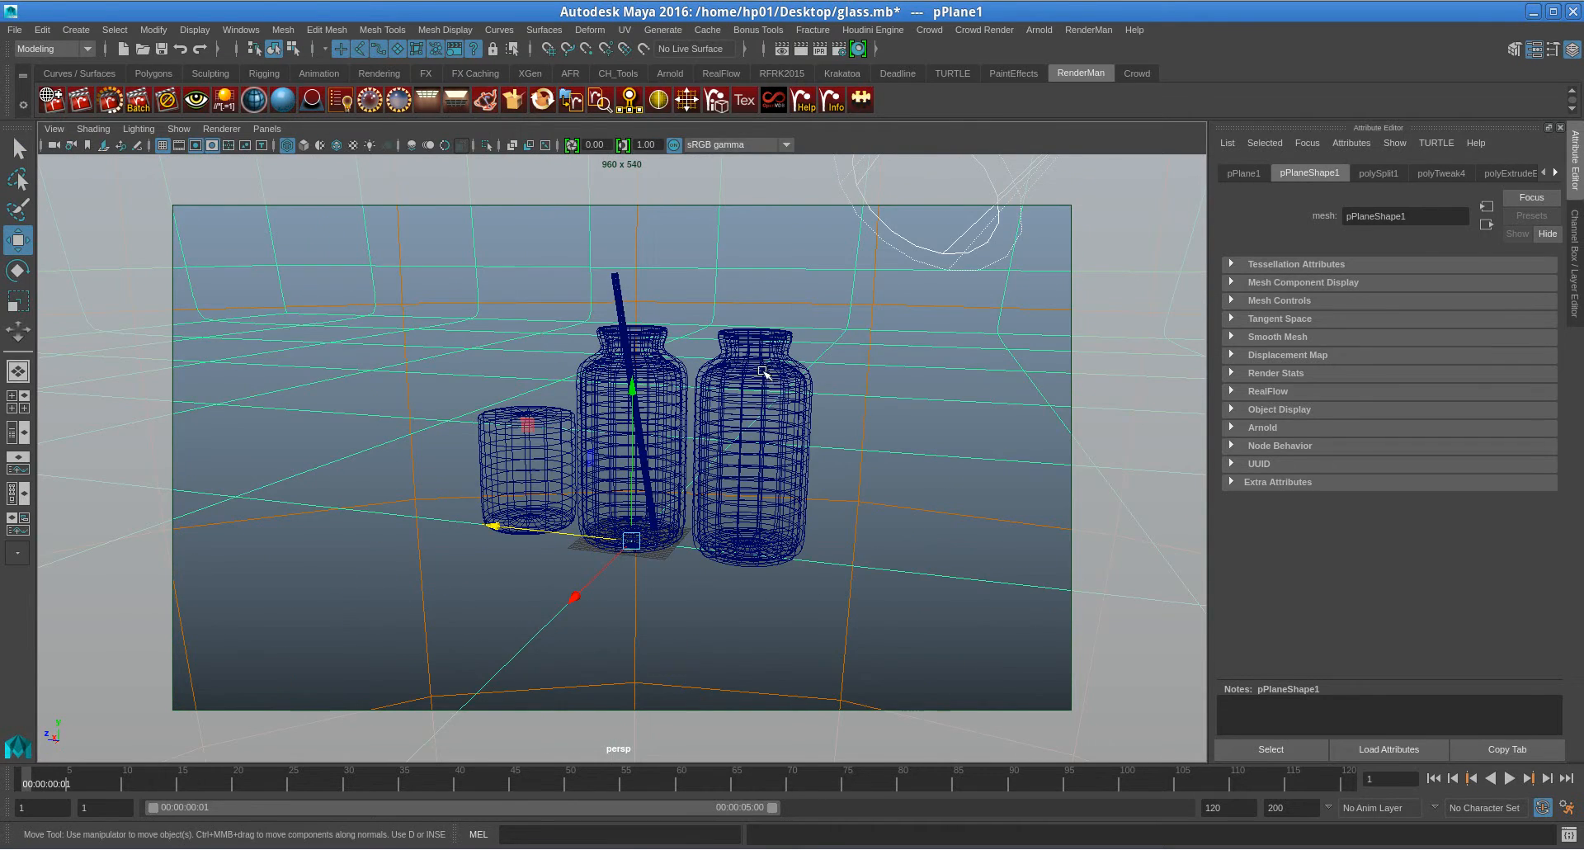
{"action": "left_click", "coordinate": [752, 434]}
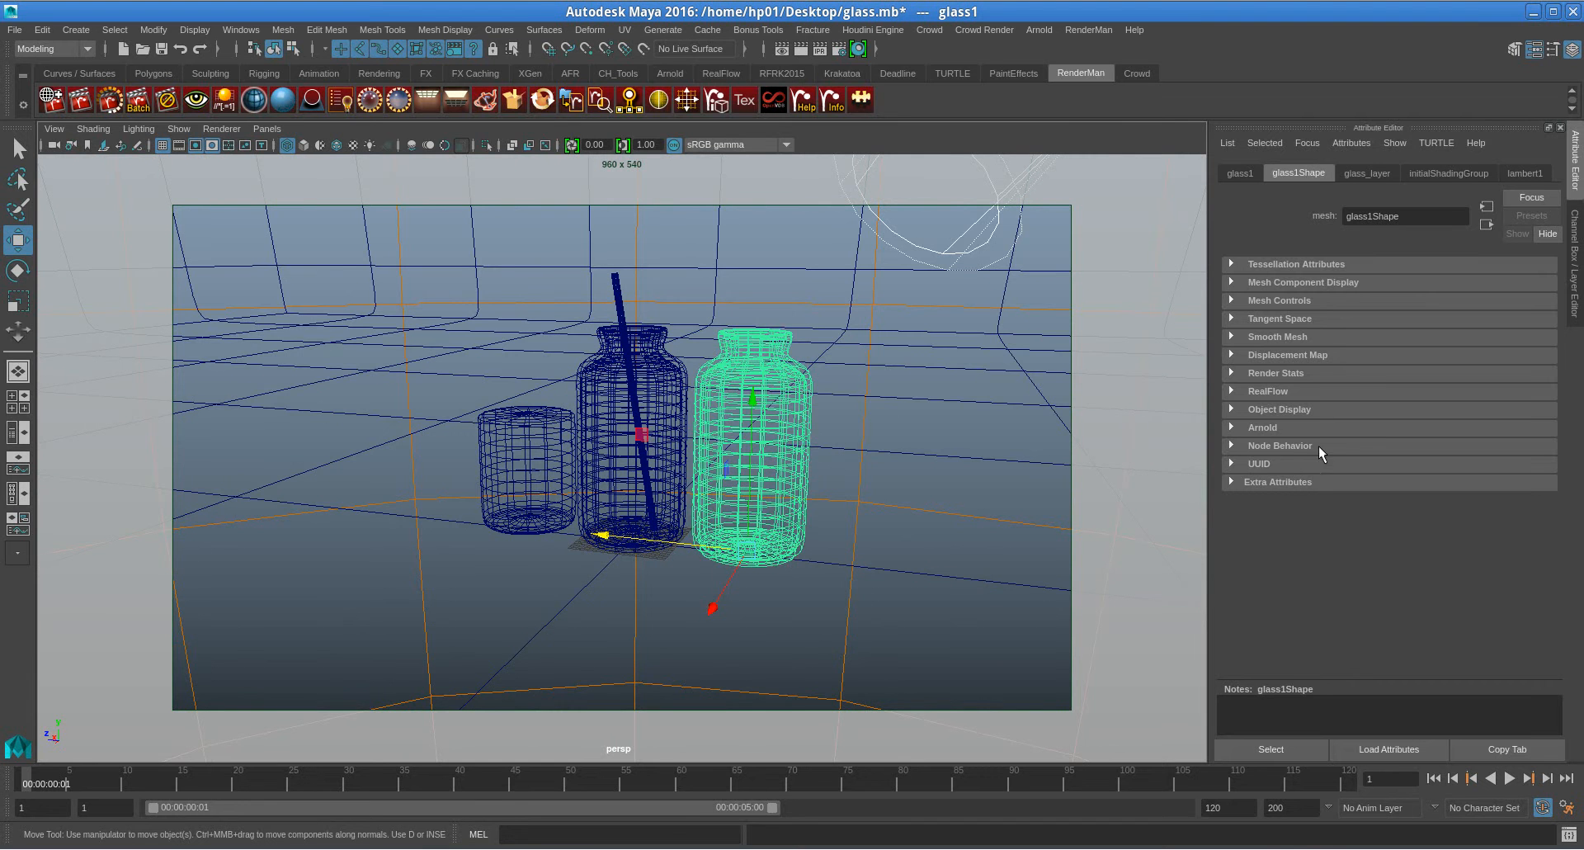
{"action": "left_click", "coordinate": [1262, 426]}
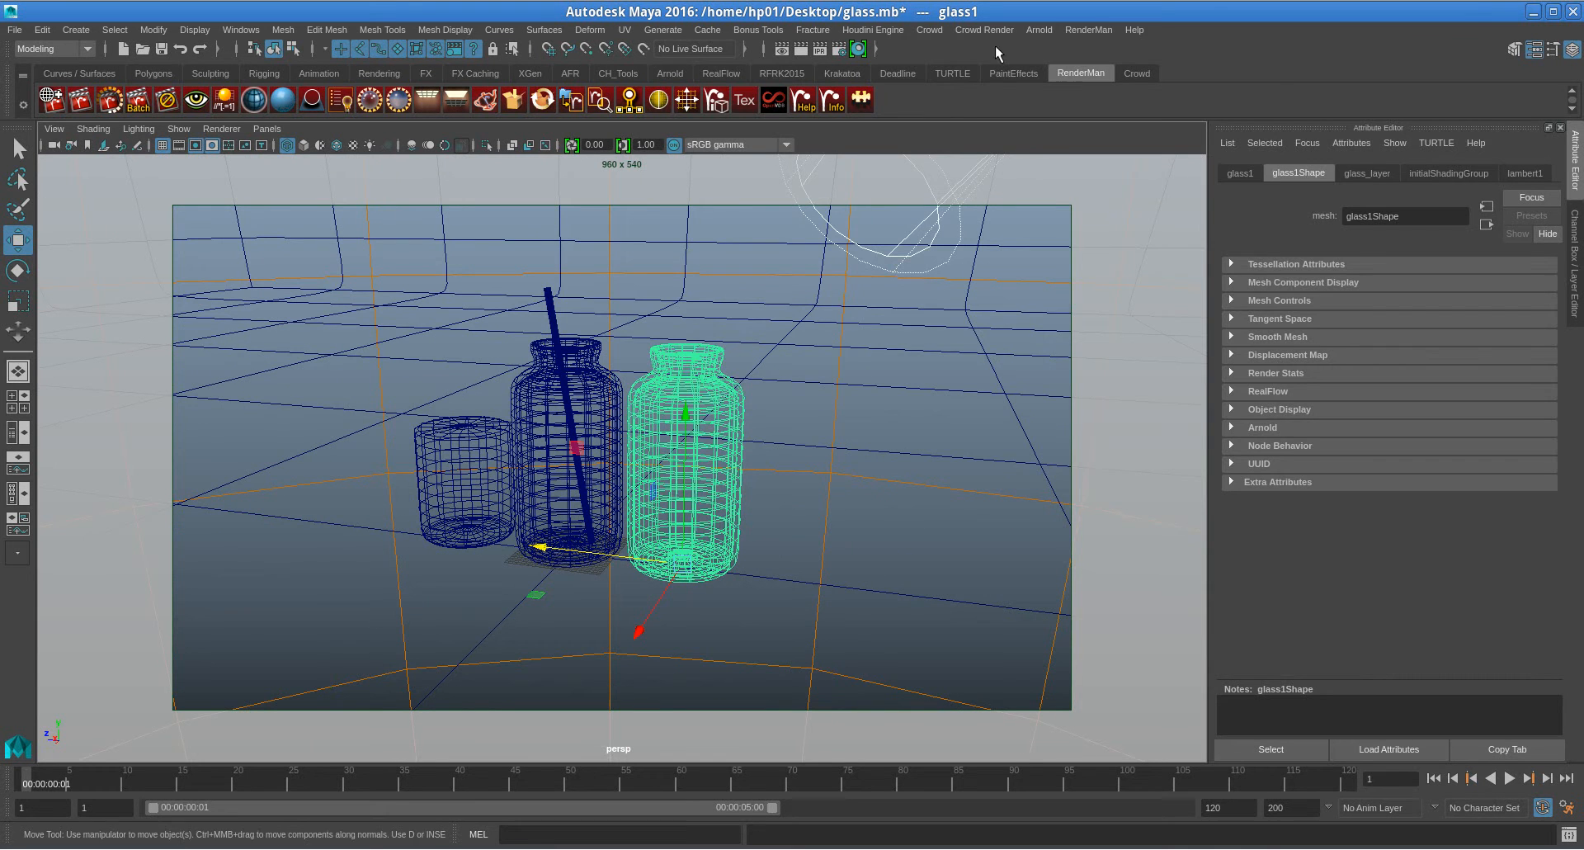
Step: Create a RenderMan PxrLMGlass material and assign it to the clear jar
{"action": "left_click", "coordinate": [1088, 29]}
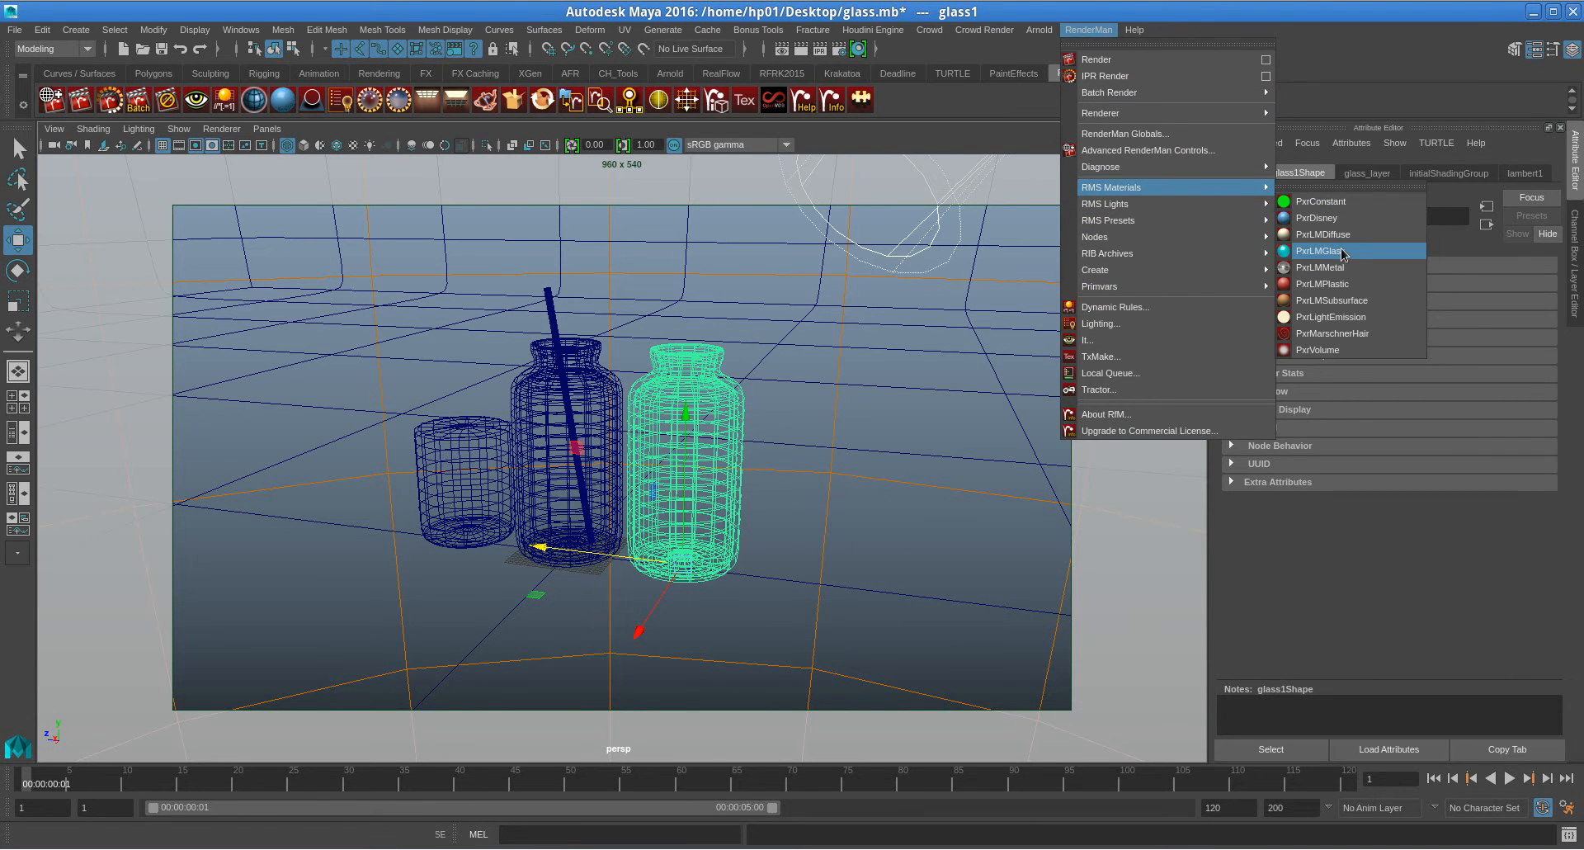
{"action": "left_click", "coordinate": [1318, 250]}
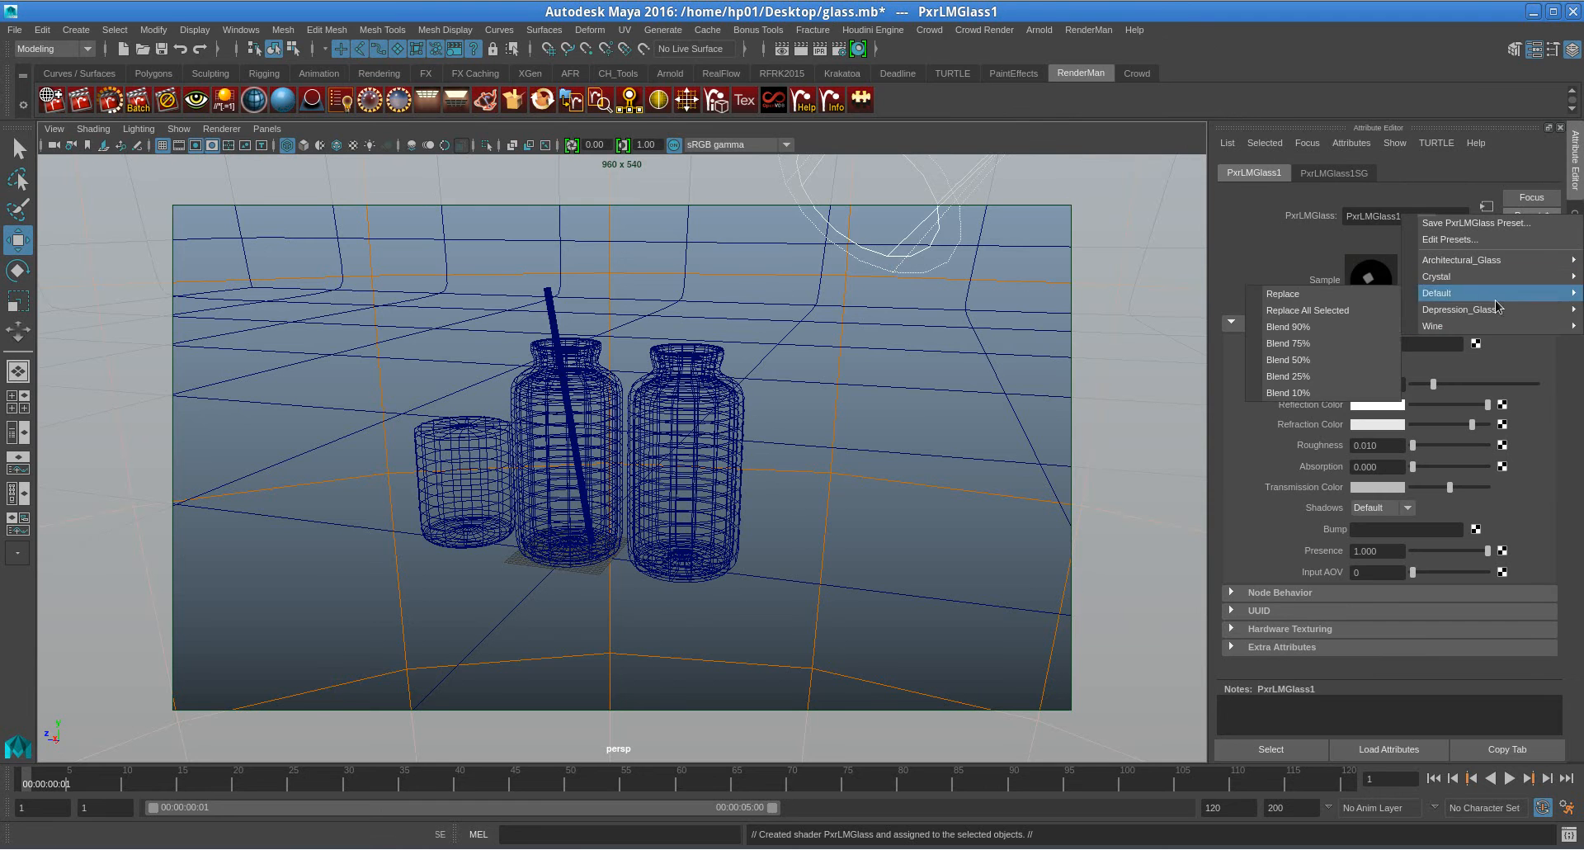
{"action": "mouse_move", "coordinate": [1459, 310]}
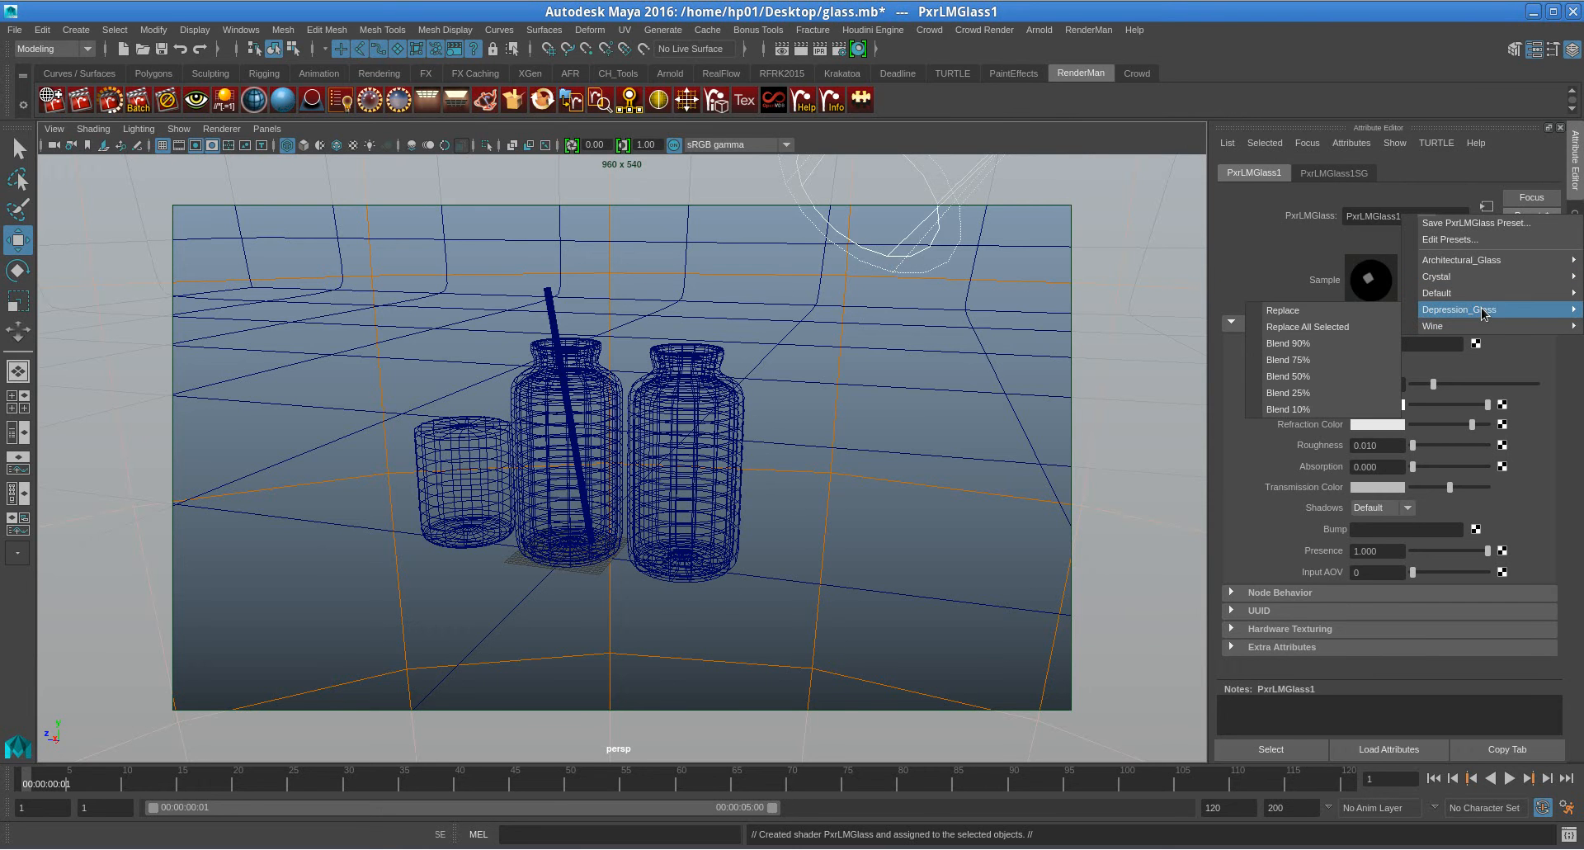
{"action": "mouse_move", "coordinate": [1460, 260]}
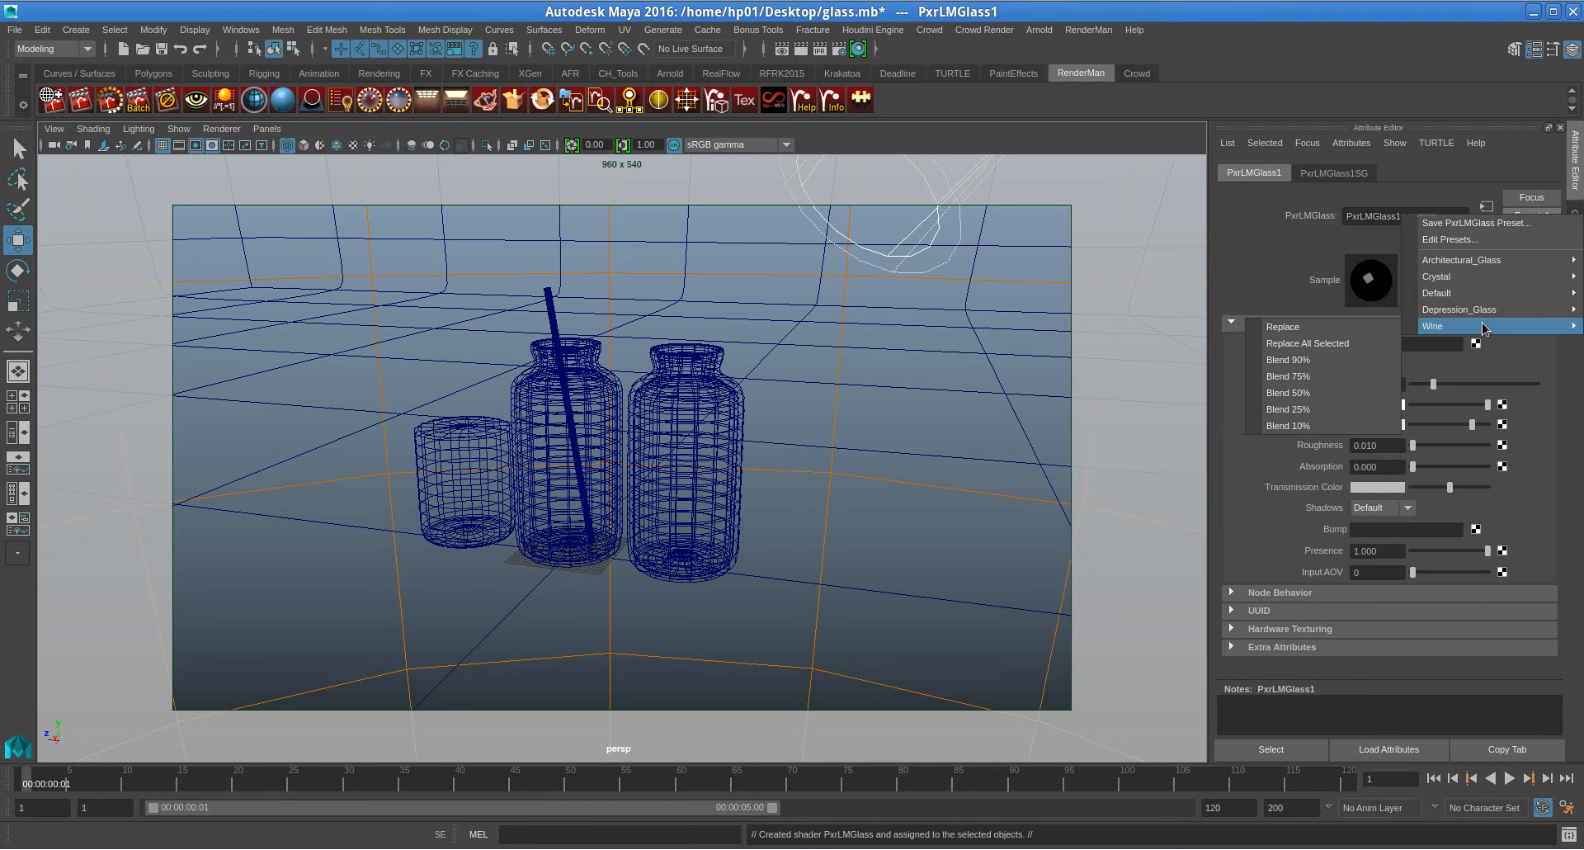
{"action": "mouse_move", "coordinate": [1458, 309]}
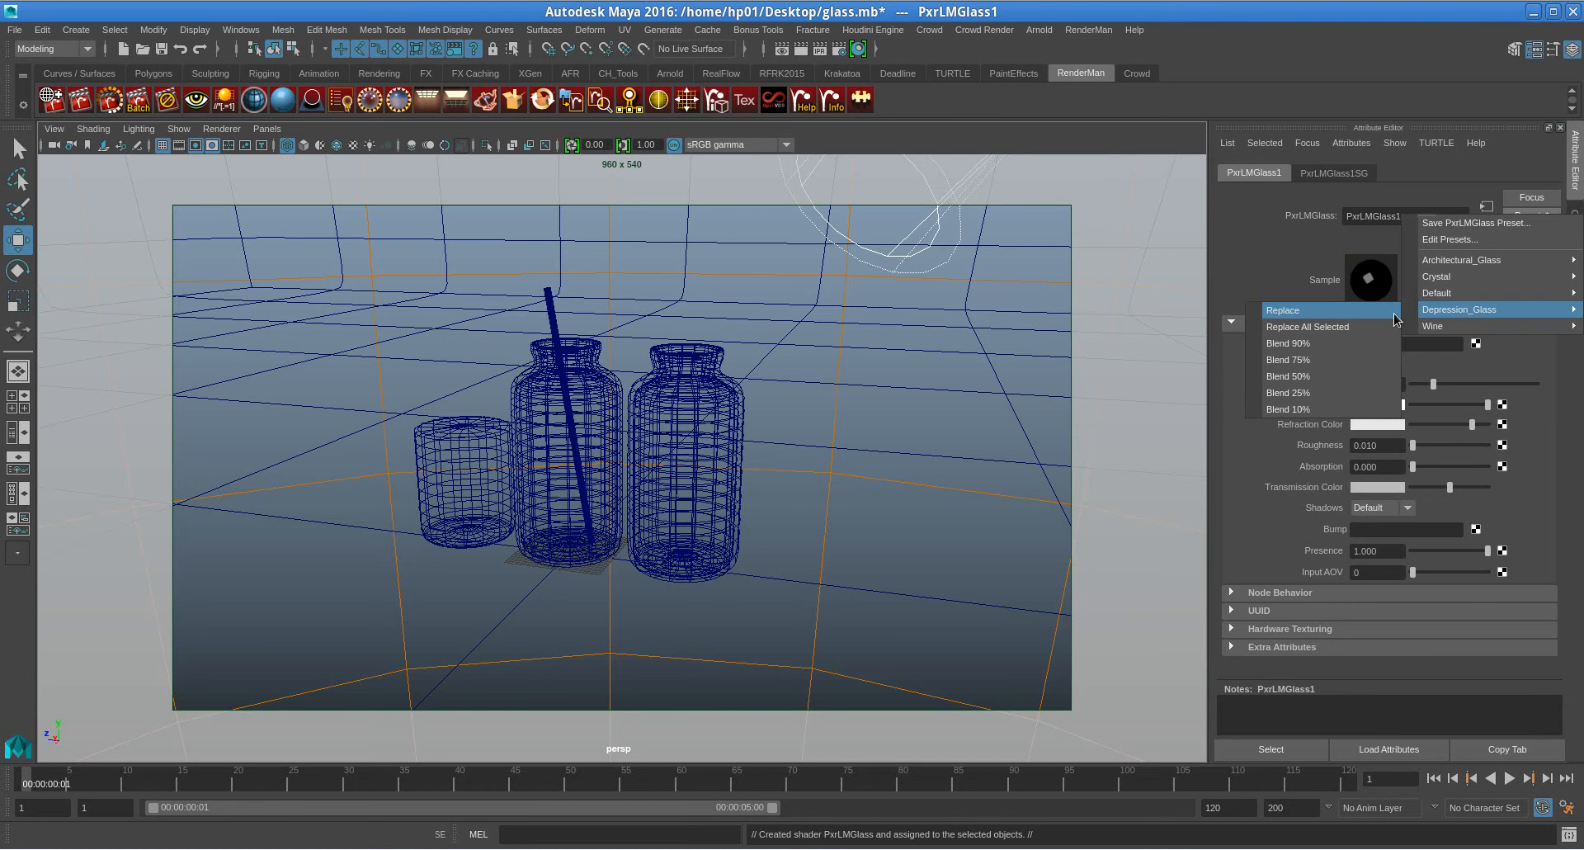
{"action": "mouse_move", "coordinate": [1380, 321]}
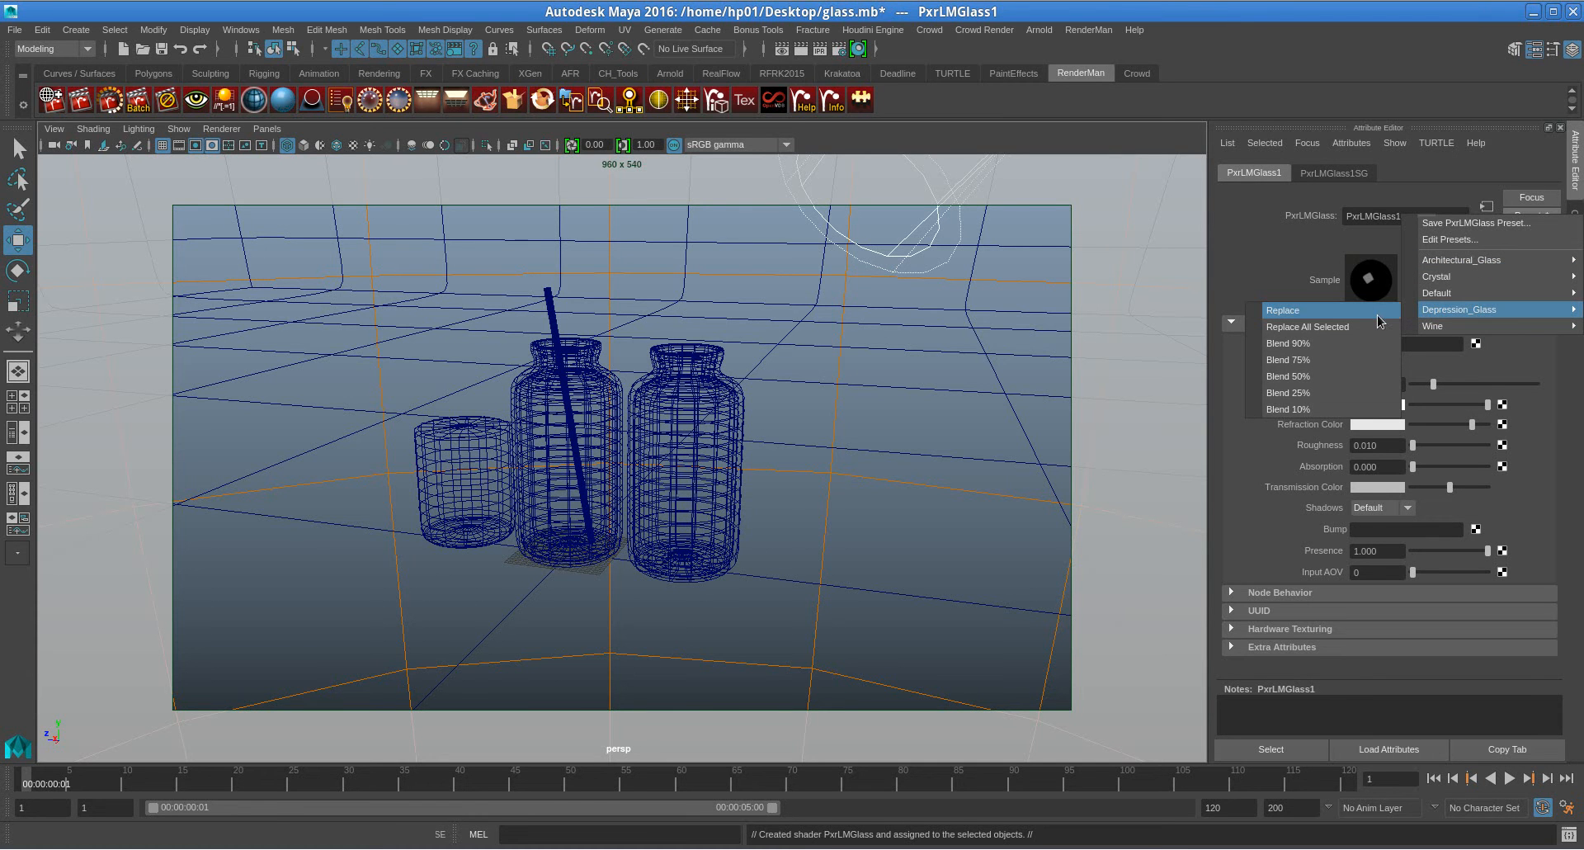
{"action": "mouse_move", "coordinate": [1465, 292]}
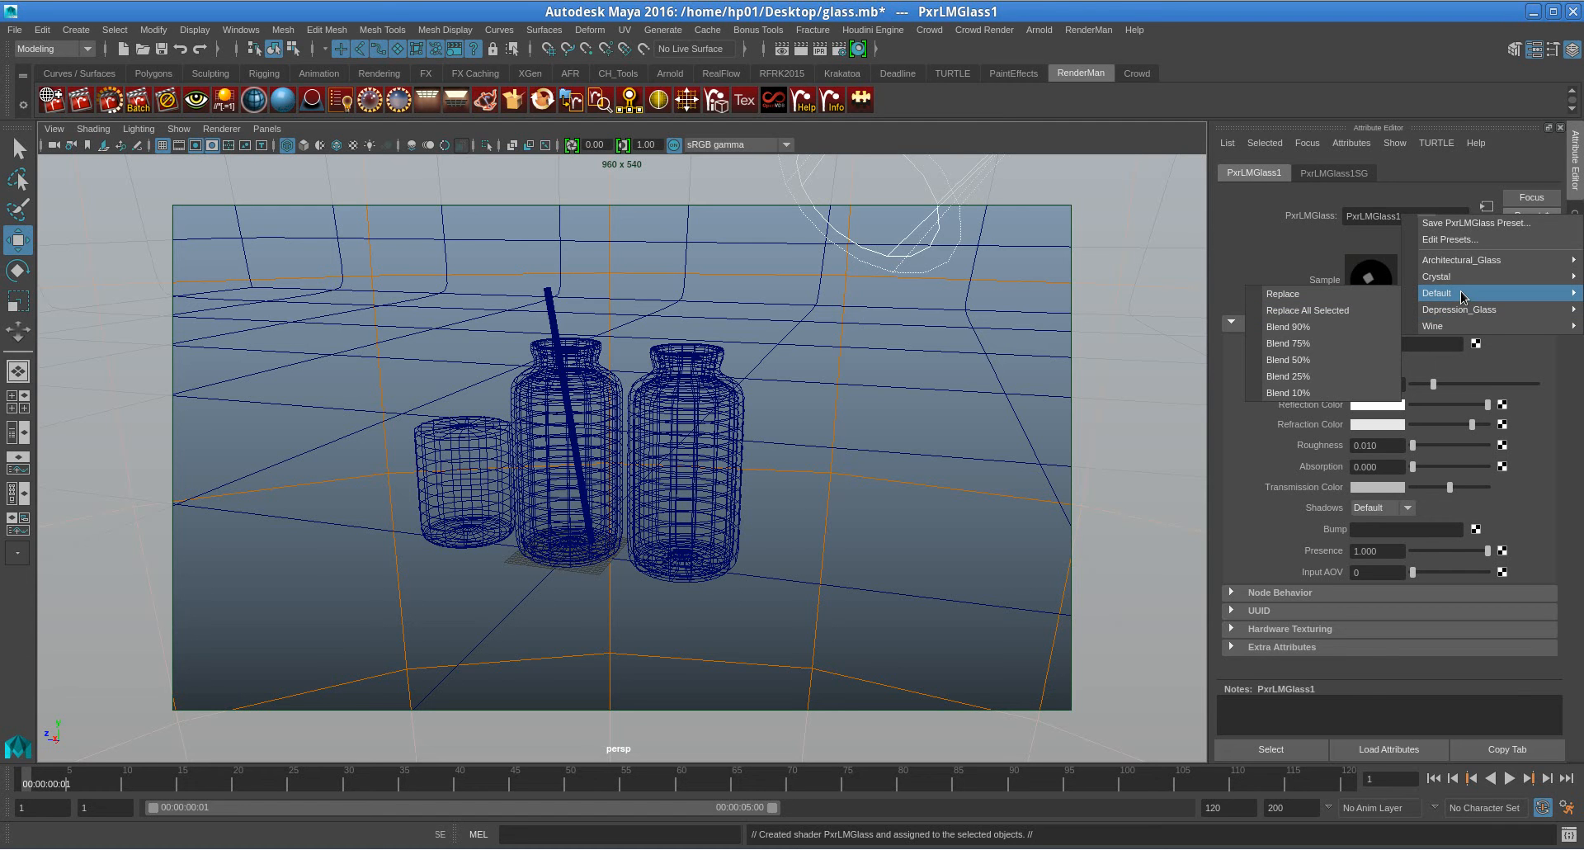
{"action": "mouse_move", "coordinate": [1462, 298]}
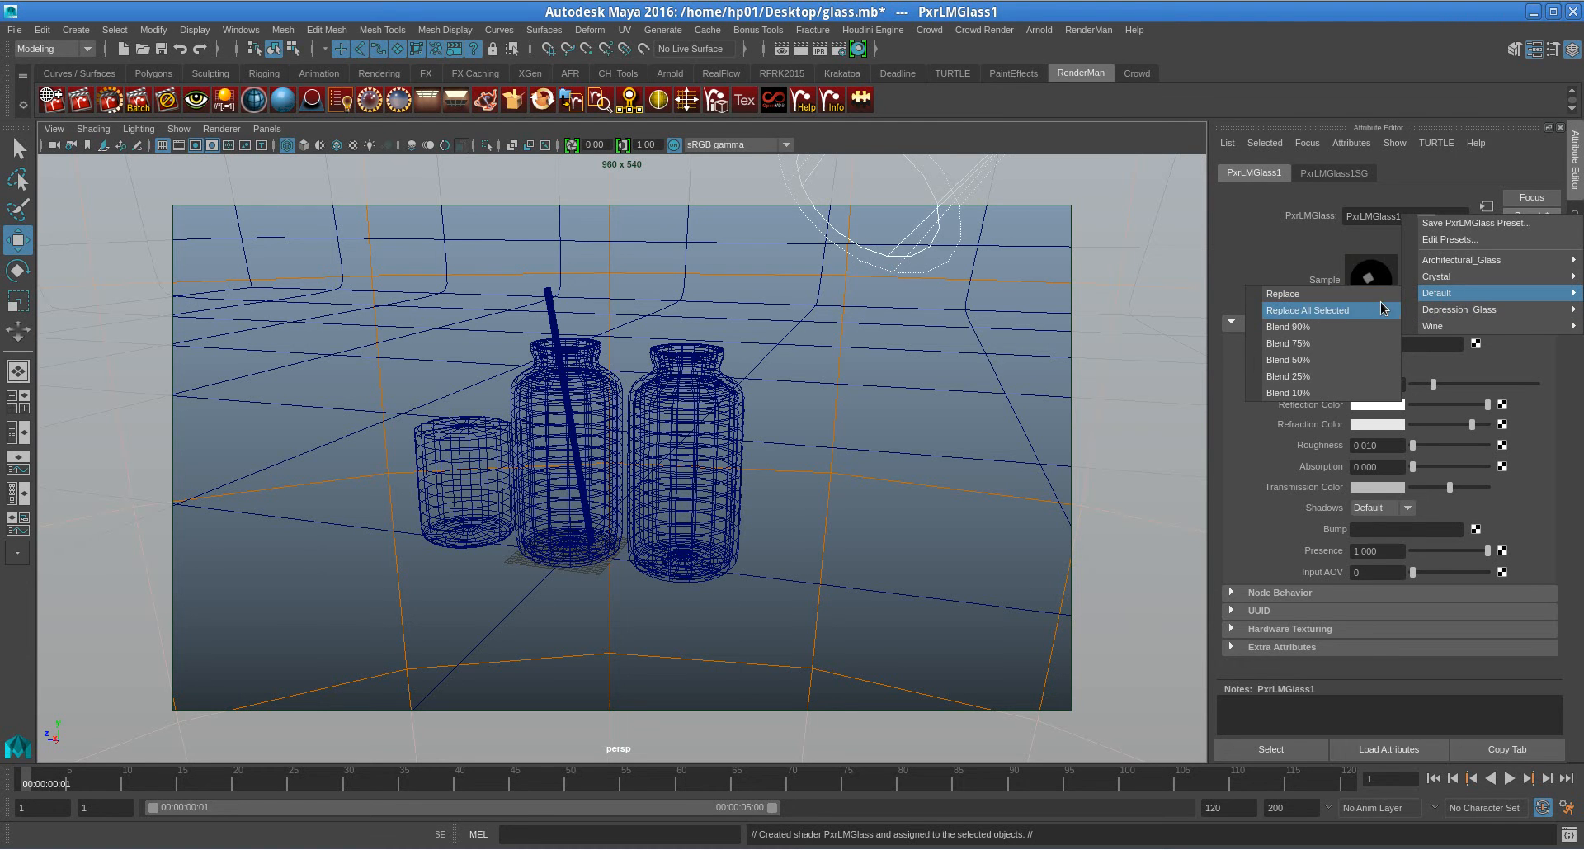
{"action": "mouse_move", "coordinate": [1434, 325]}
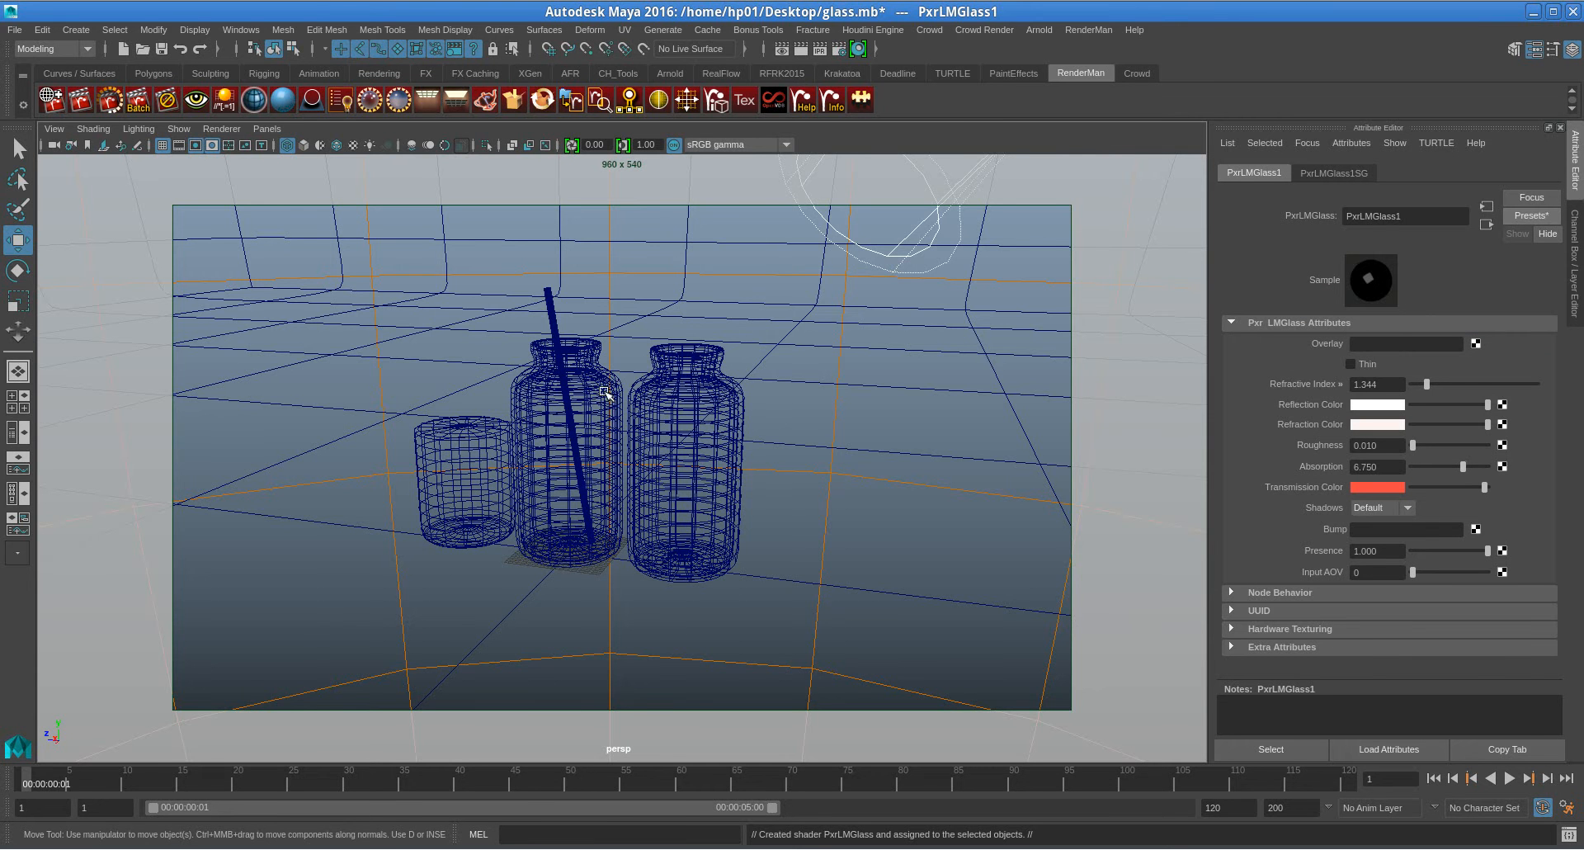
{"action": "mouse_move", "coordinate": [609, 365]}
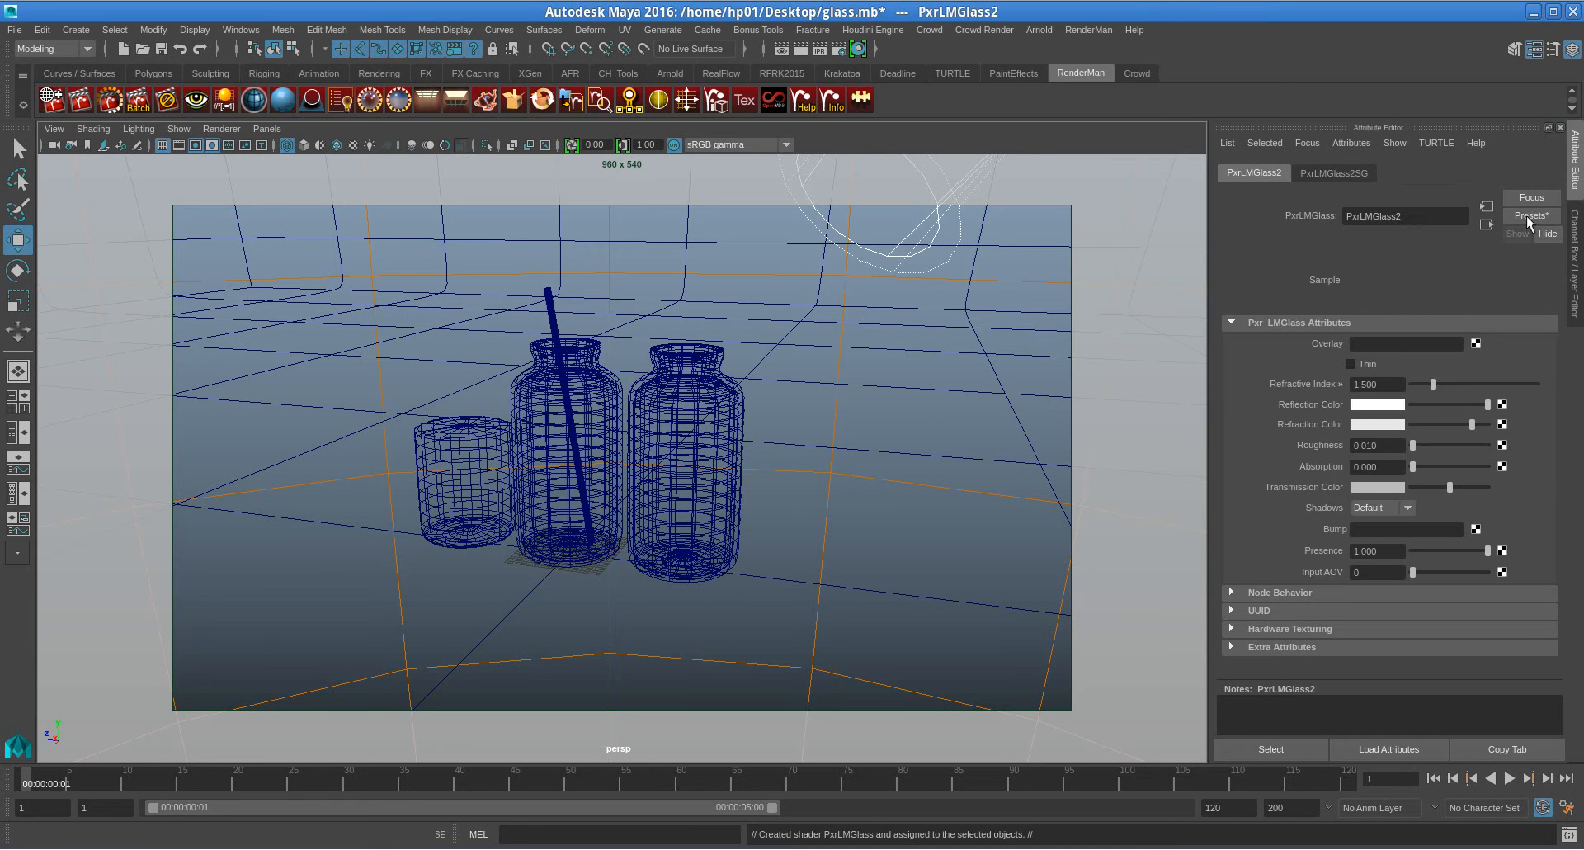
Step: Apply a Thin glass preset to PxrLMGlass2 and review the IPR Sampling render settings
{"action": "left_click", "coordinate": [1533, 215]}
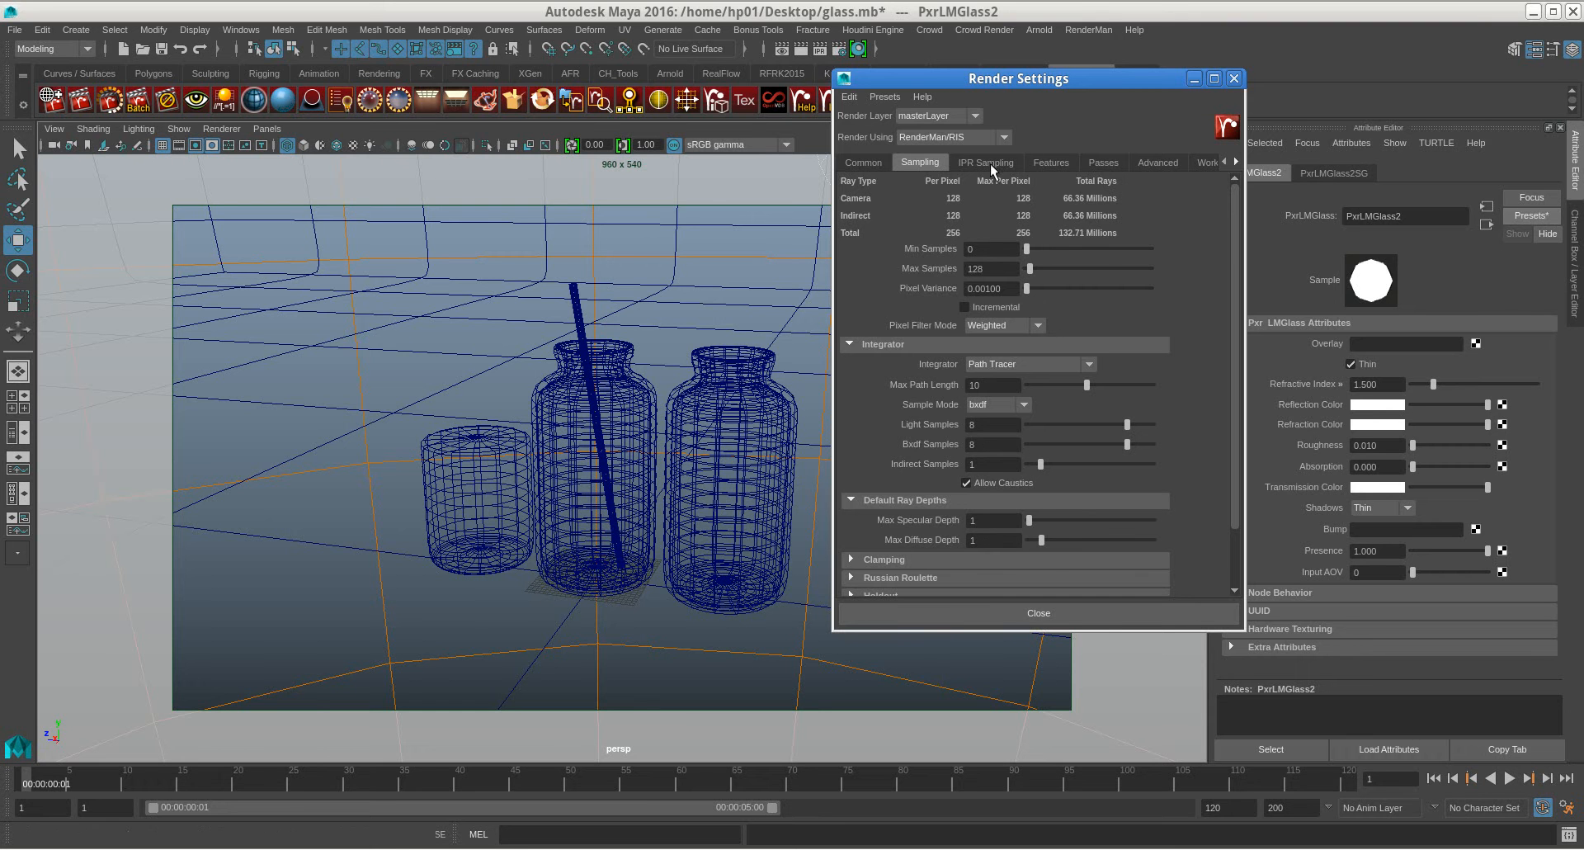
{"action": "left_click", "coordinate": [985, 162]}
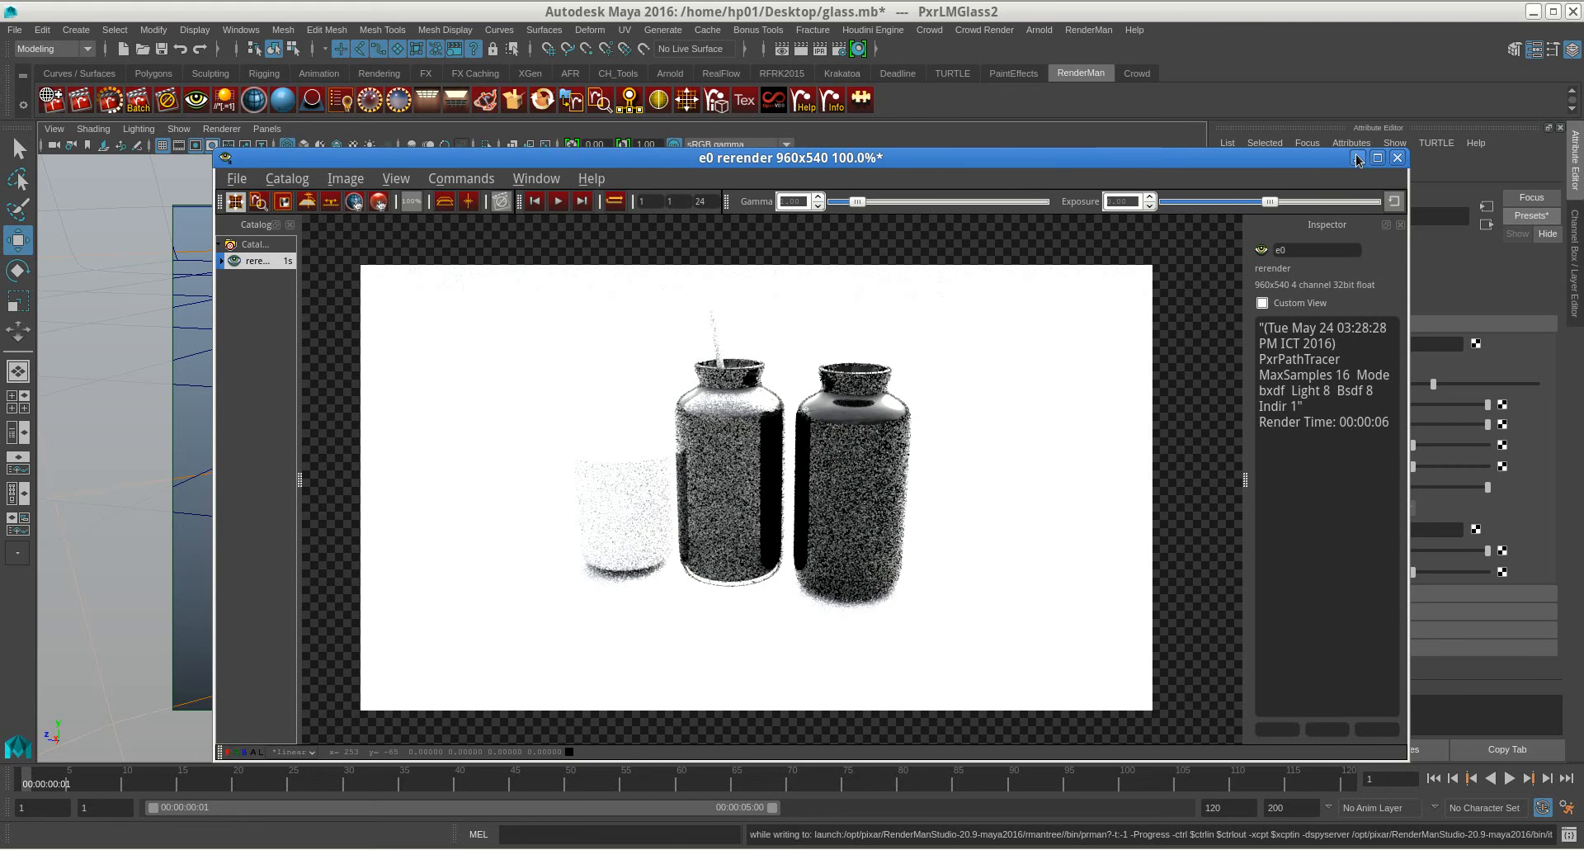
Step: Set the IPR integrator to Path Tracer with Allow Caustics enabled, then close Render Settings
{"action": "left_click", "coordinate": [1397, 158]}
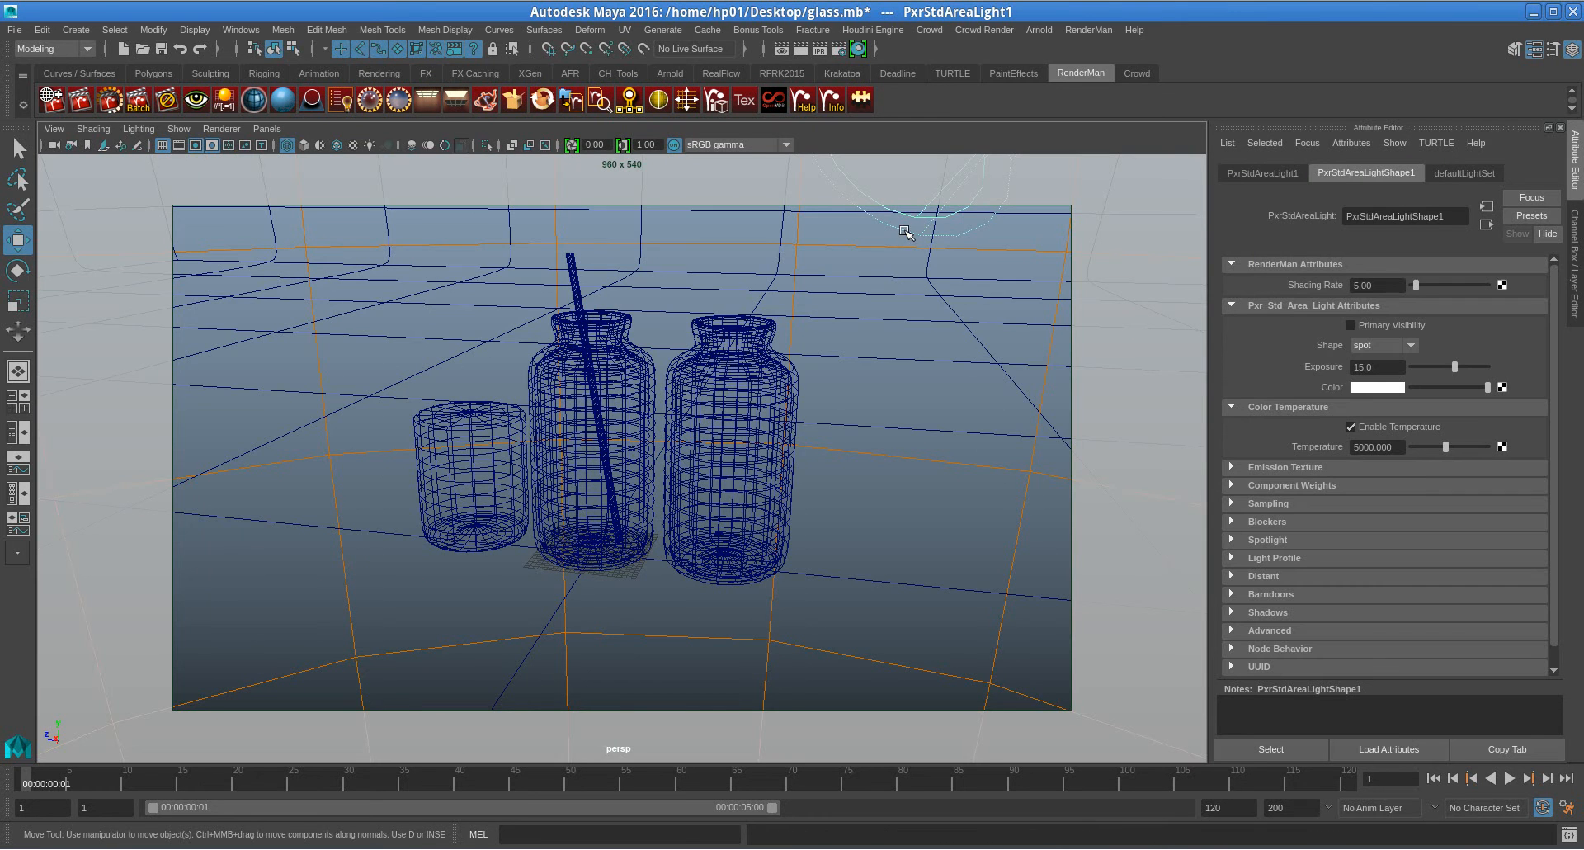
{"action": "mouse_move", "coordinate": [932, 368]}
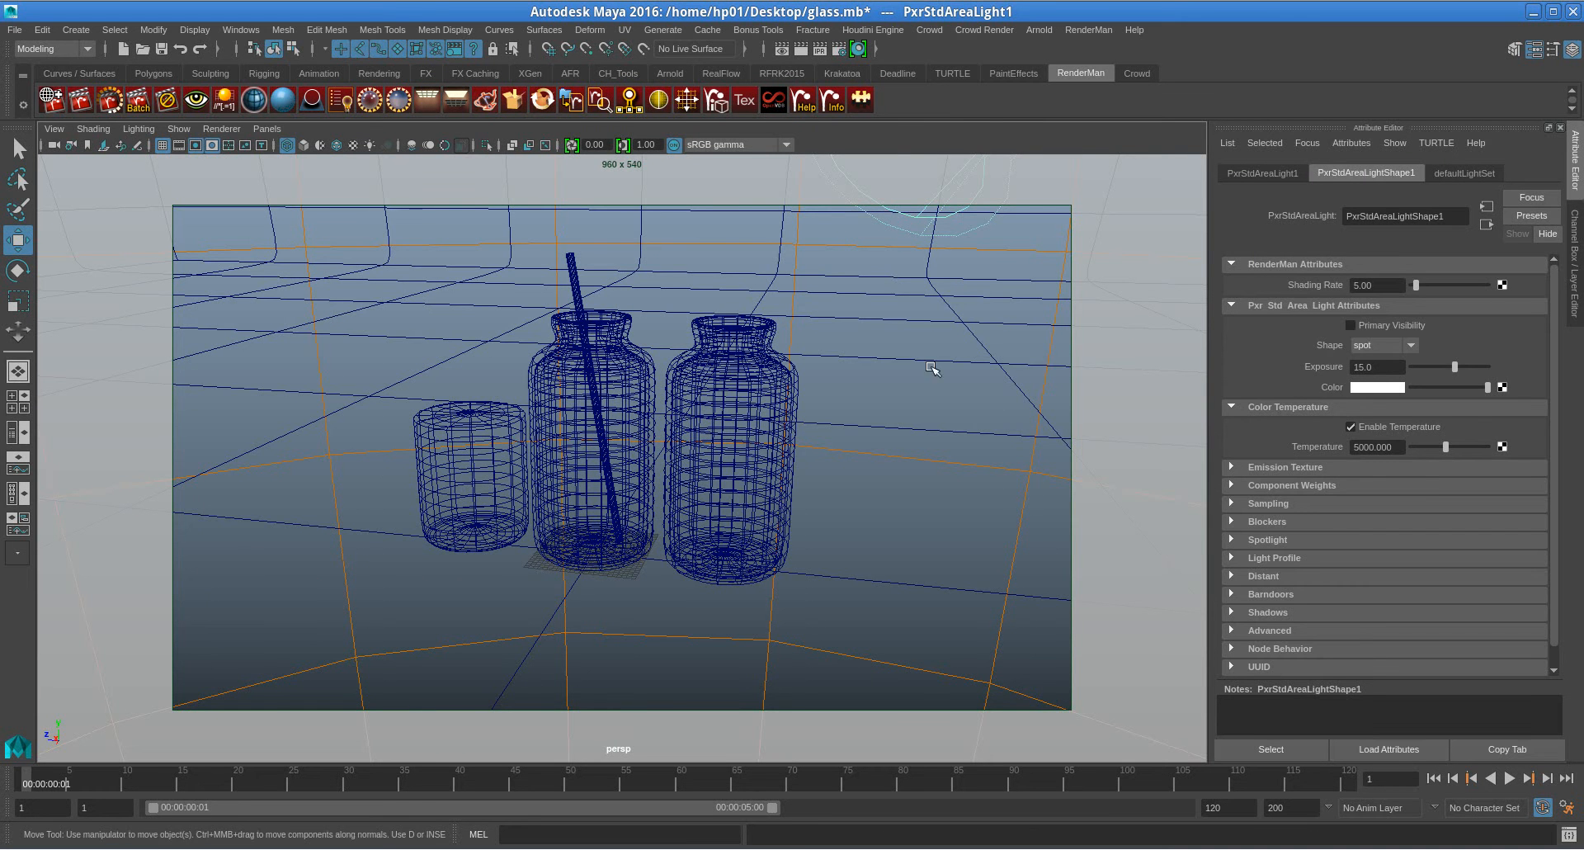
{"action": "left_click_drag", "start_coordinate": [932, 367], "coordinate": [748, 234]}
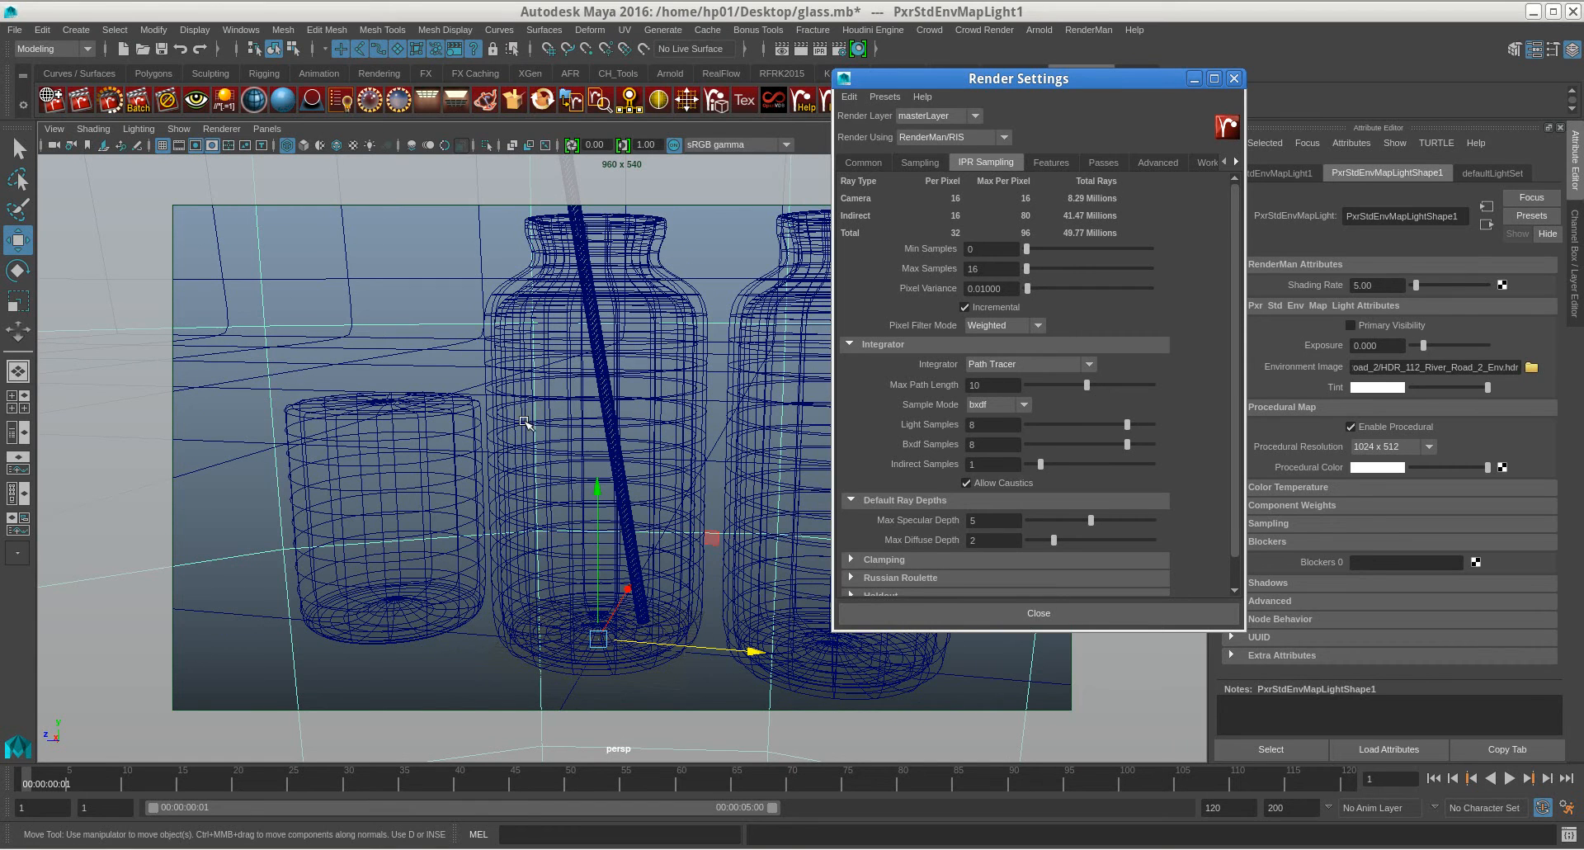
{"action": "mouse_move", "coordinate": [491, 360]}
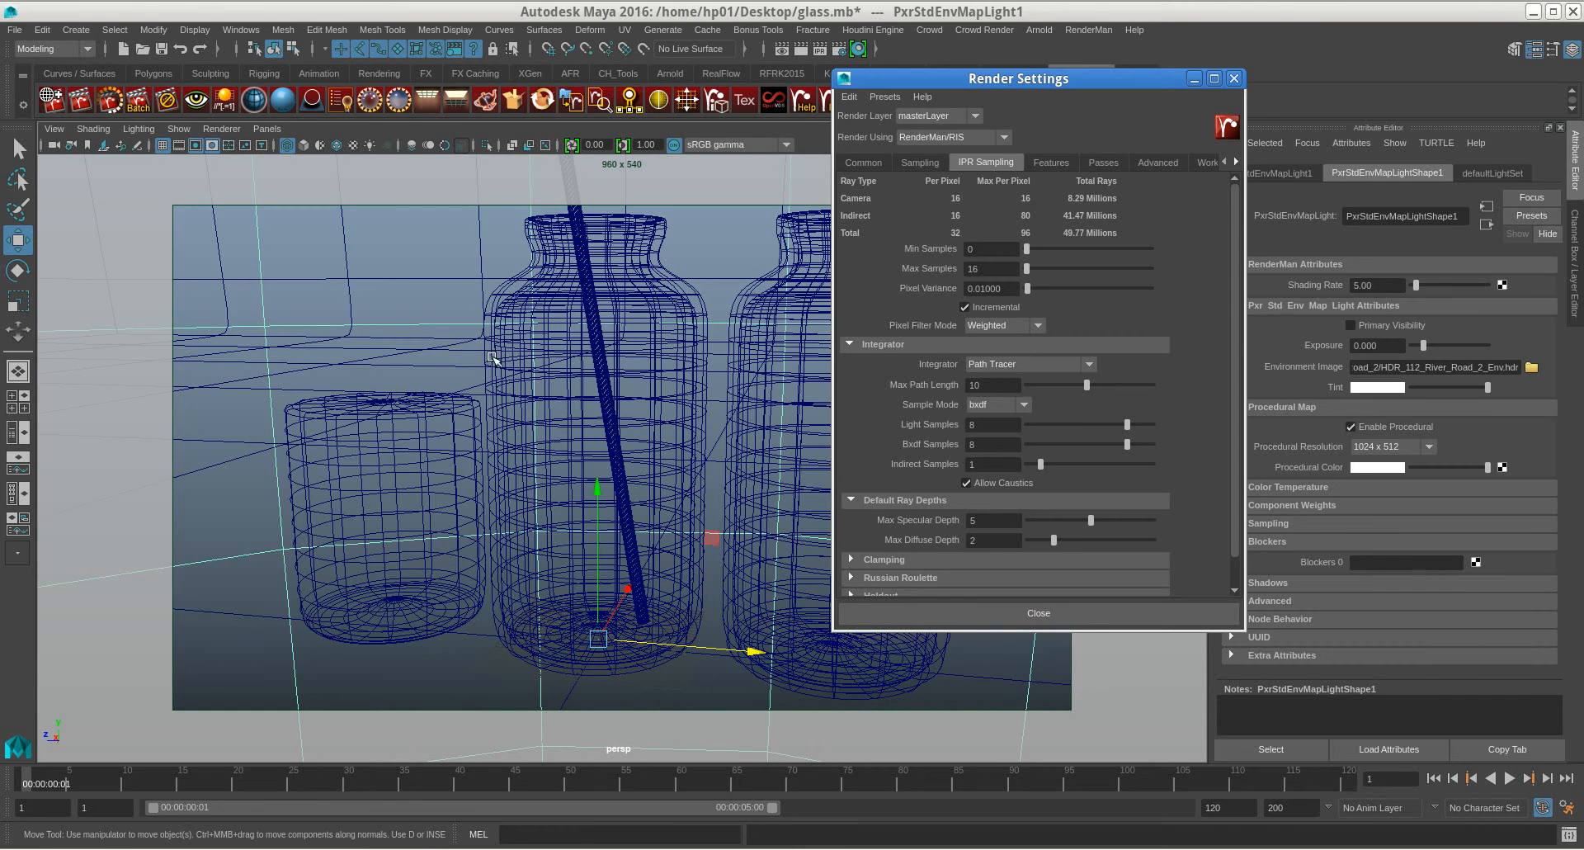
{"action": "left_click", "coordinate": [918, 162]}
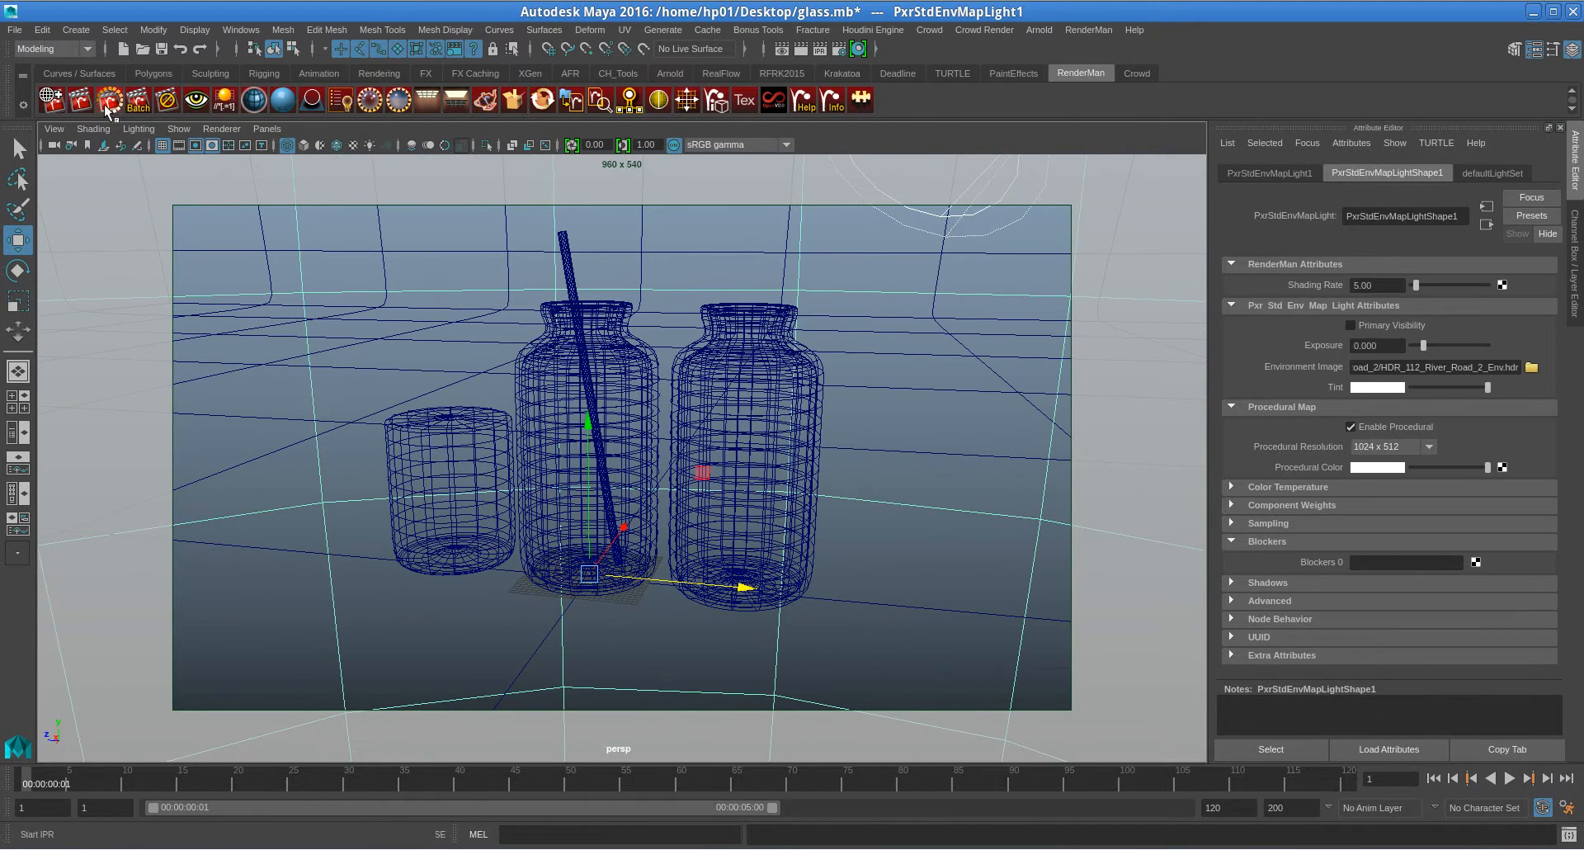
Step: Start an IPR render and lower PxrStdAreaLight1's Exposure from 15 to 9
{"action": "left_click", "coordinate": [105, 98]}
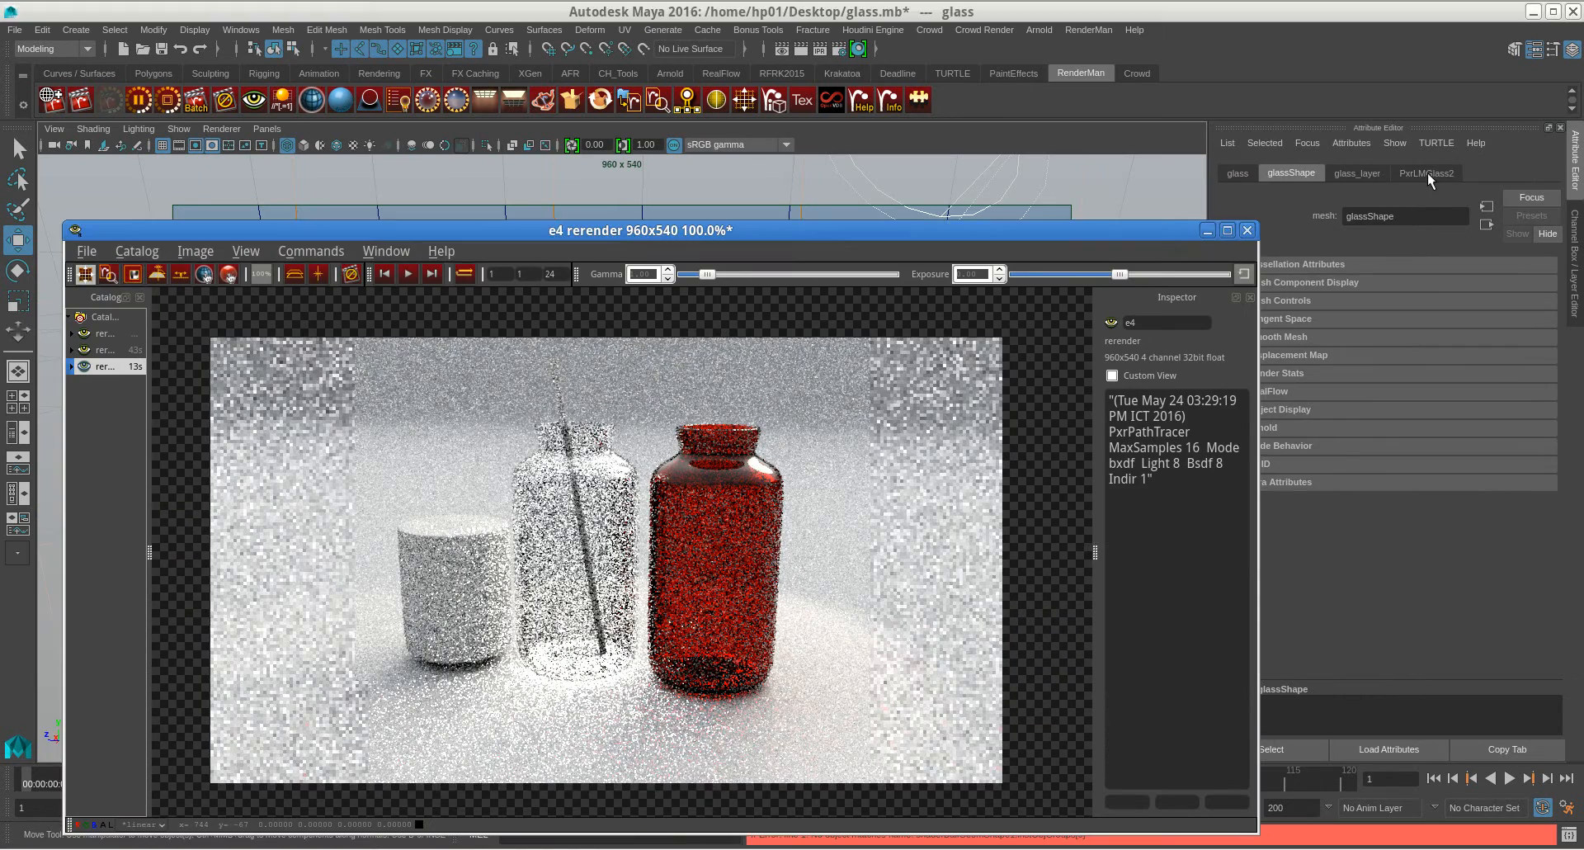
{"action": "left_click", "coordinate": [1425, 173]}
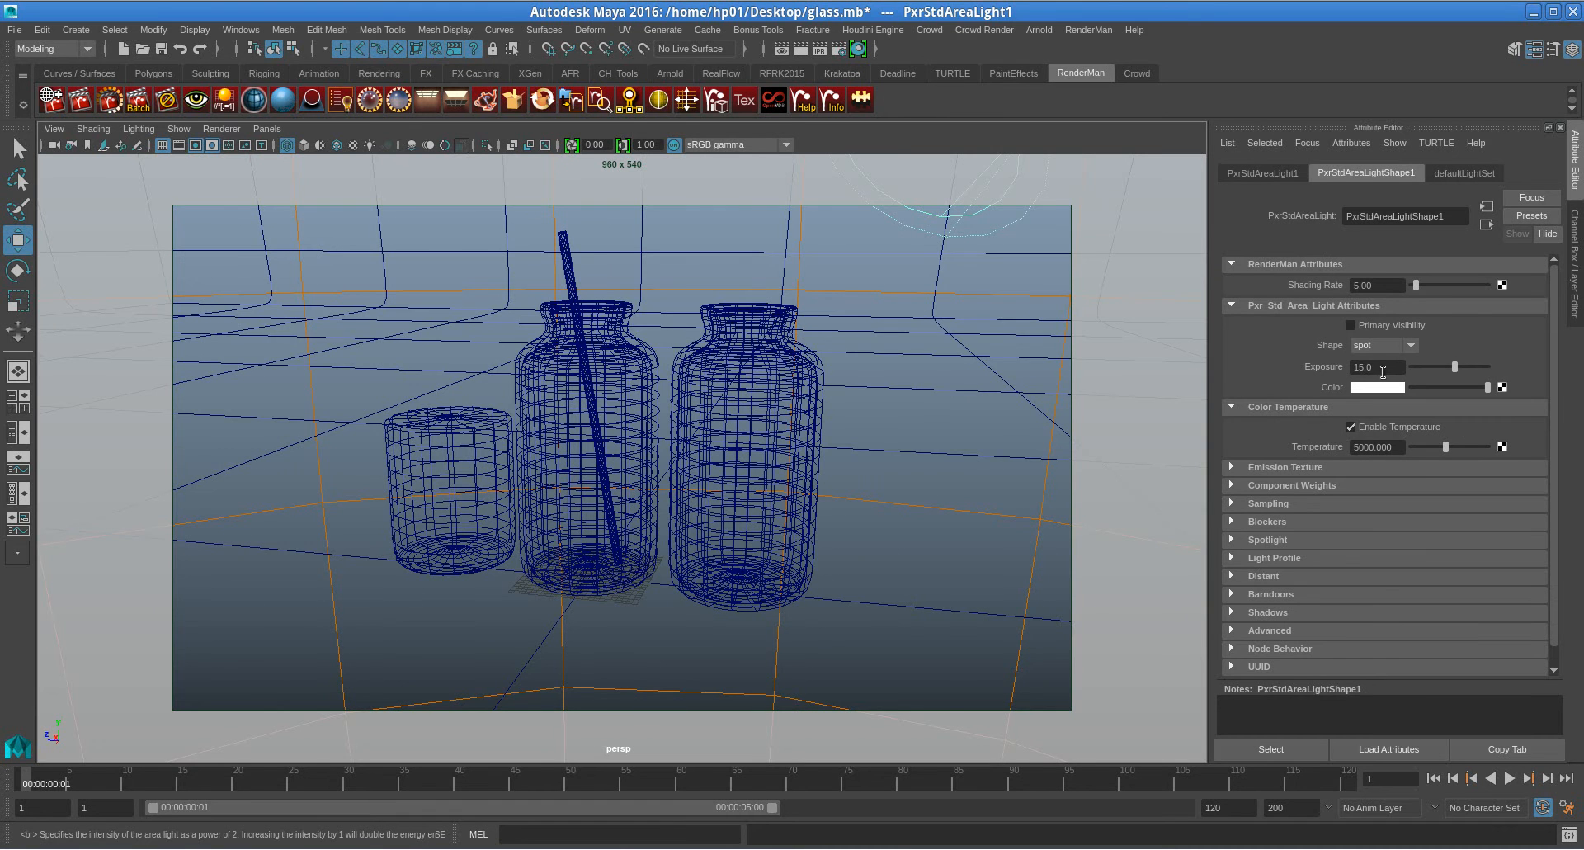
{"action": "left_click", "coordinate": [586, 571]}
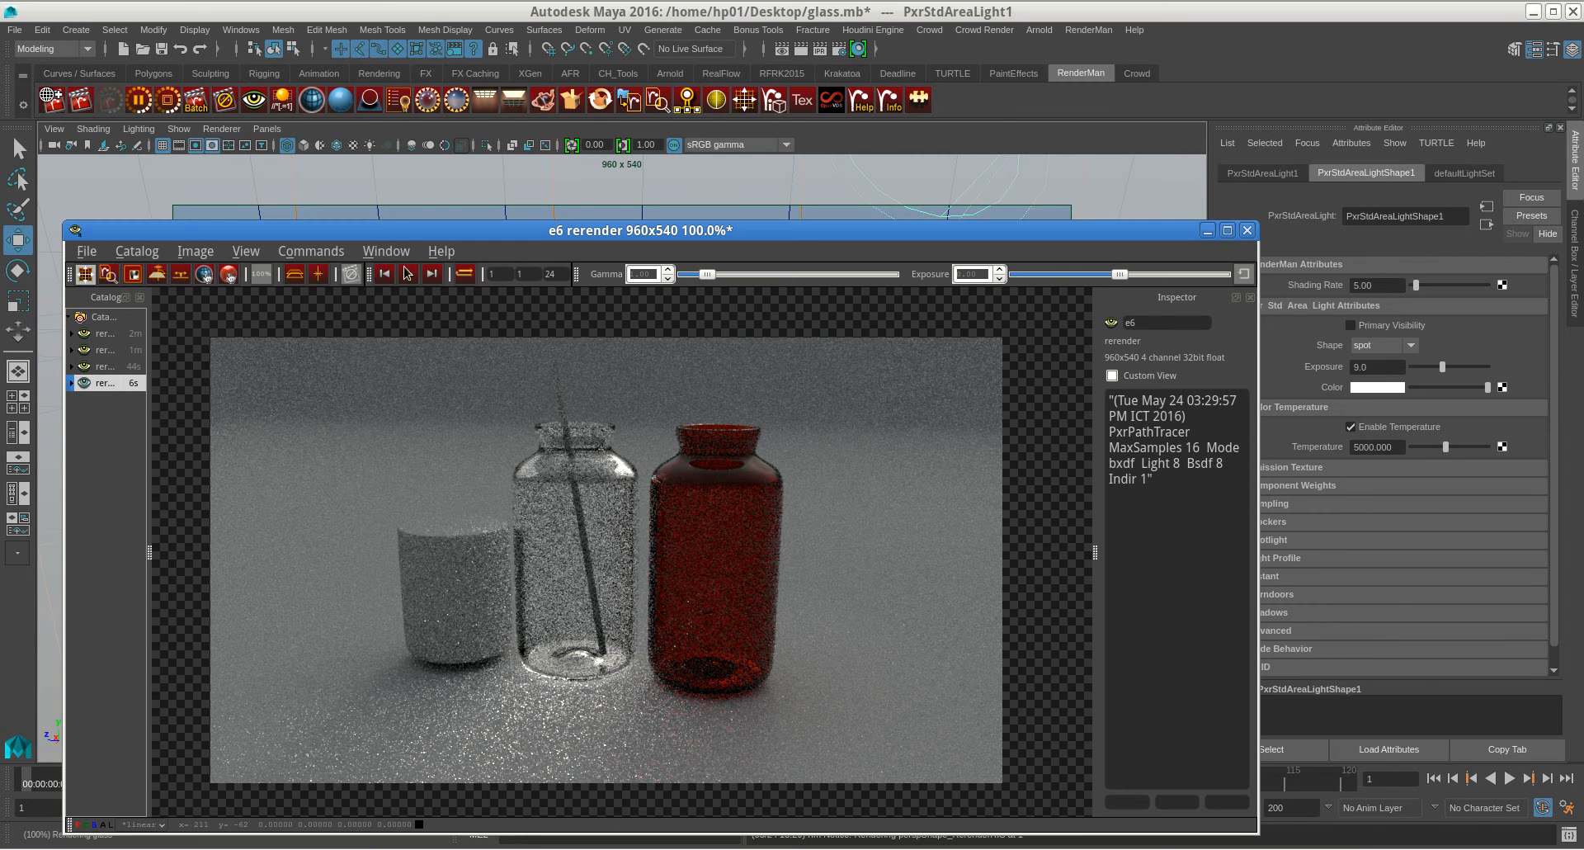
Step: Set PxrStdEnvMapLight1's Exposure to -1 and move the render view lower
{"action": "left_click_drag", "start_coordinate": [639, 229], "coordinate": [640, 359]}
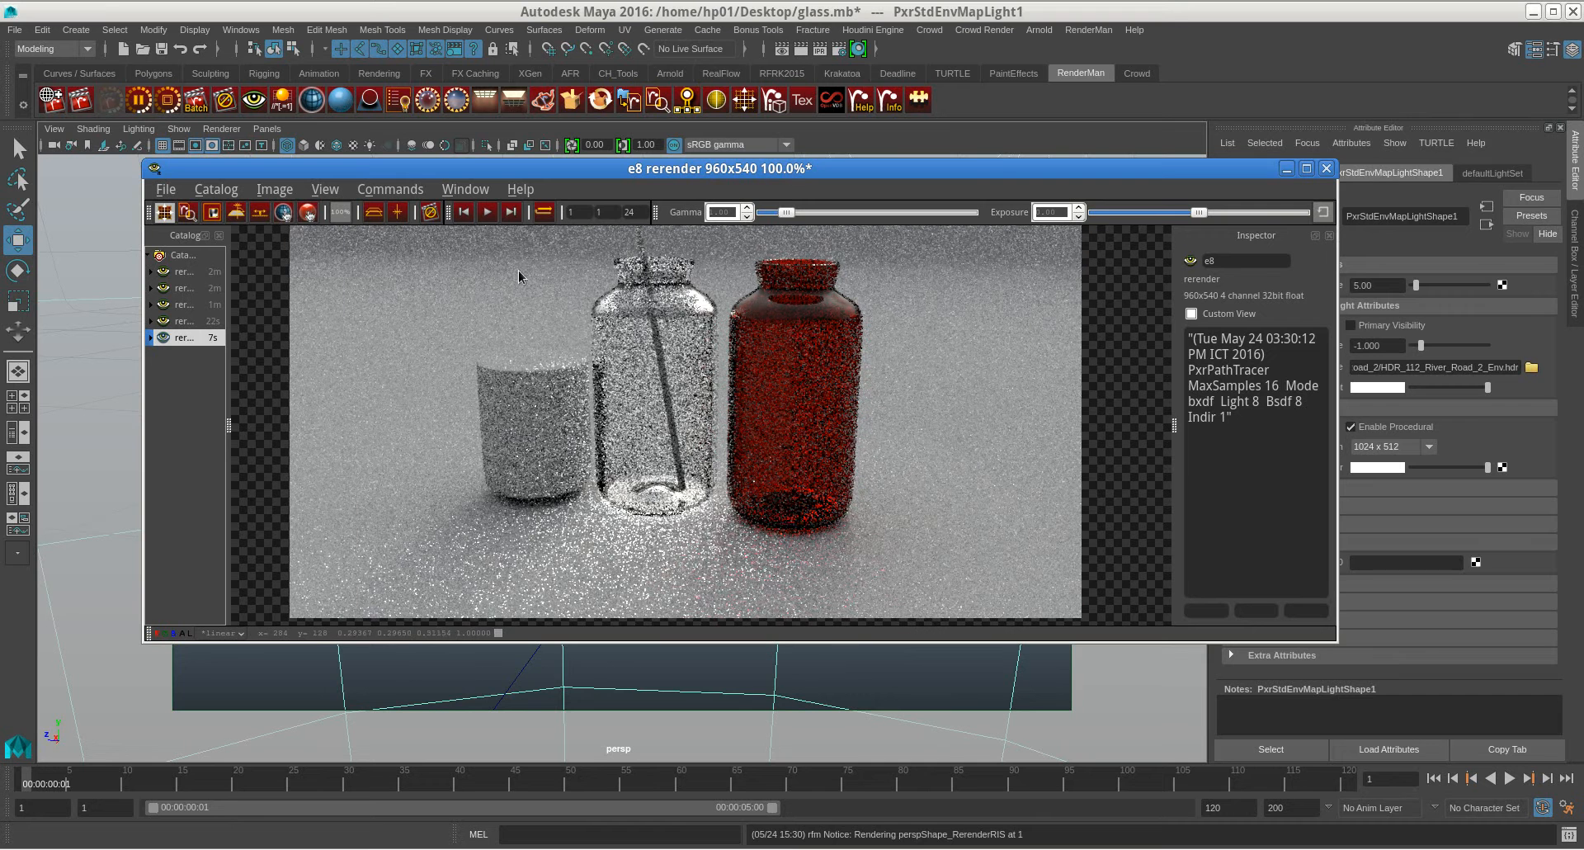
{"action": "left_click_drag", "start_coordinate": [719, 169], "coordinate": [686, 252]}
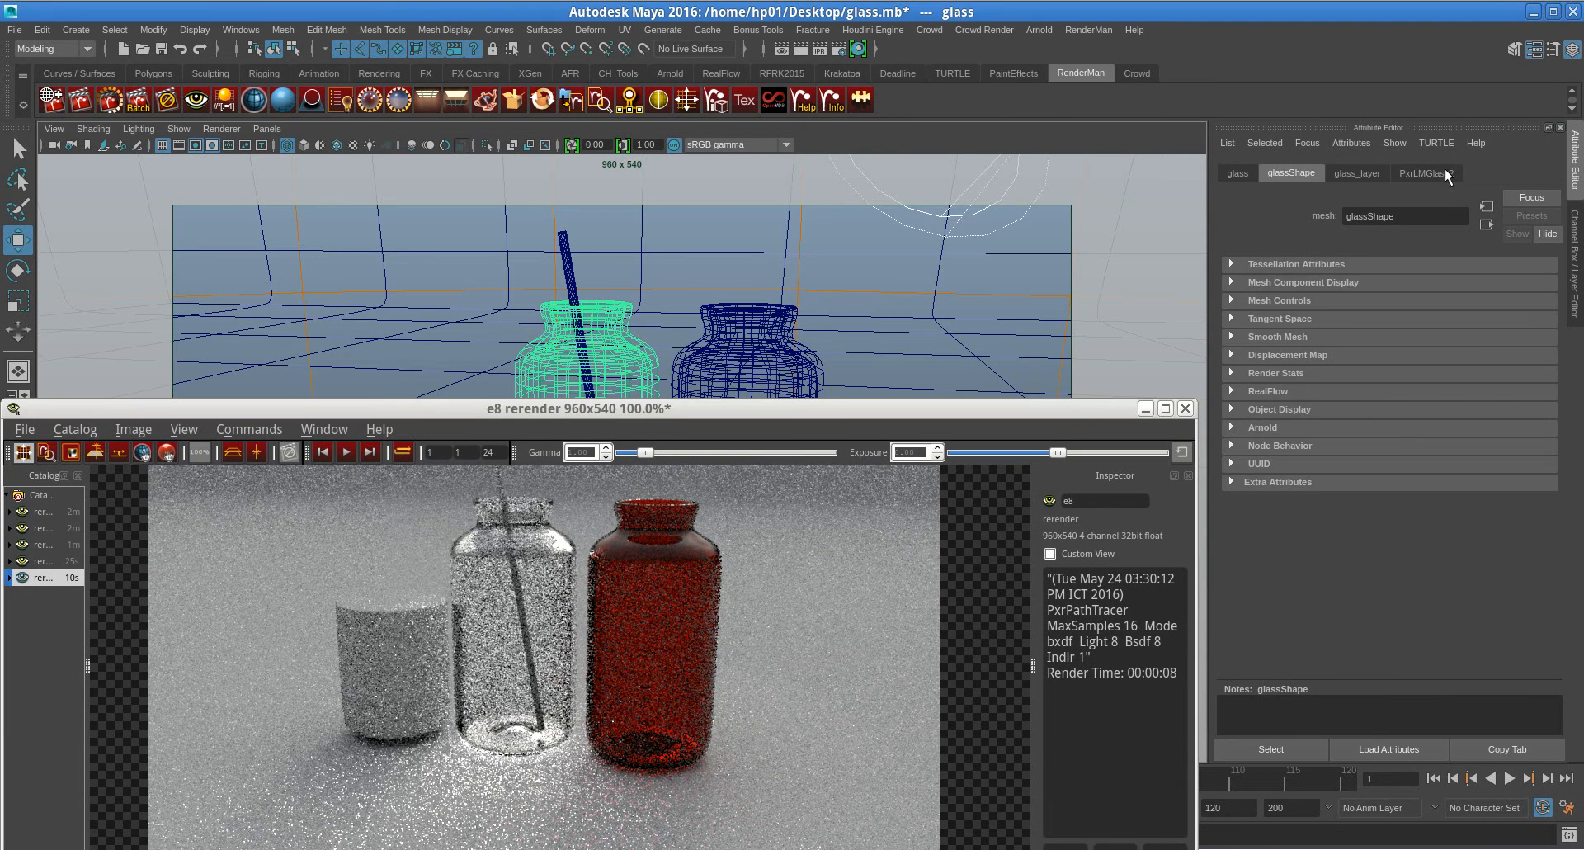
Step: Change PxrLMGlass2's Refraction Color to a light blue
{"action": "left_click", "coordinate": [1425, 172]}
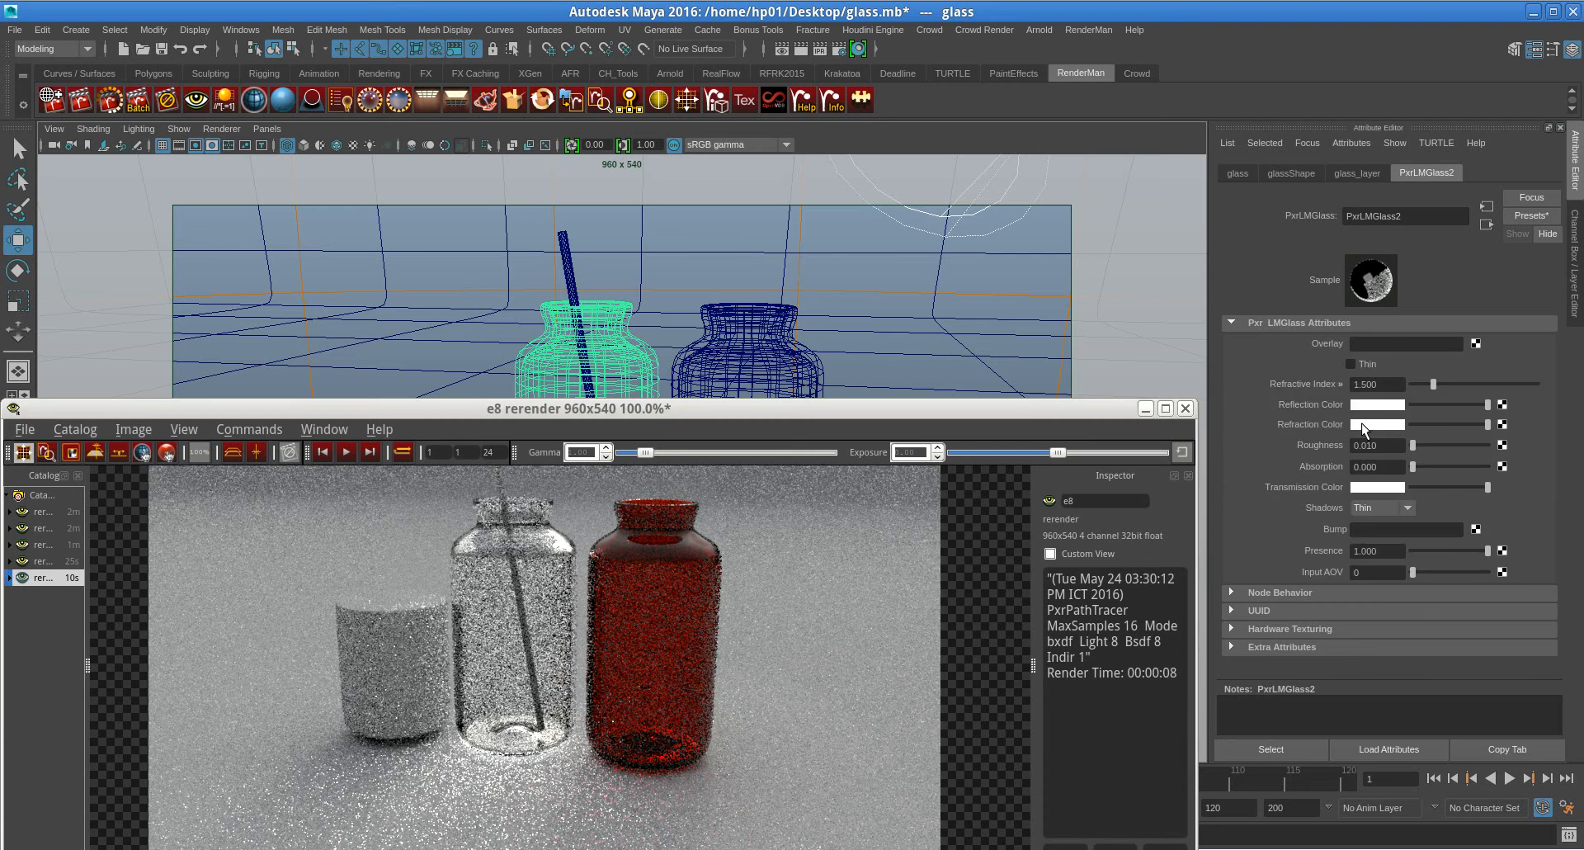
{"action": "left_click", "coordinate": [1377, 424]}
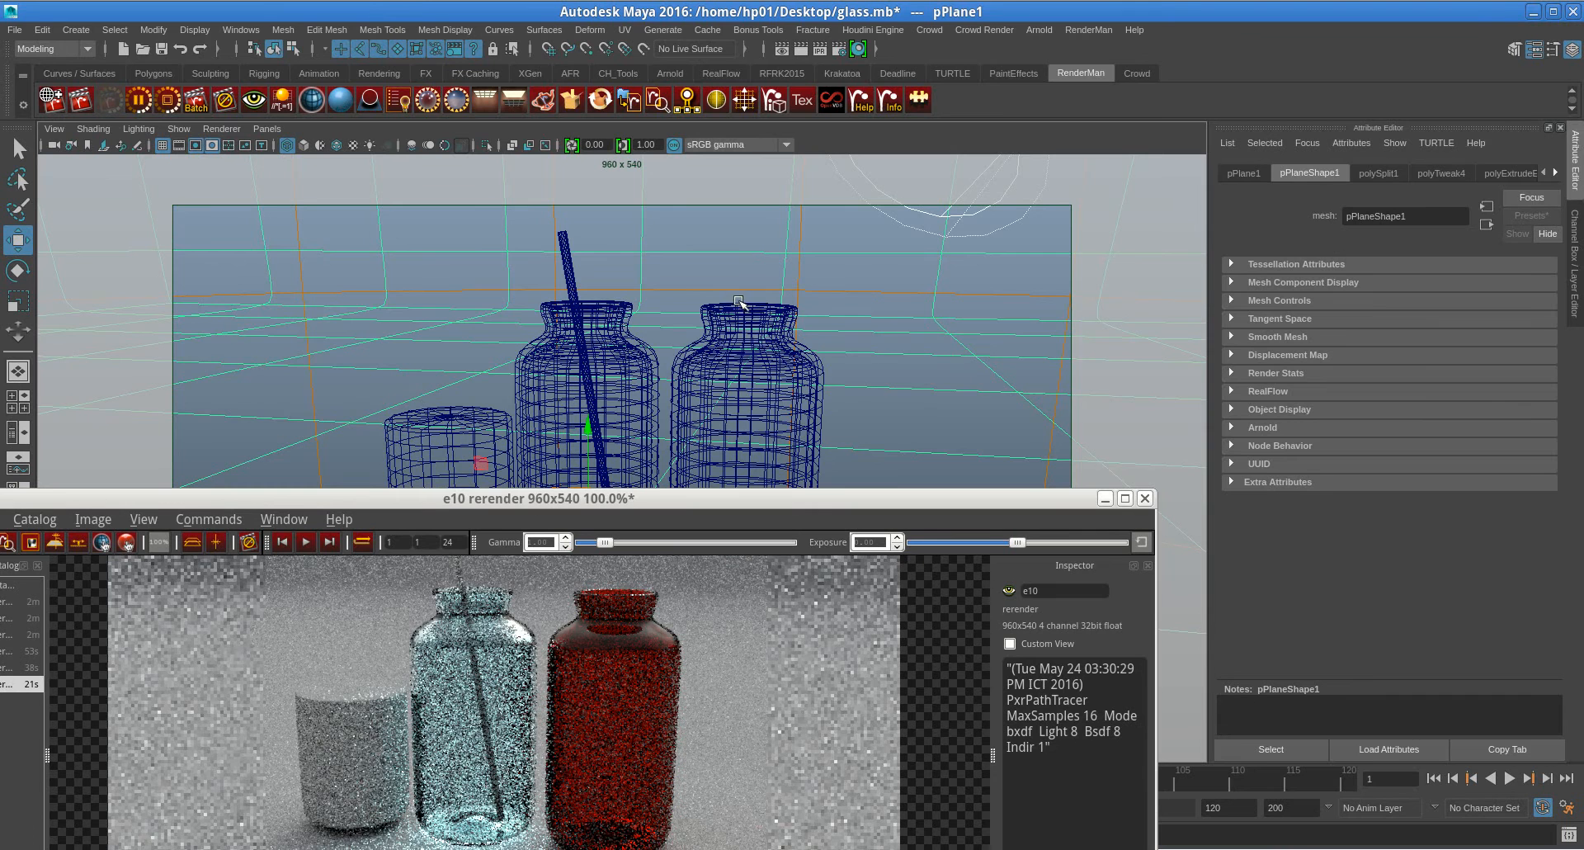
Step: Select glass1, set PxrLMGlass1 Shadows to Thin, apply a glass preset and adjust Absorption
{"action": "left_click", "coordinate": [752, 384]}
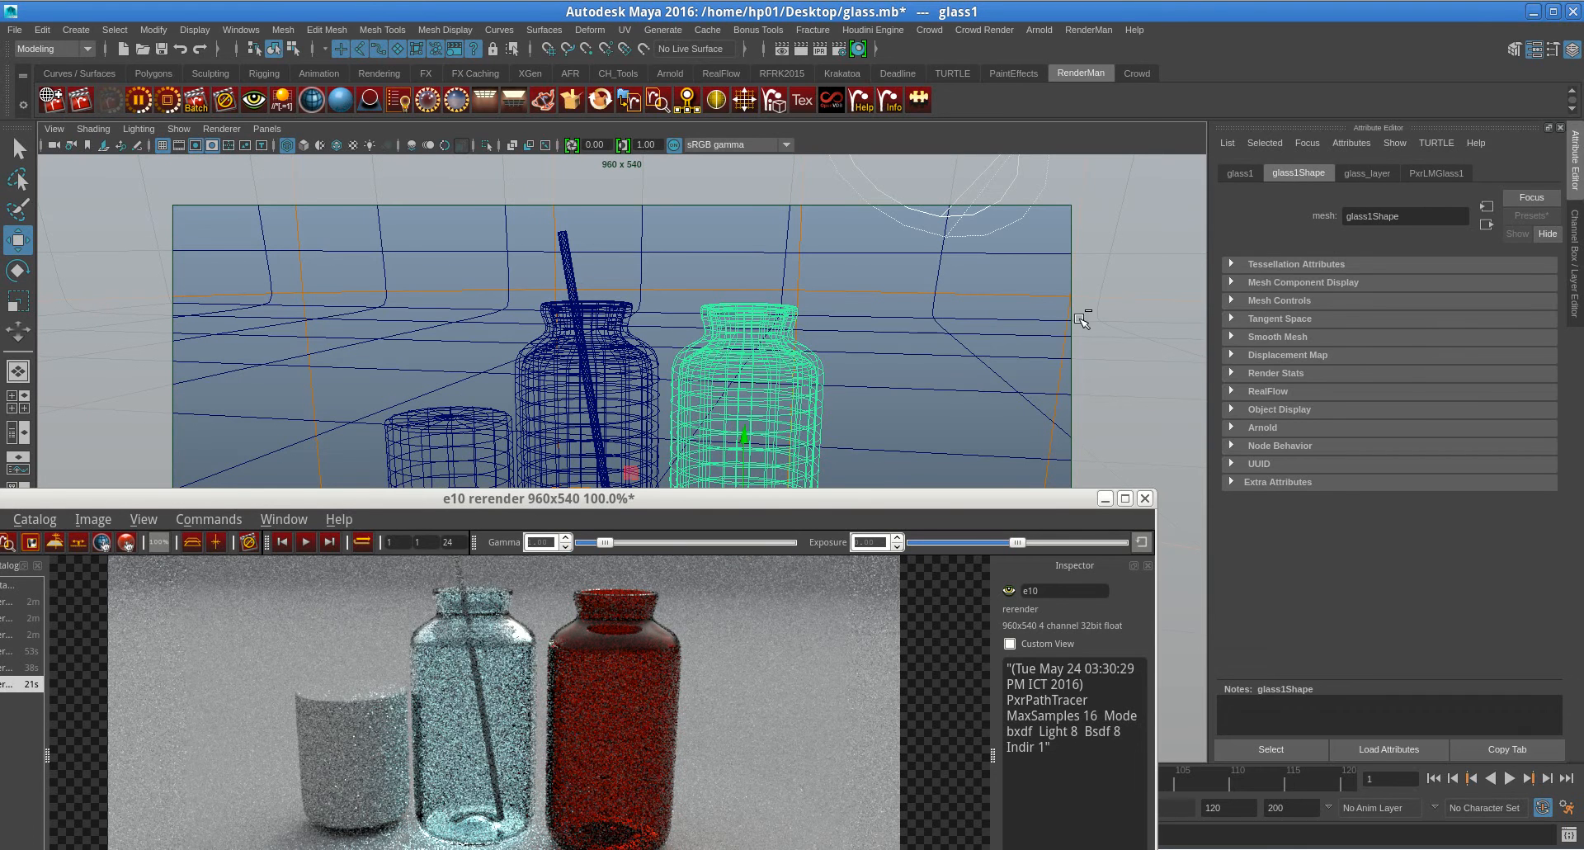
{"action": "left_click", "coordinate": [1435, 173]}
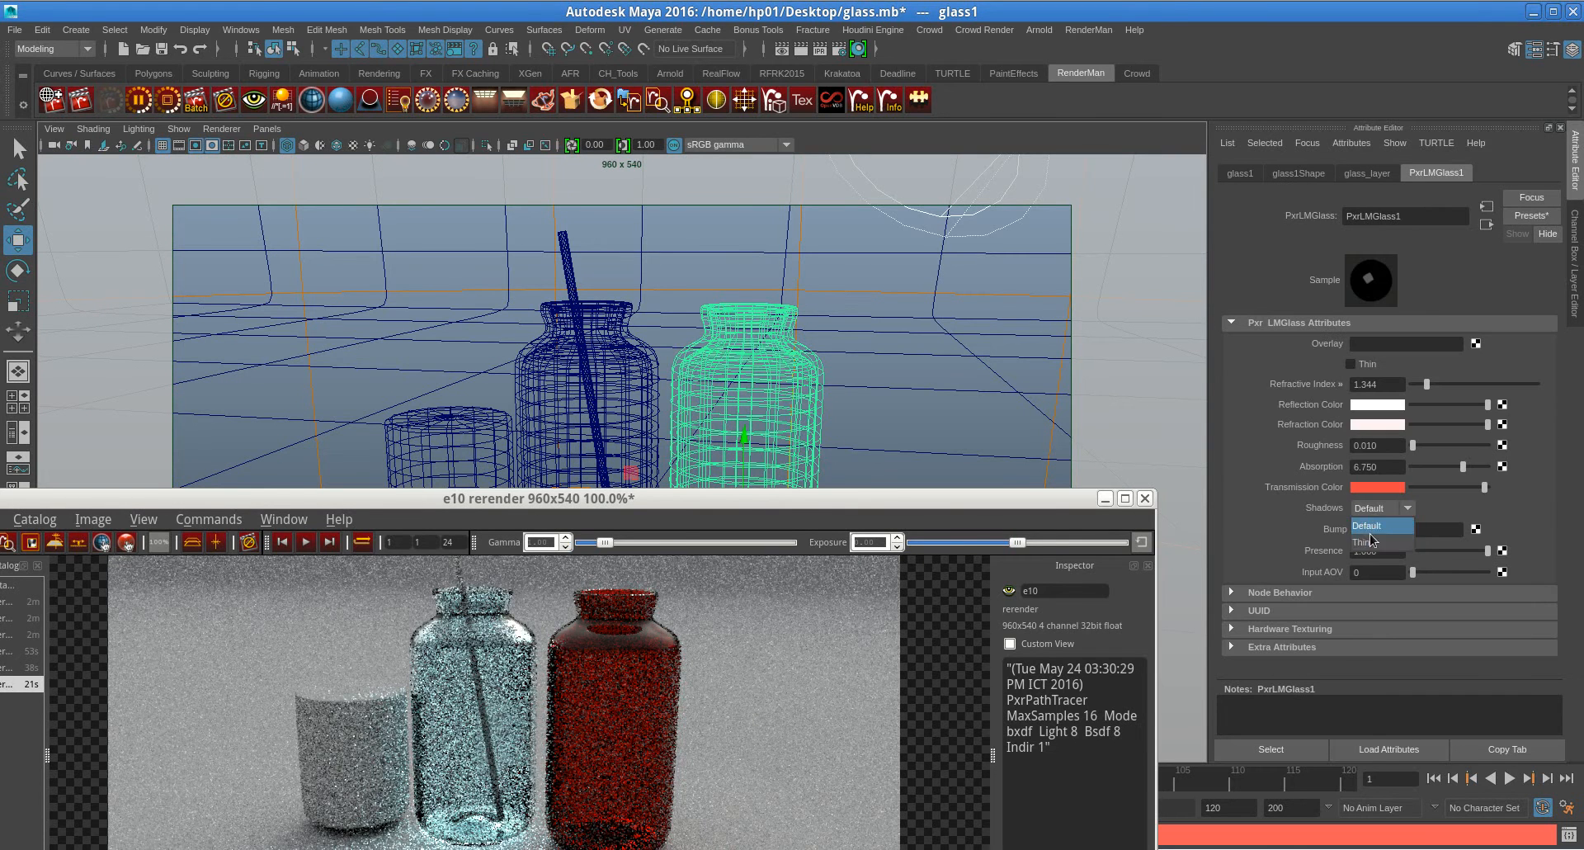
{"action": "left_click", "coordinate": [1367, 540]}
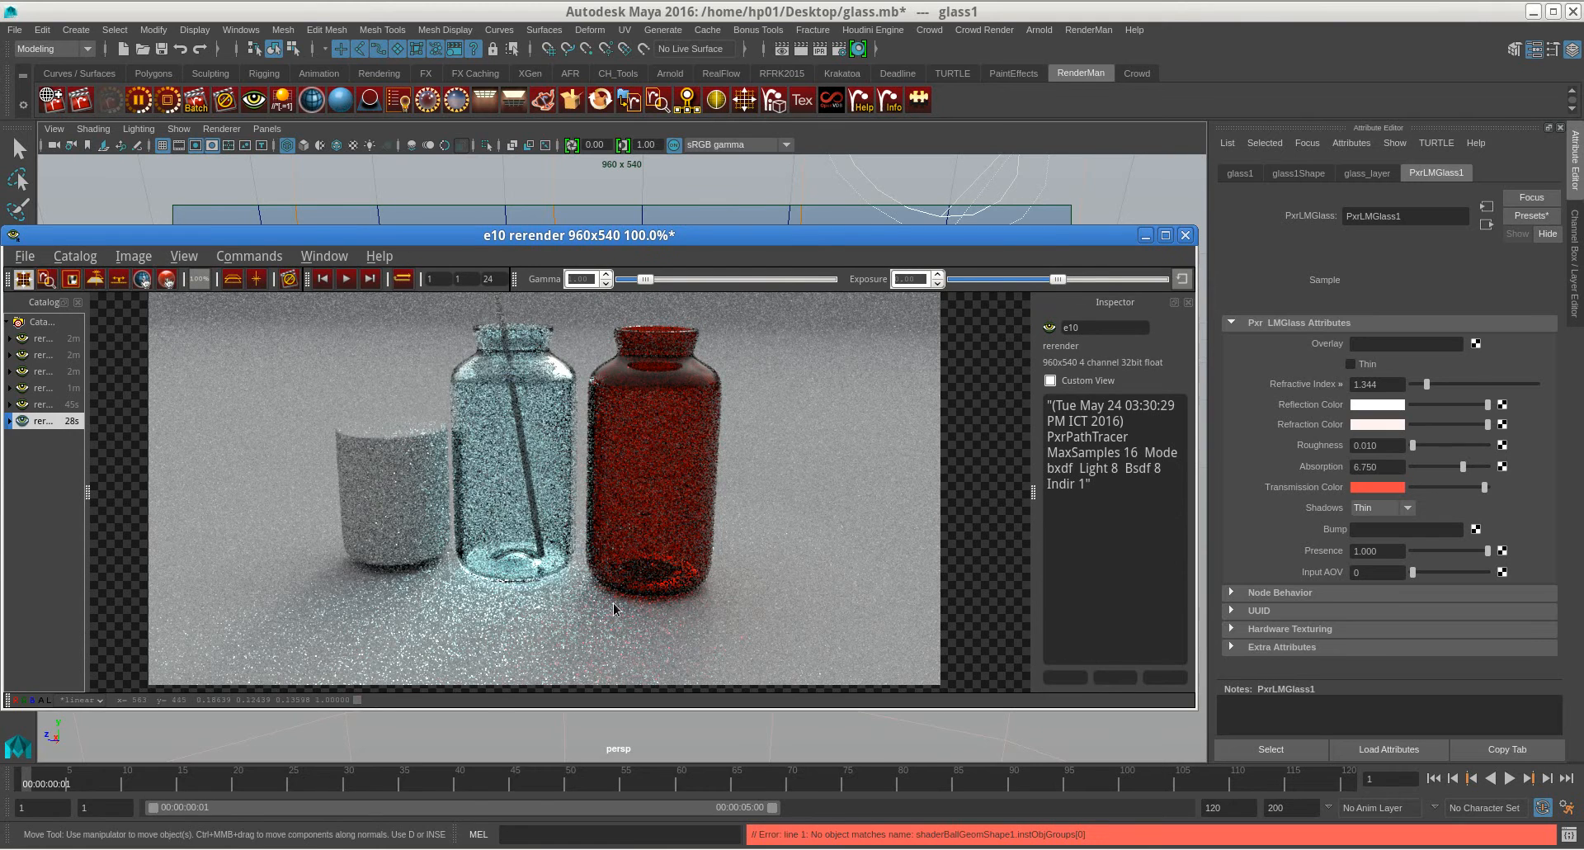
{"action": "left_click_drag", "start_coordinate": [581, 235], "coordinate": [404, 540]}
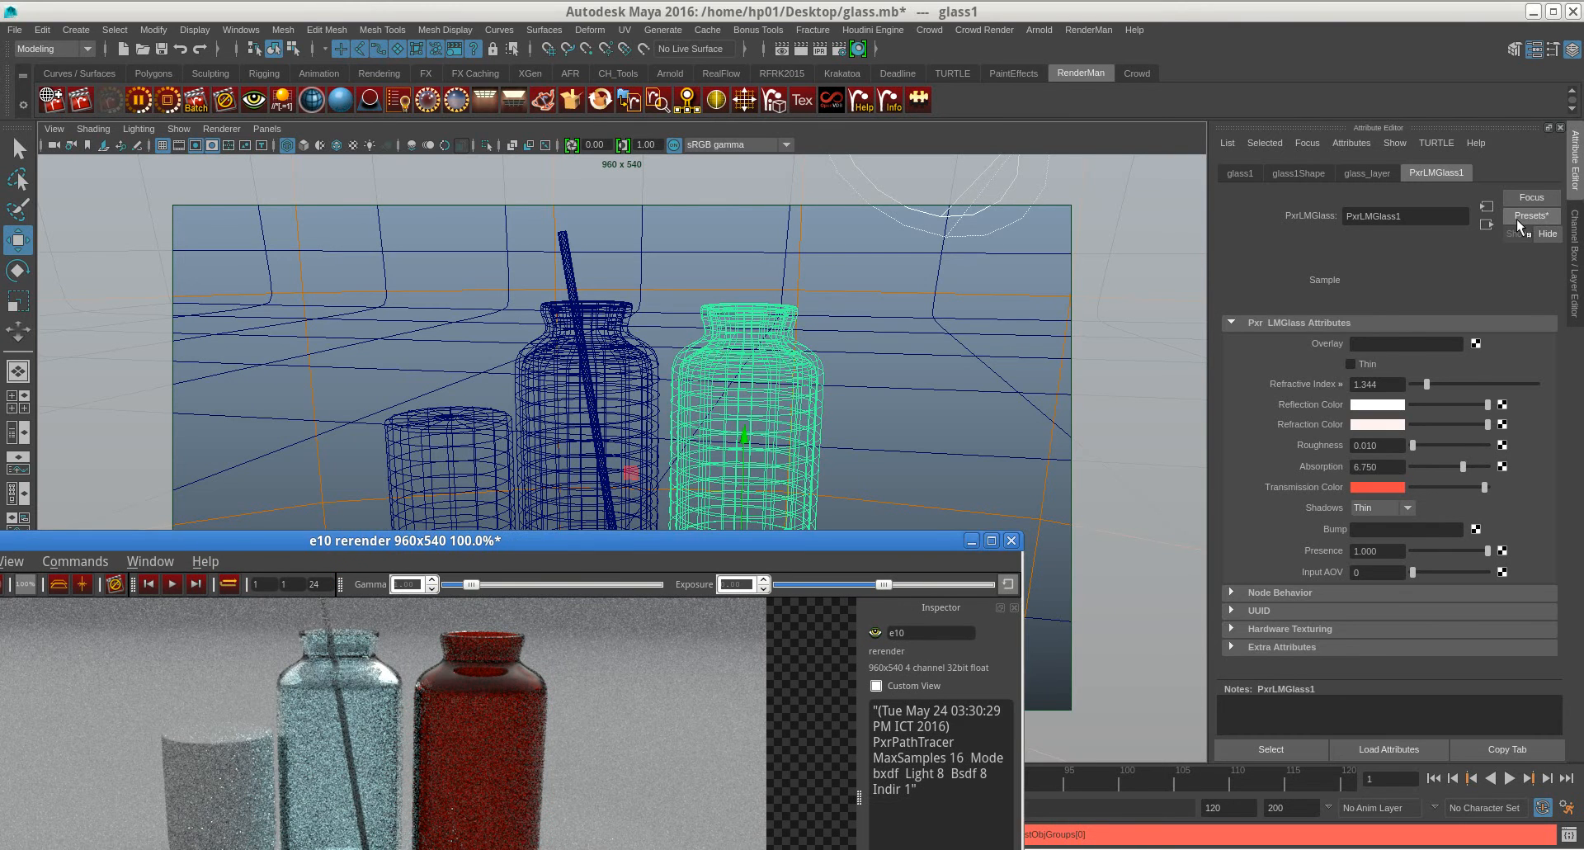
{"action": "left_click", "coordinate": [1530, 215]}
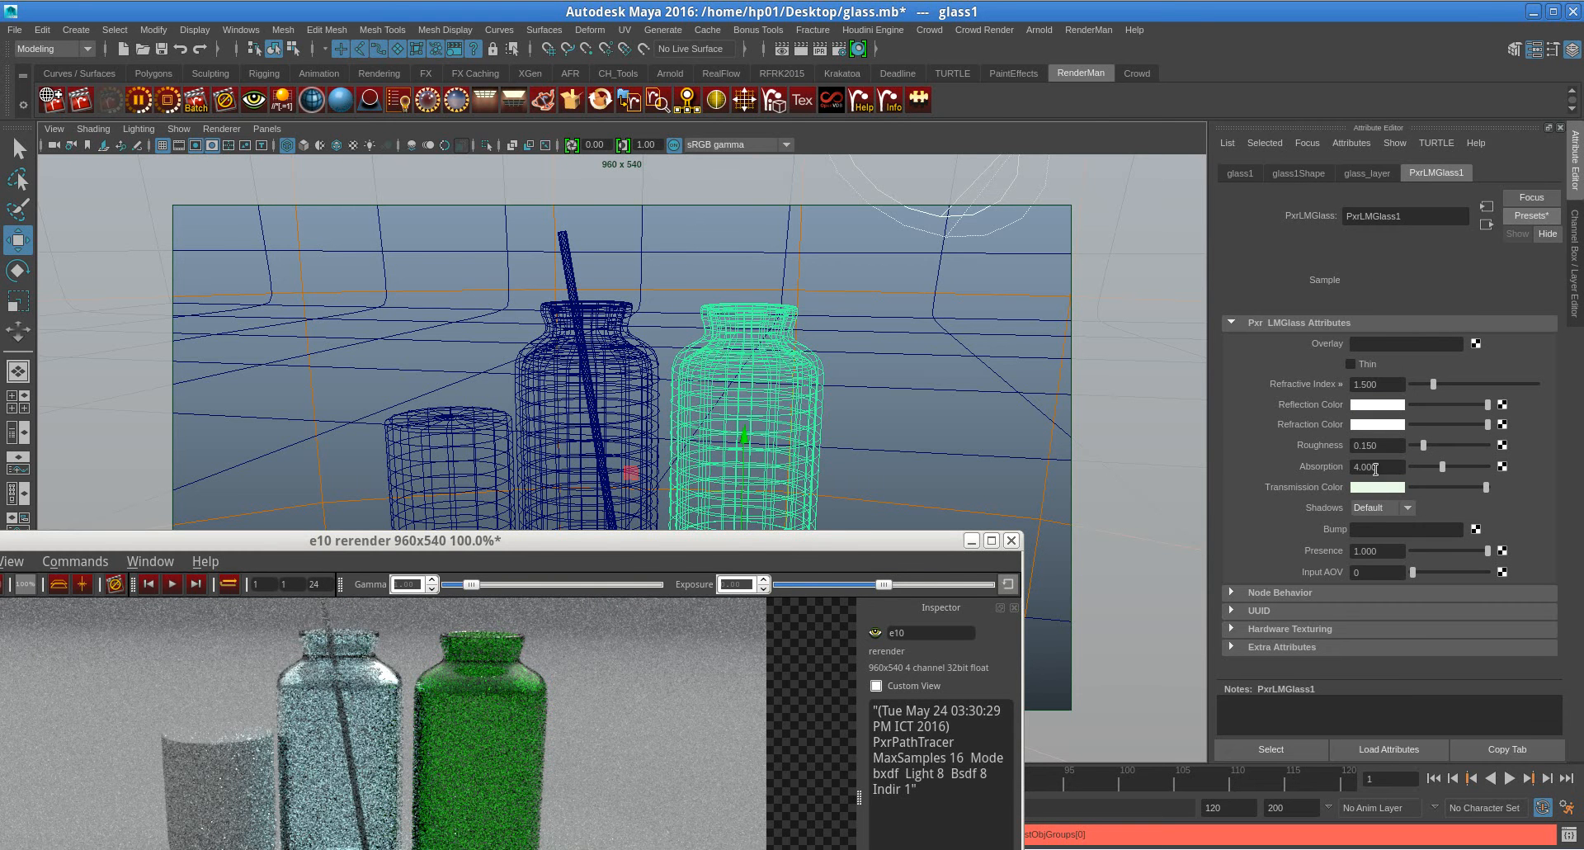
{"action": "left_click", "coordinate": [1530, 214]}
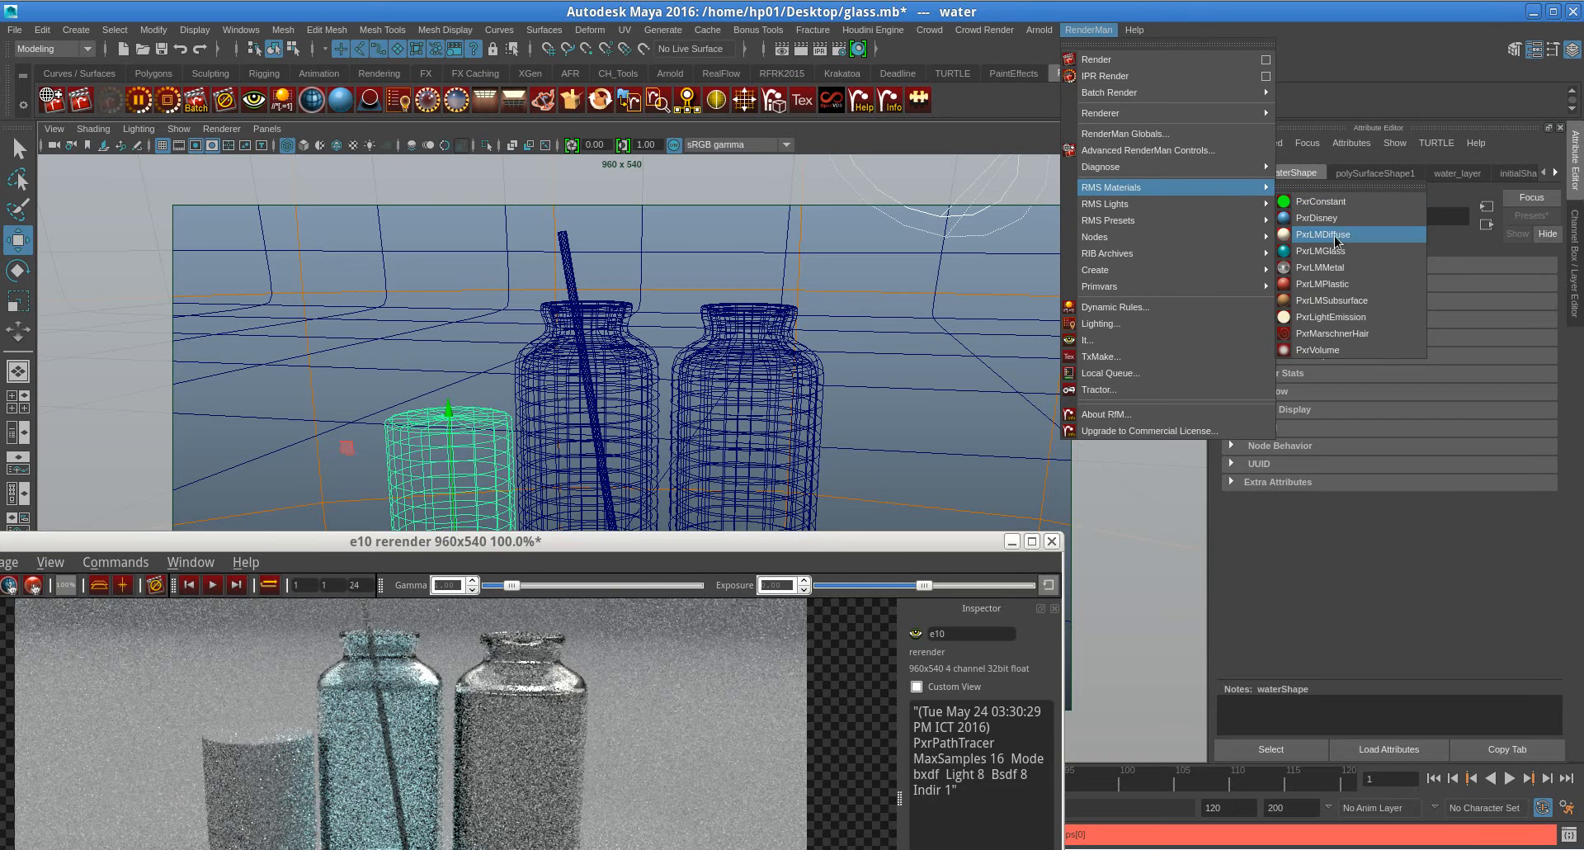
Step: Create a new PxrLMGlass for the water cylinder with a red Refraction Color
{"action": "left_click", "coordinate": [1318, 251]}
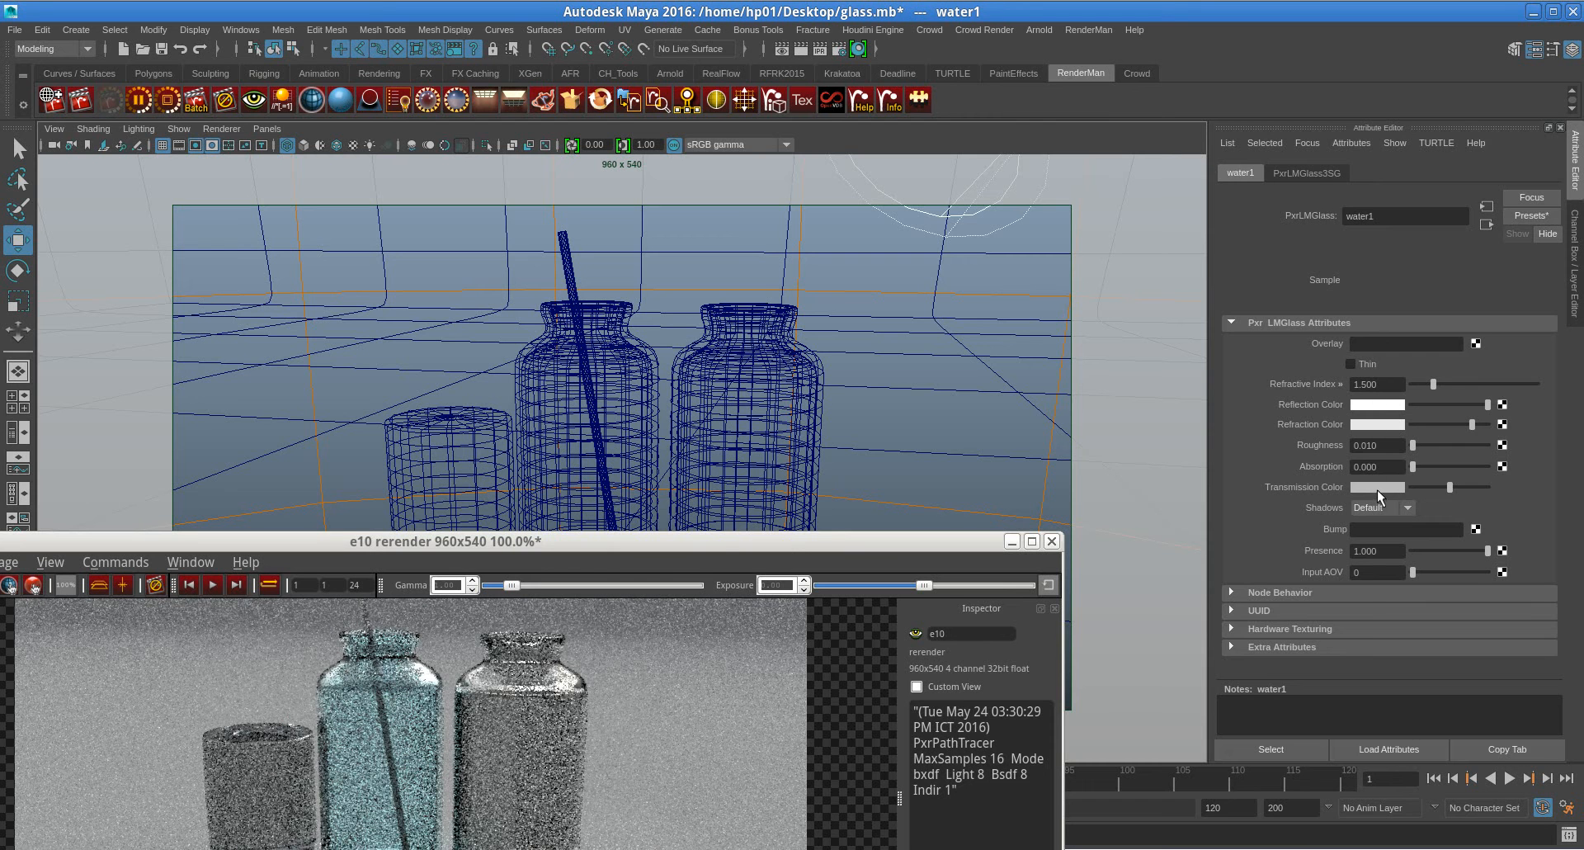
{"action": "left_click", "coordinate": [1377, 404]}
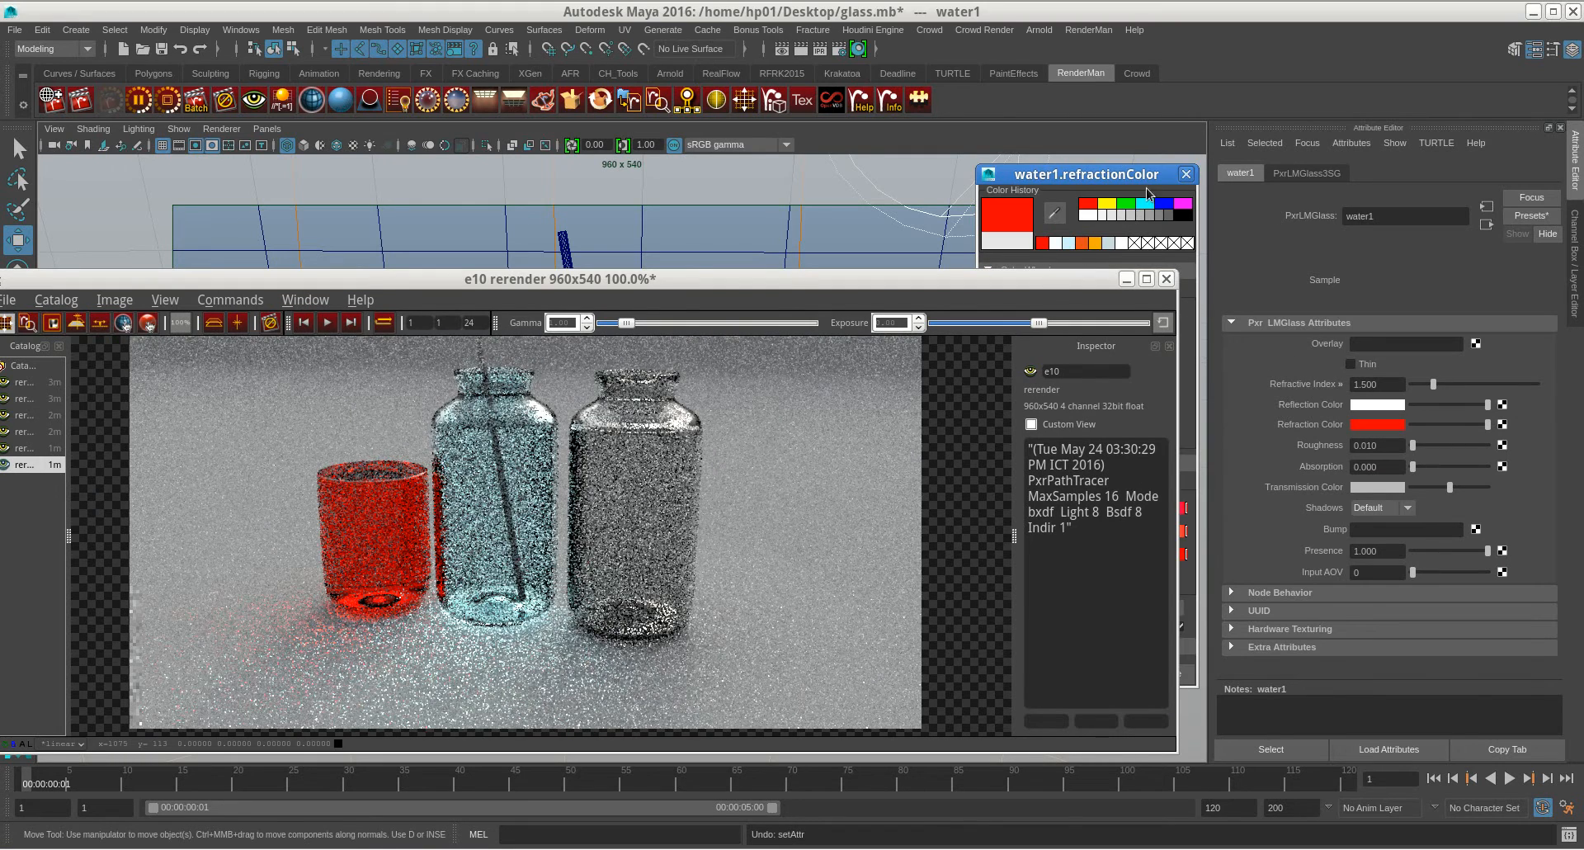
{"action": "left_click", "coordinate": [1186, 174]}
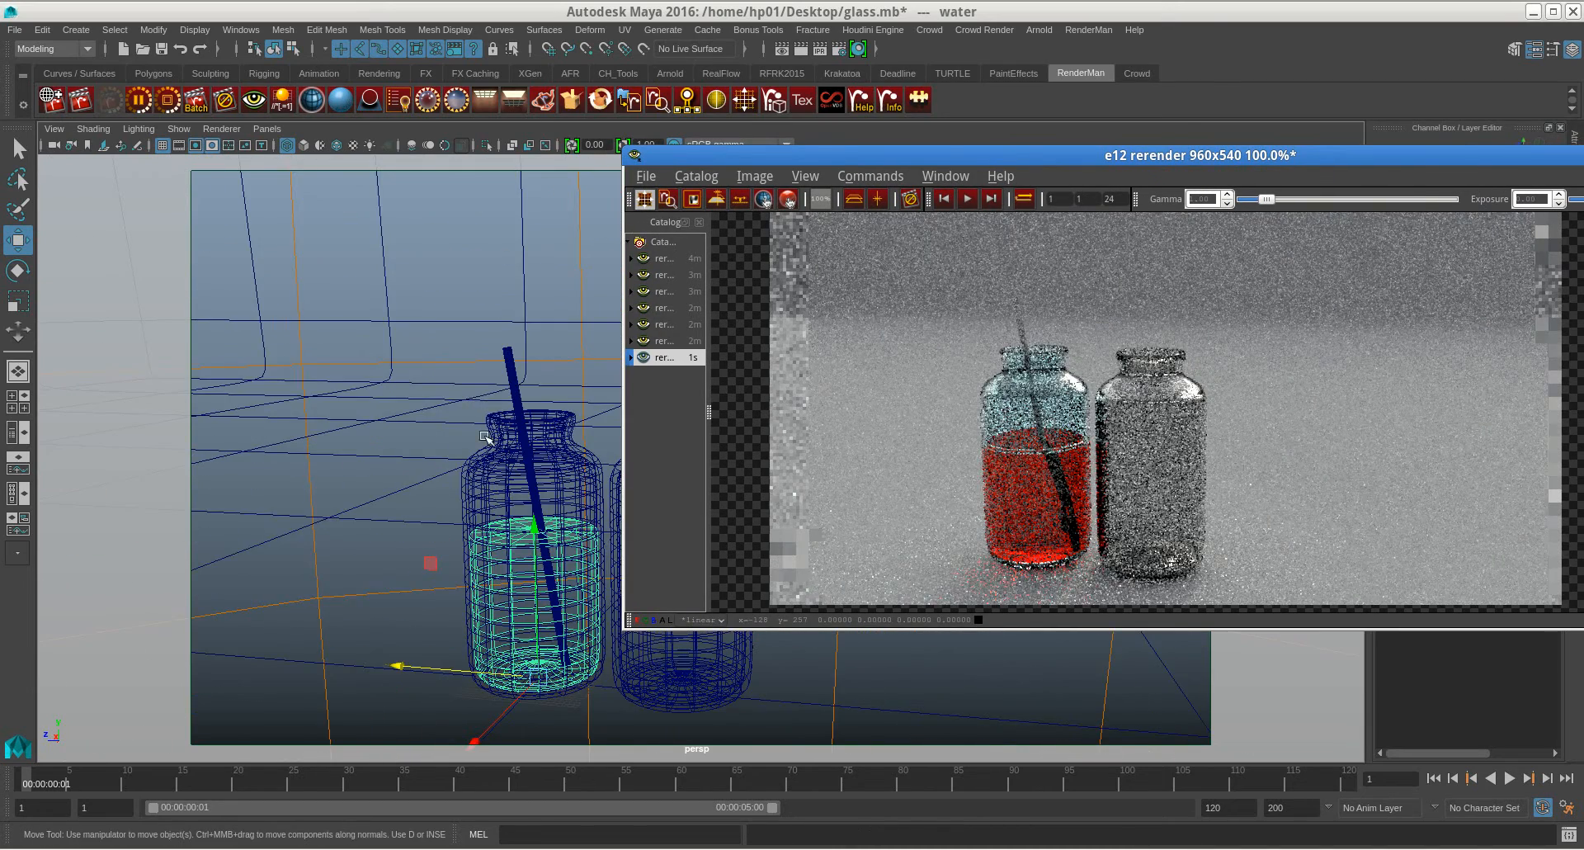
Step: Assign a new RenderMan material to the straw and set PxrLMGlass2 to very pale cyan
{"action": "right_click", "coordinate": [508, 369]}
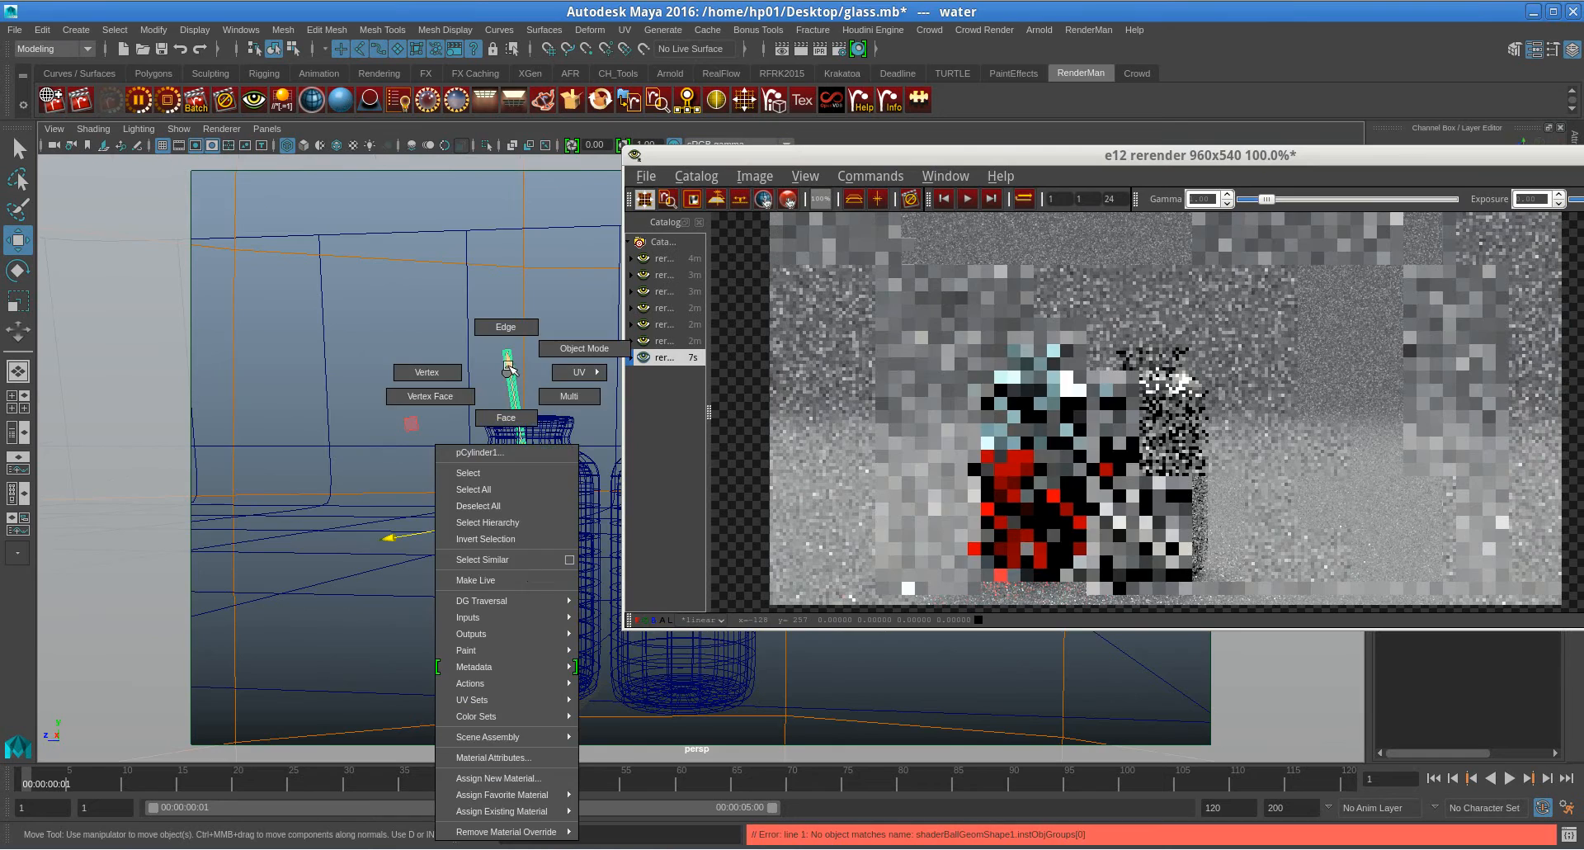
{"action": "left_click", "coordinate": [498, 777]}
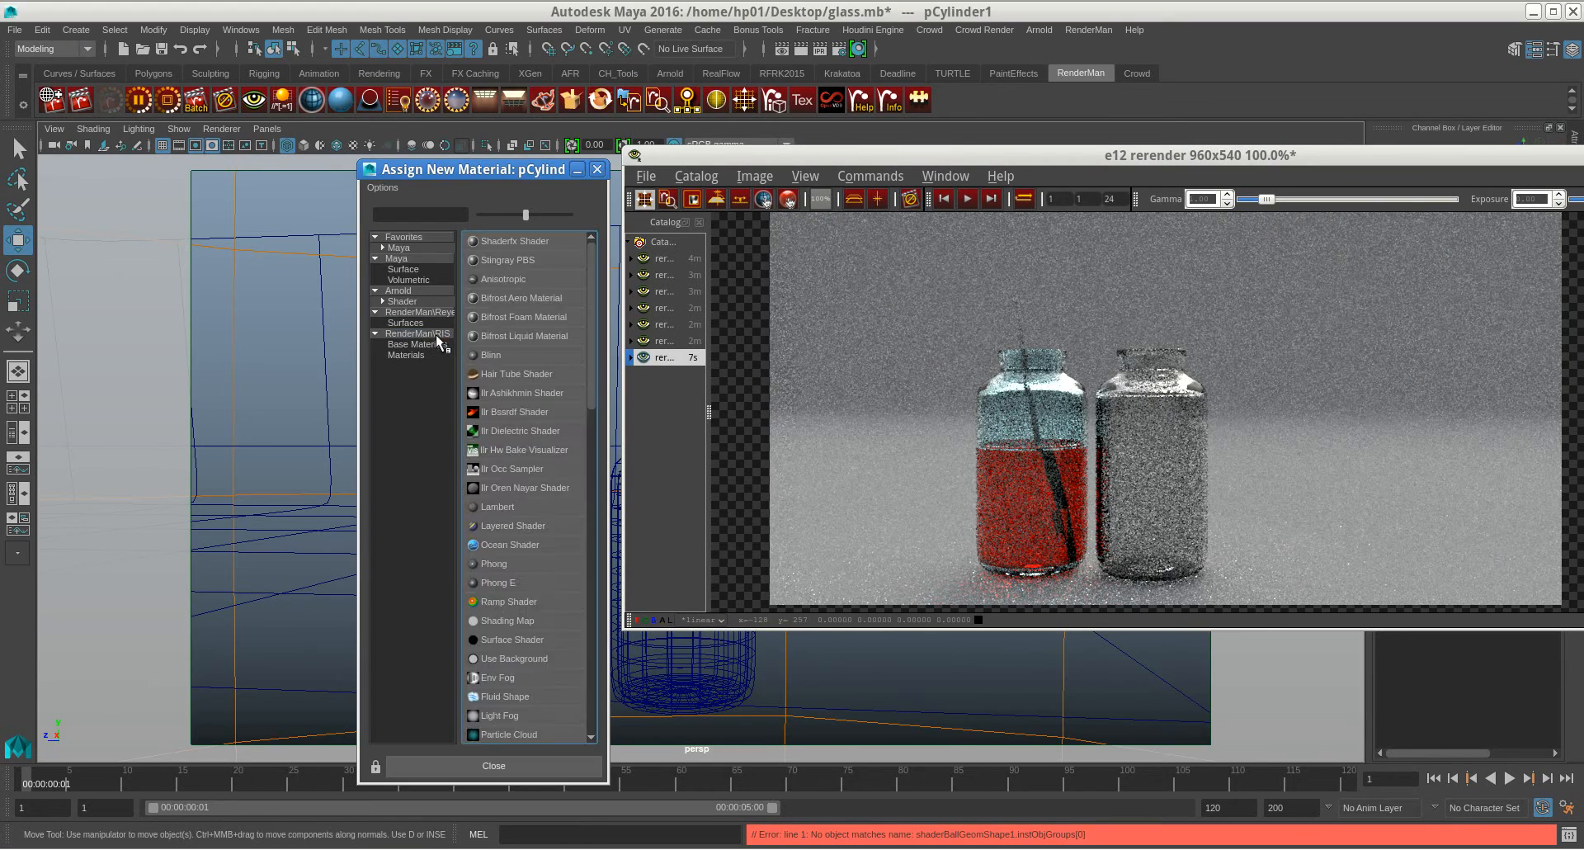
{"action": "left_click", "coordinate": [494, 764]}
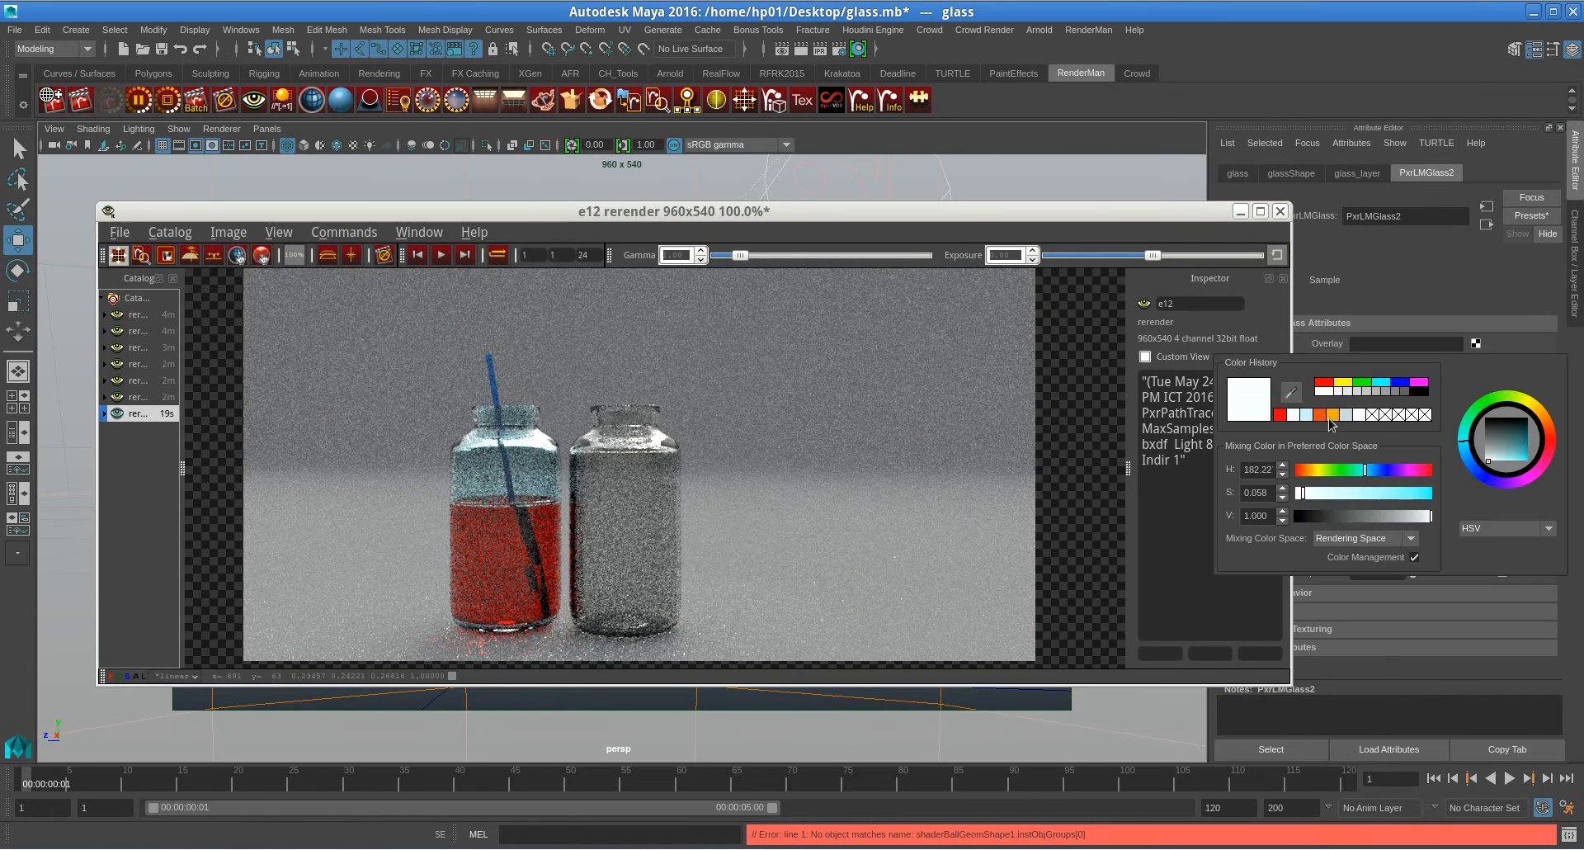
{"action": "left_click", "coordinate": [1511, 430]}
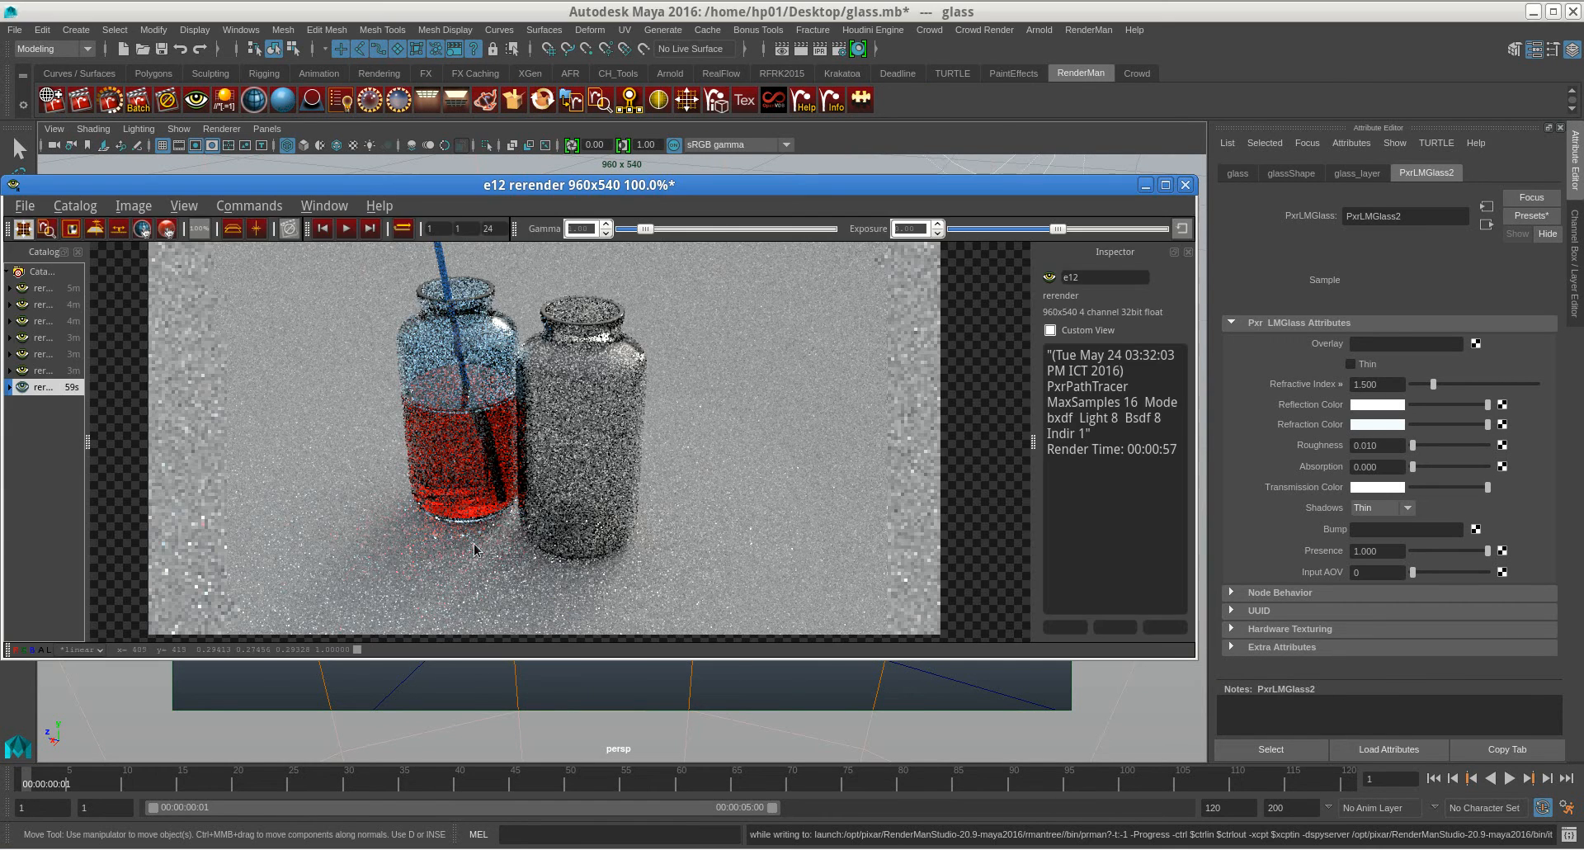
Step: In Render Settings, enable Allow Caustics for IPR and set the final-render integrator to VCM
{"action": "left_click", "coordinate": [1185, 184]}
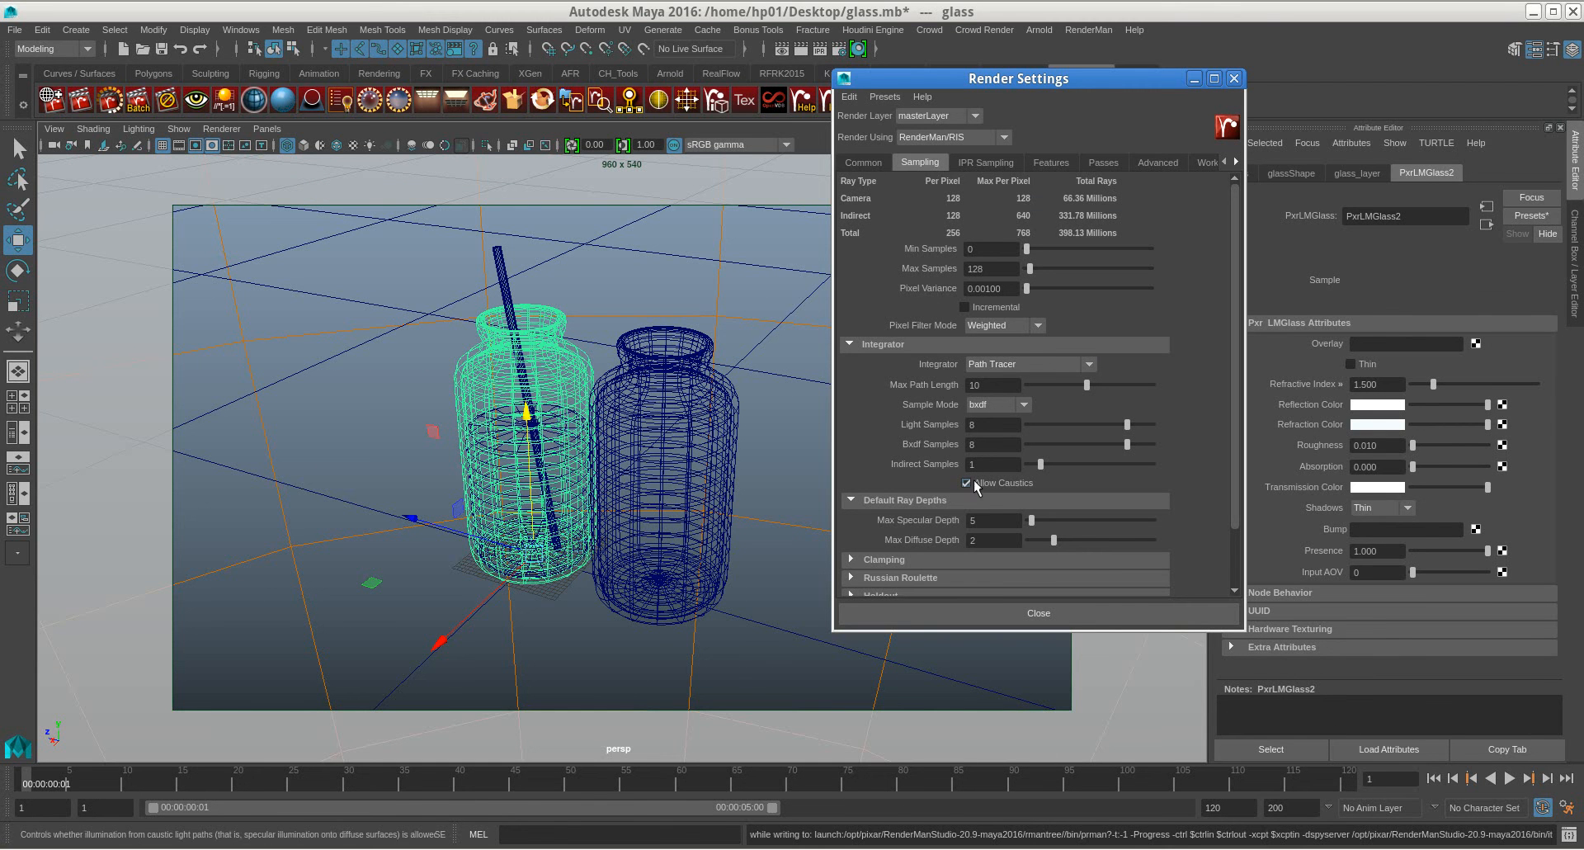
{"action": "left_click", "coordinate": [985, 162]}
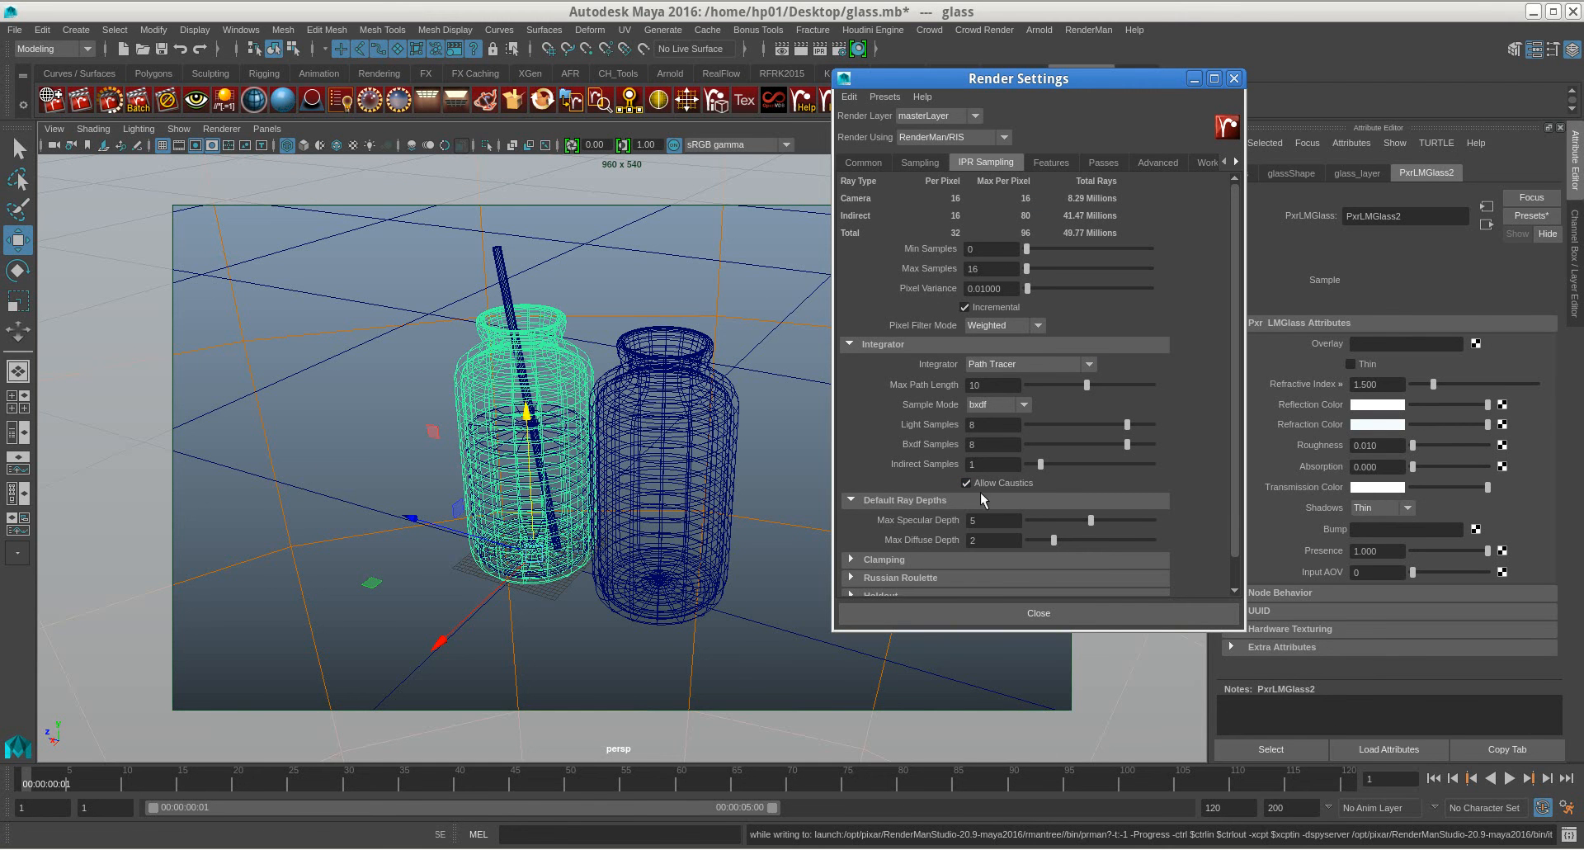
{"action": "left_click", "coordinate": [919, 162]}
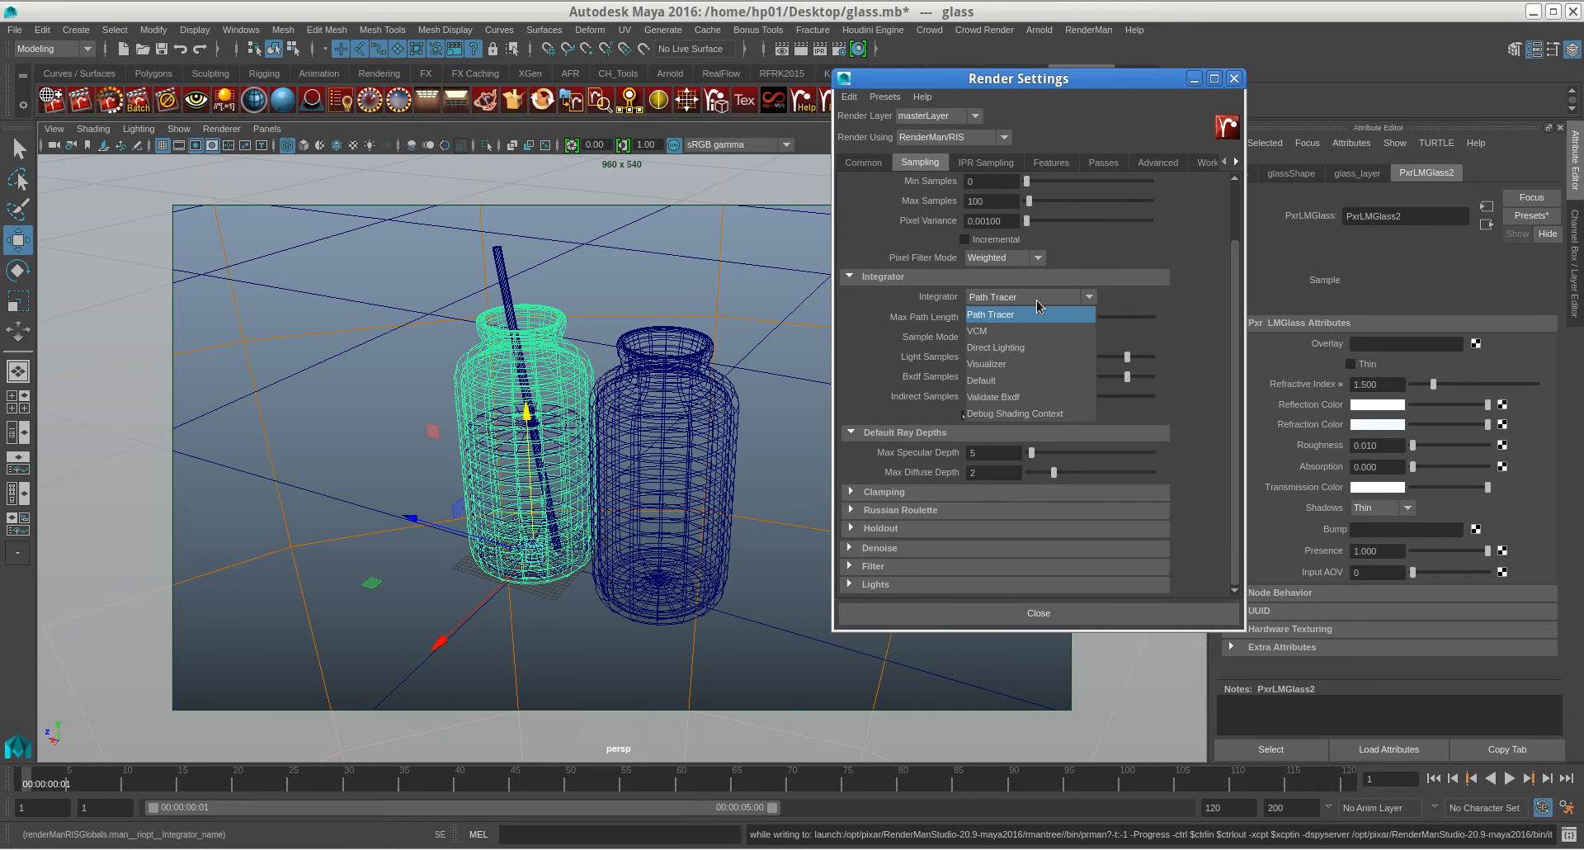
{"action": "mouse_move", "coordinate": [1029, 330]}
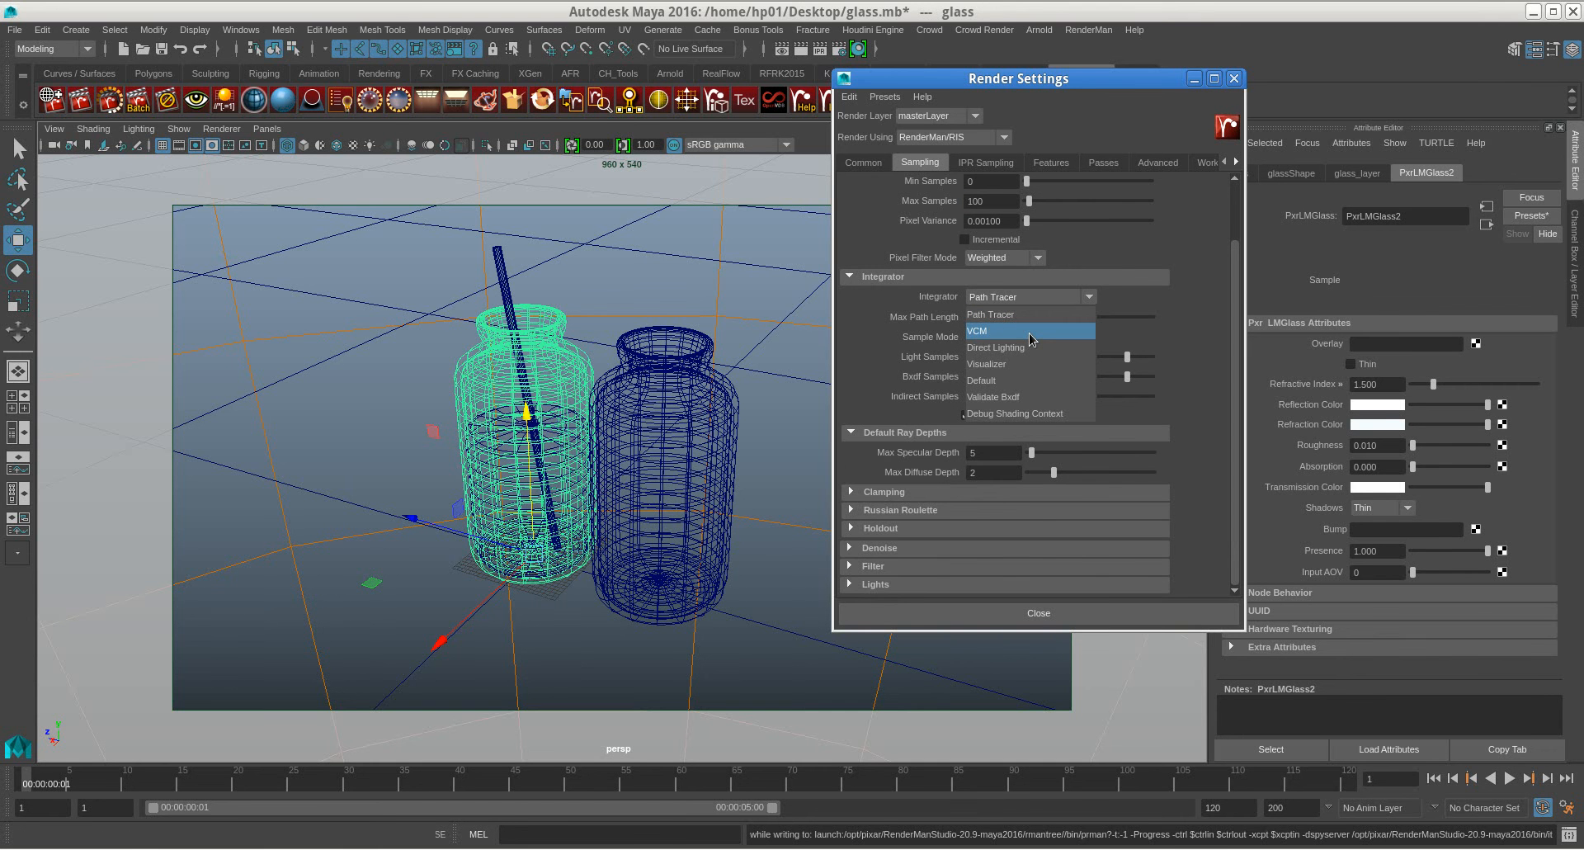
{"action": "left_click", "coordinate": [976, 330]}
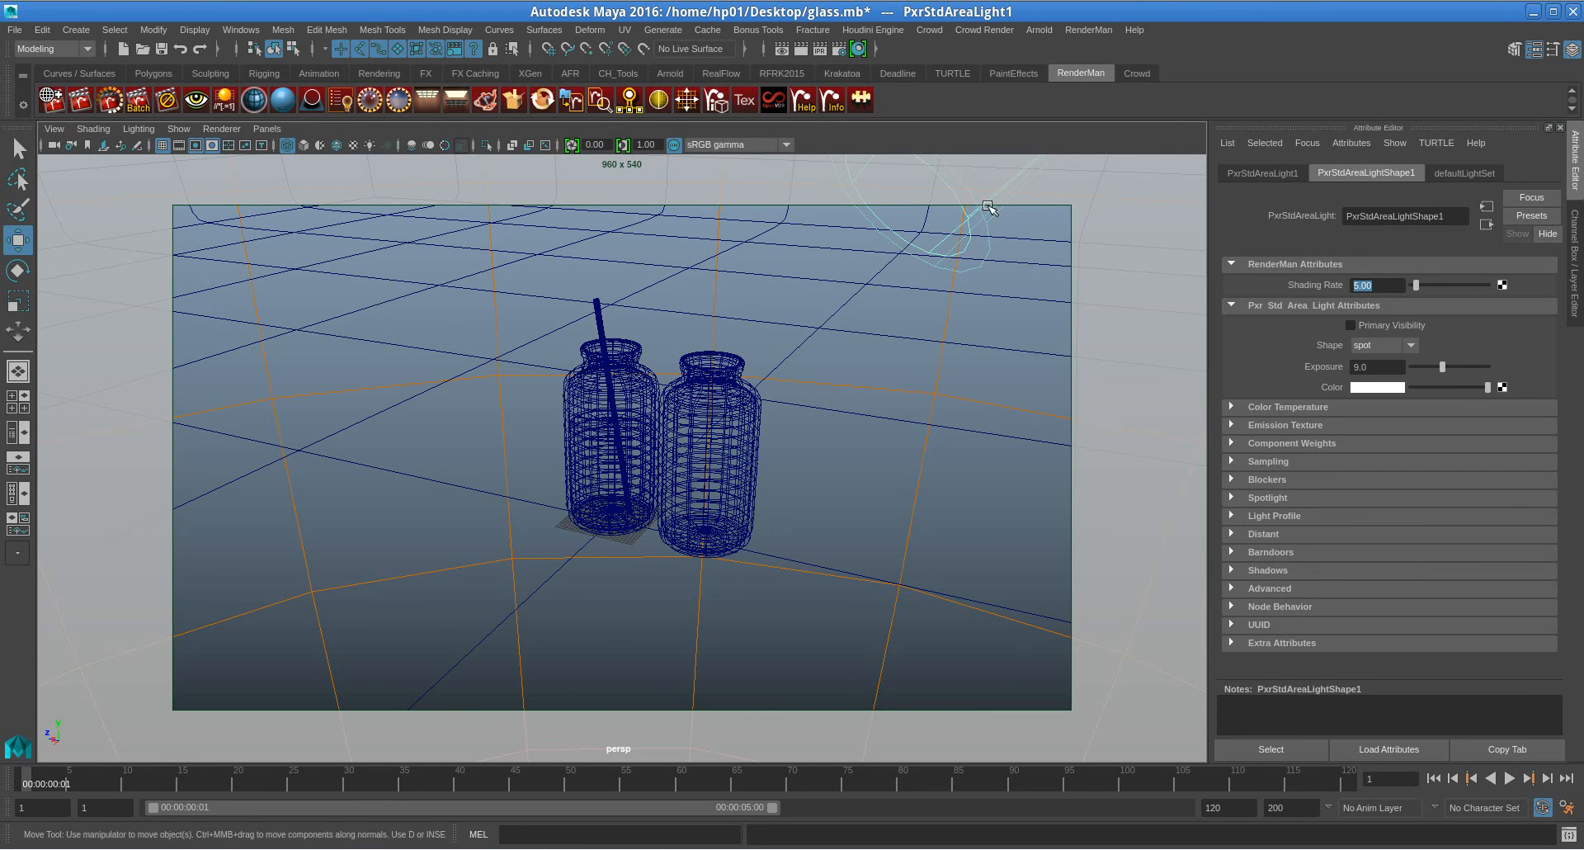
Step: Set area light exposure to 12, re-render the jars, and enable Incremental final-render sampling
{"action": "type", "text": "12"}
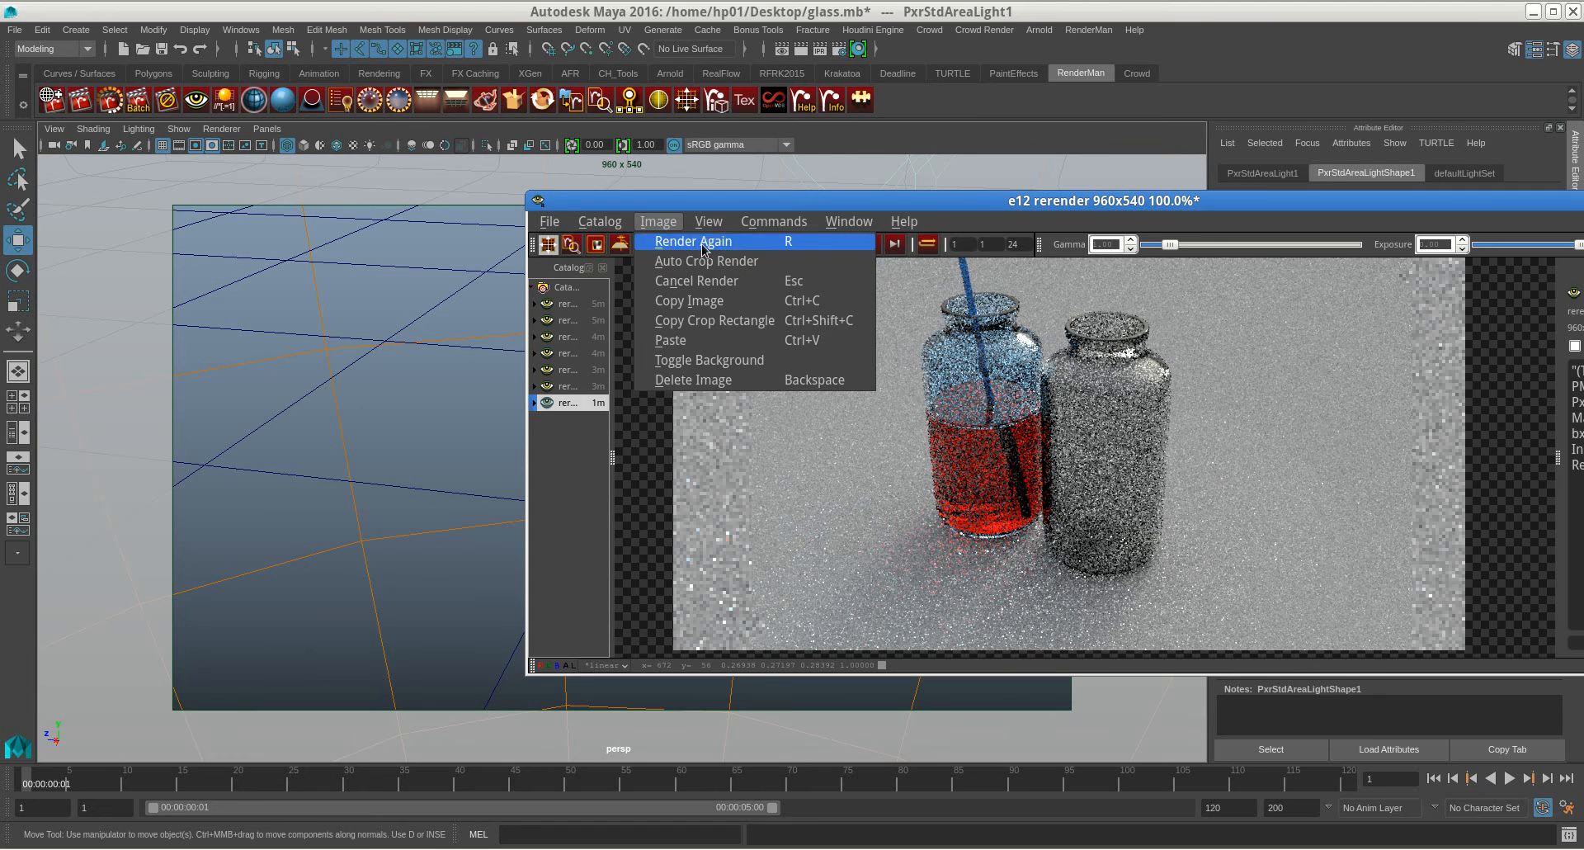
{"action": "left_click", "coordinate": [691, 240]}
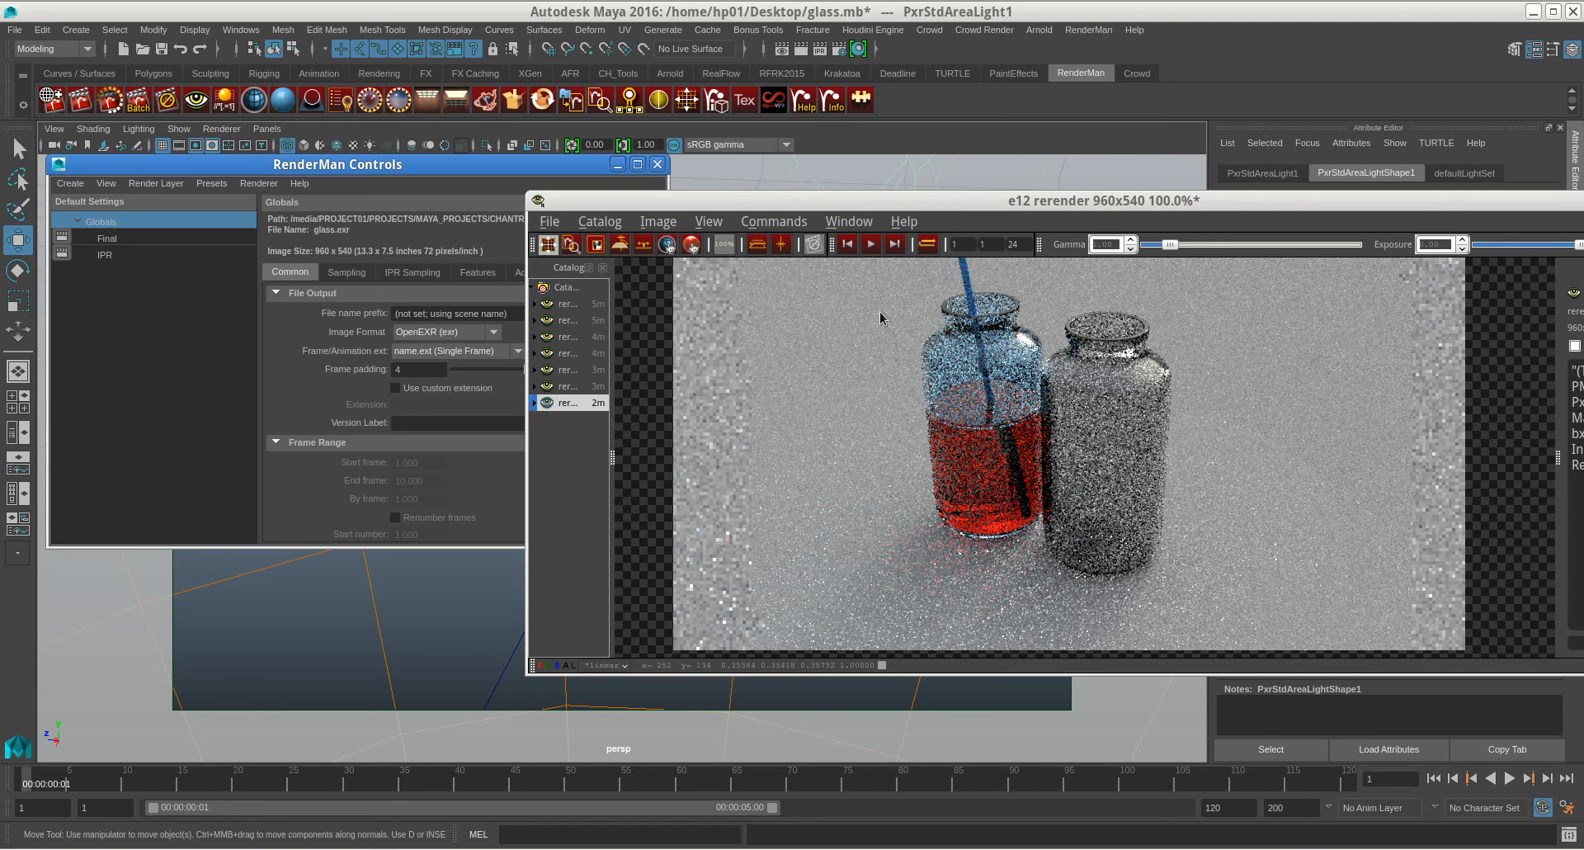
{"action": "left_click", "coordinate": [346, 271]}
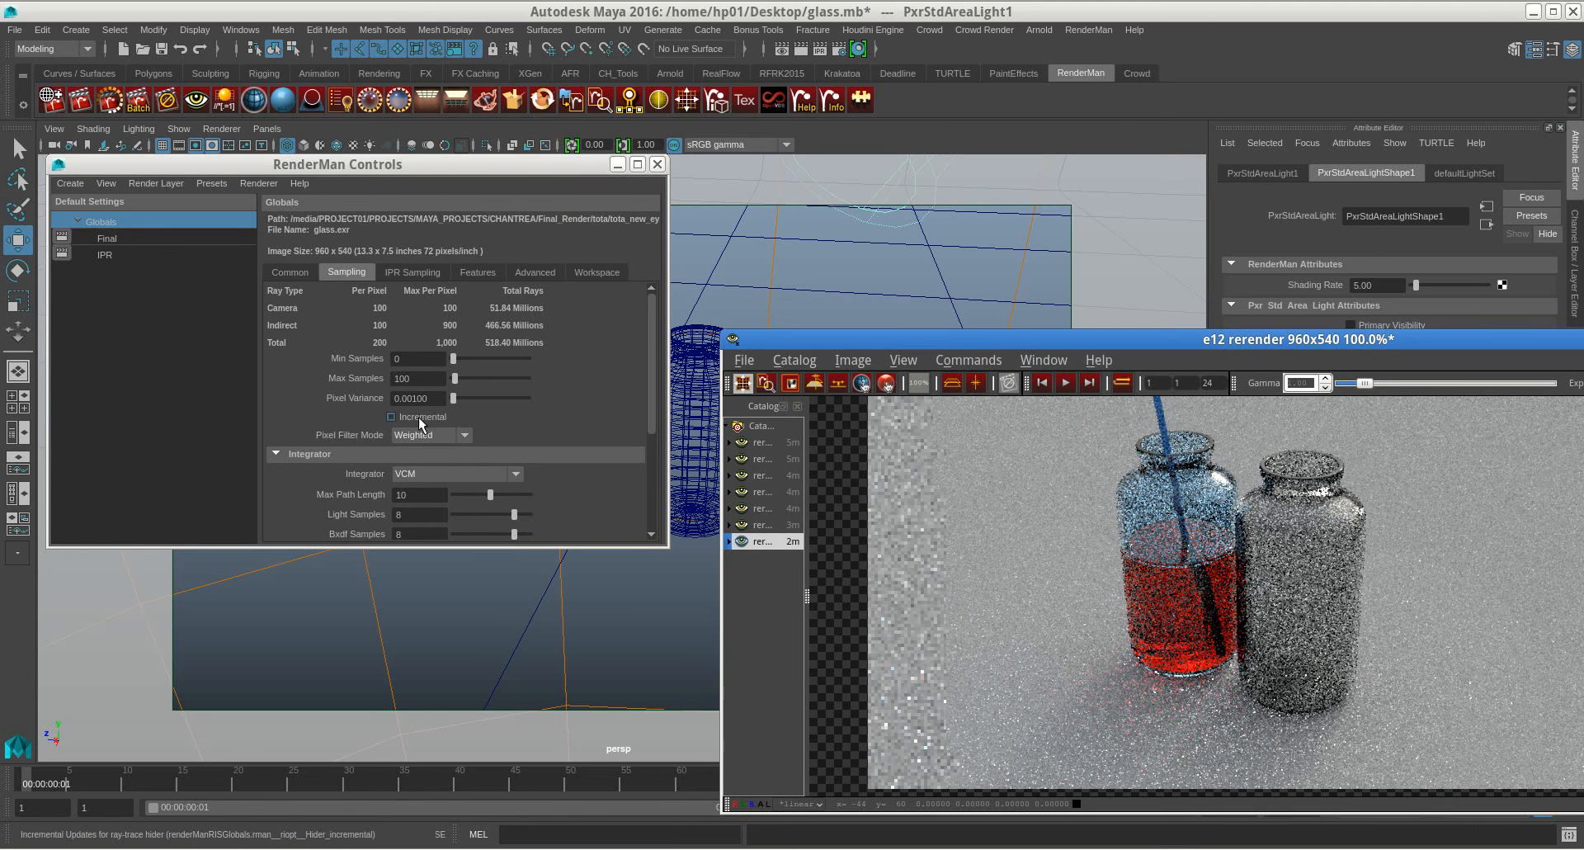
{"action": "left_click", "coordinate": [391, 417]}
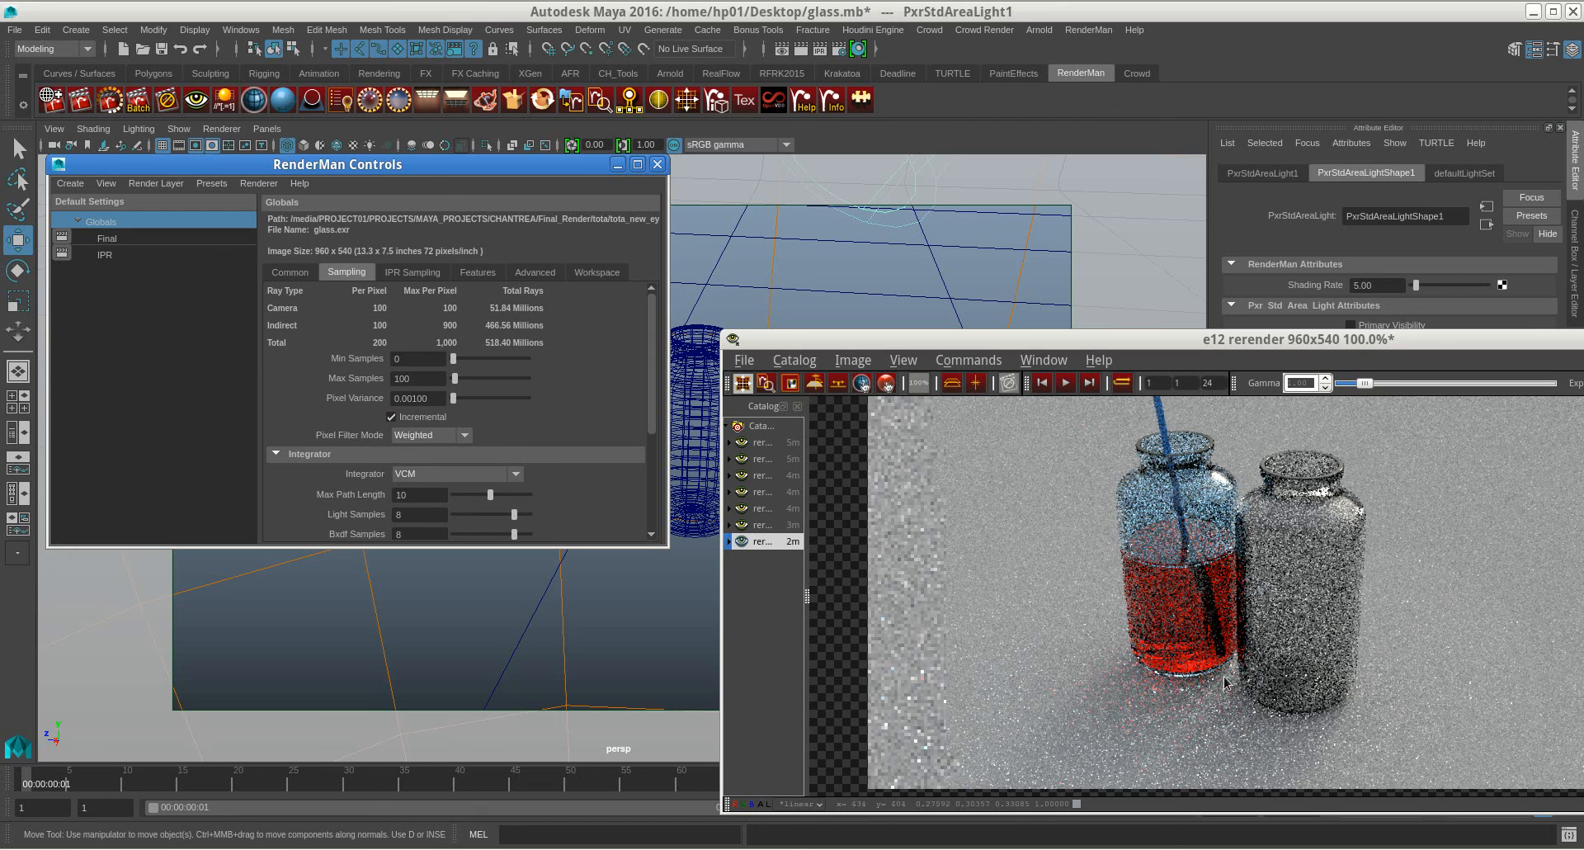
{"action": "mouse_move", "coordinate": [1247, 613]}
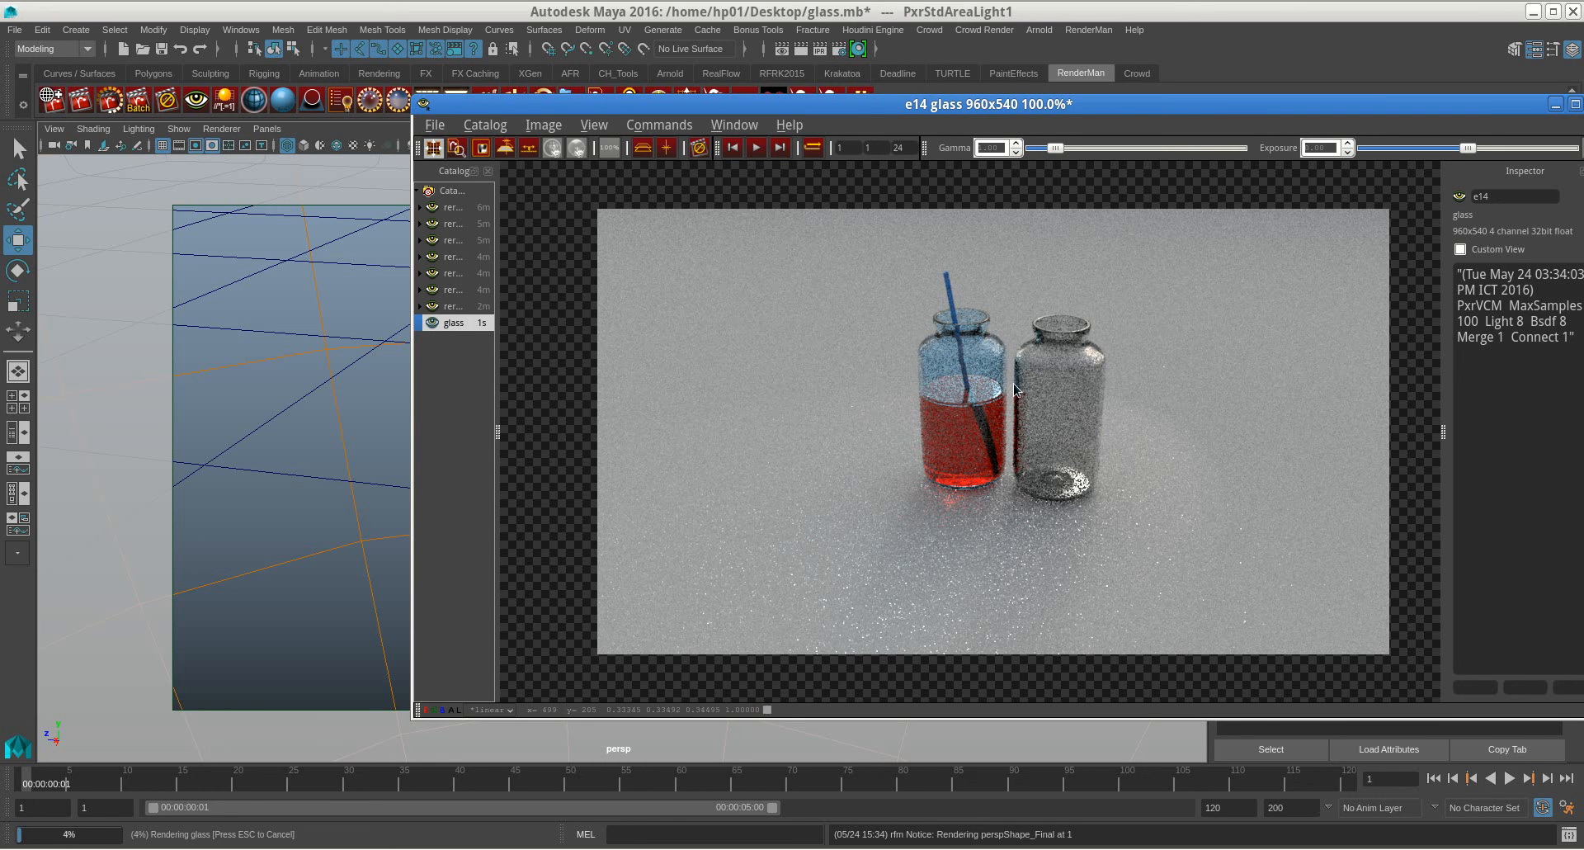
{"action": "mouse_move", "coordinate": [1091, 545]}
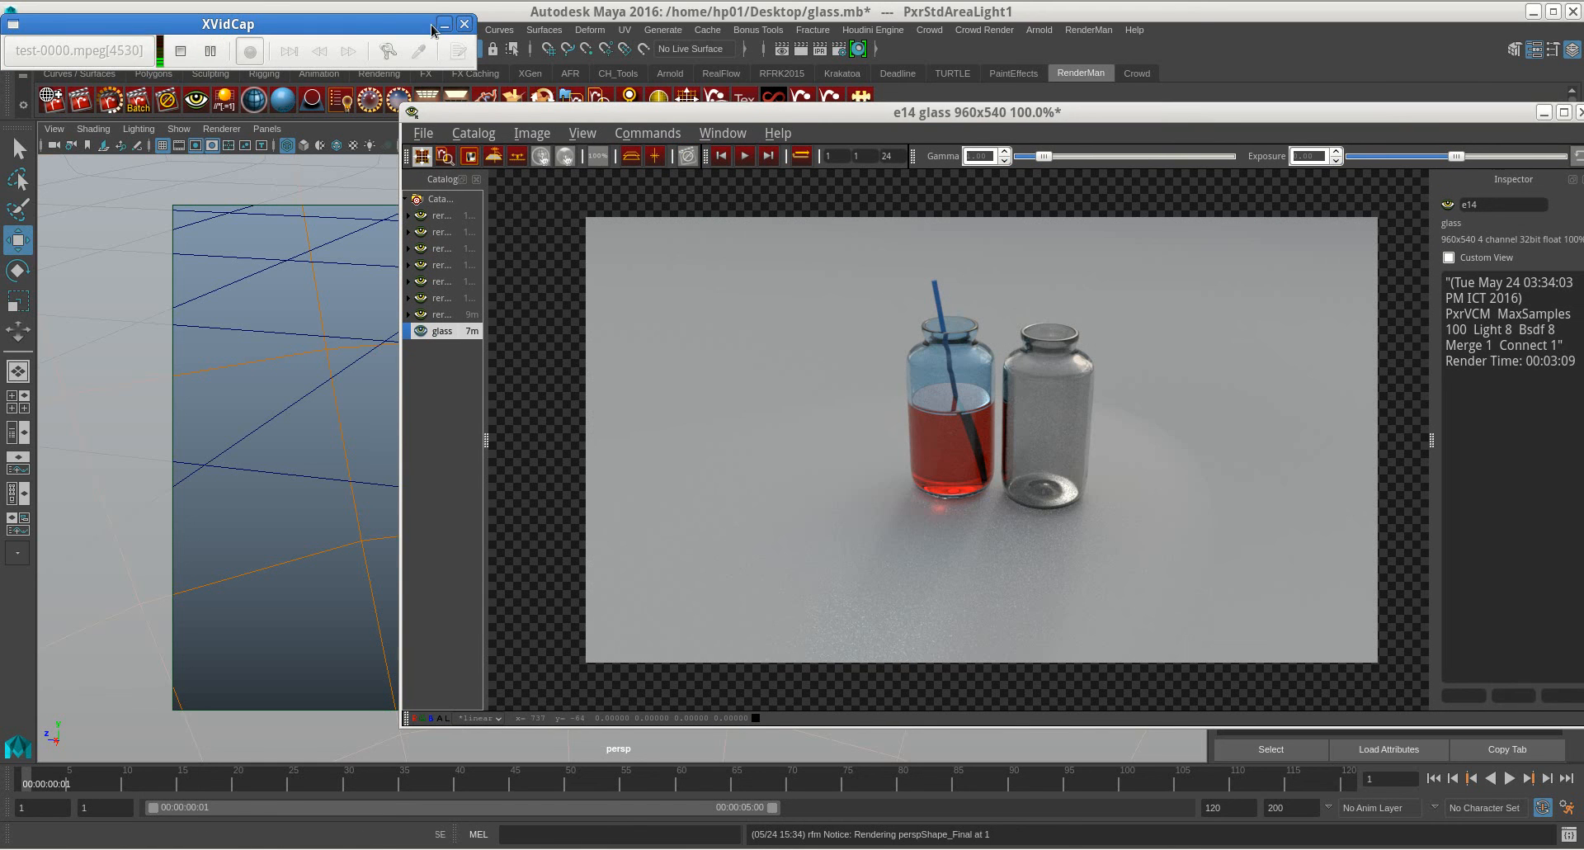
Step: Let the VCM render of both jars finish and cancel the Authenticate password prompt
{"action": "left_click", "coordinate": [462, 23]}
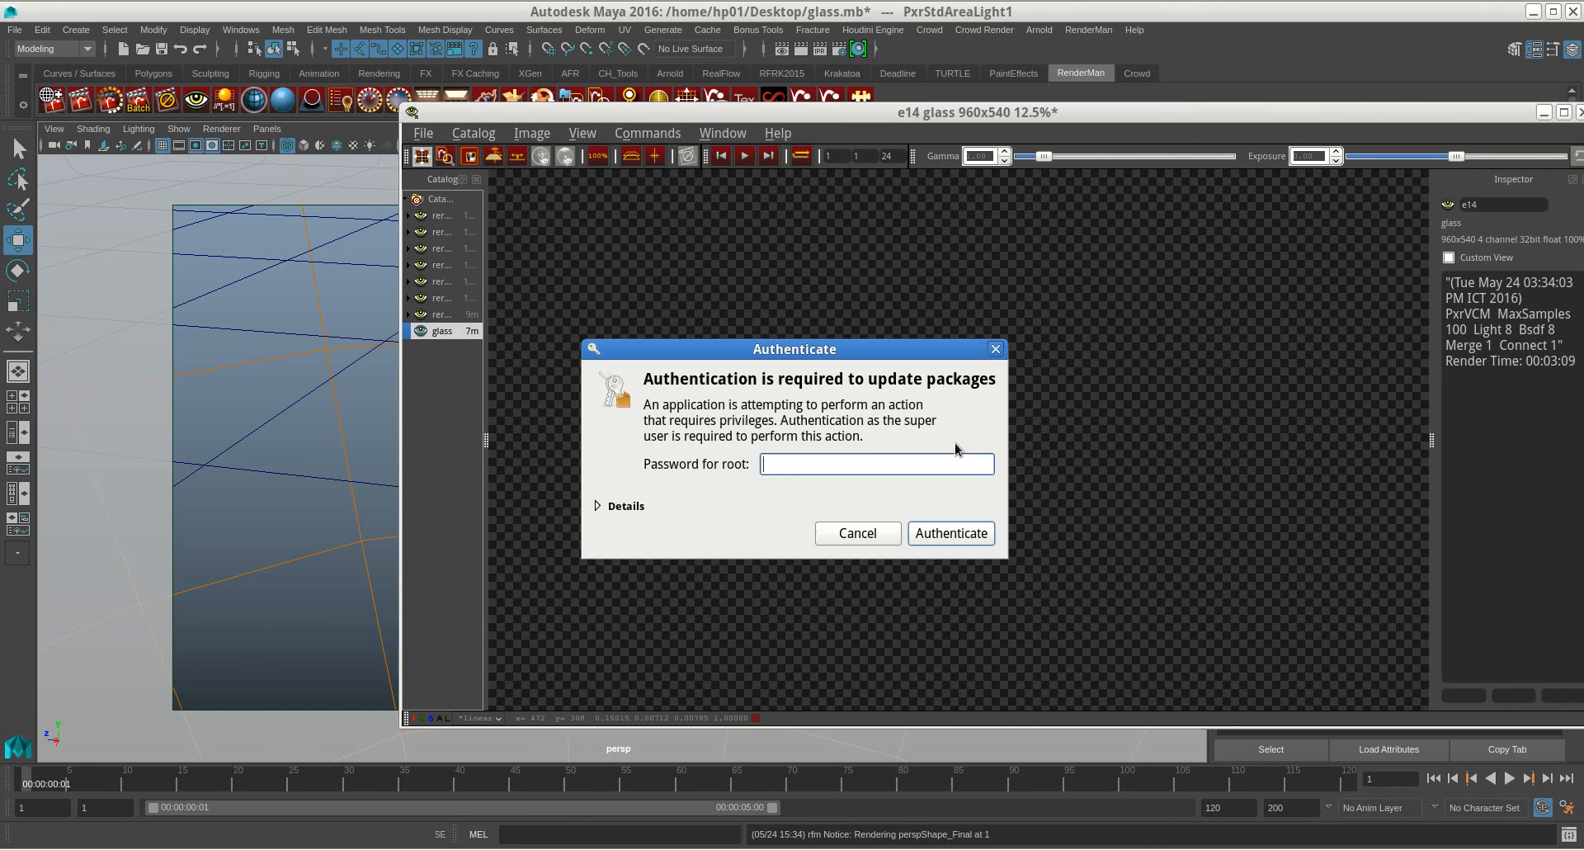
{"action": "mouse_move", "coordinate": [821, 390]}
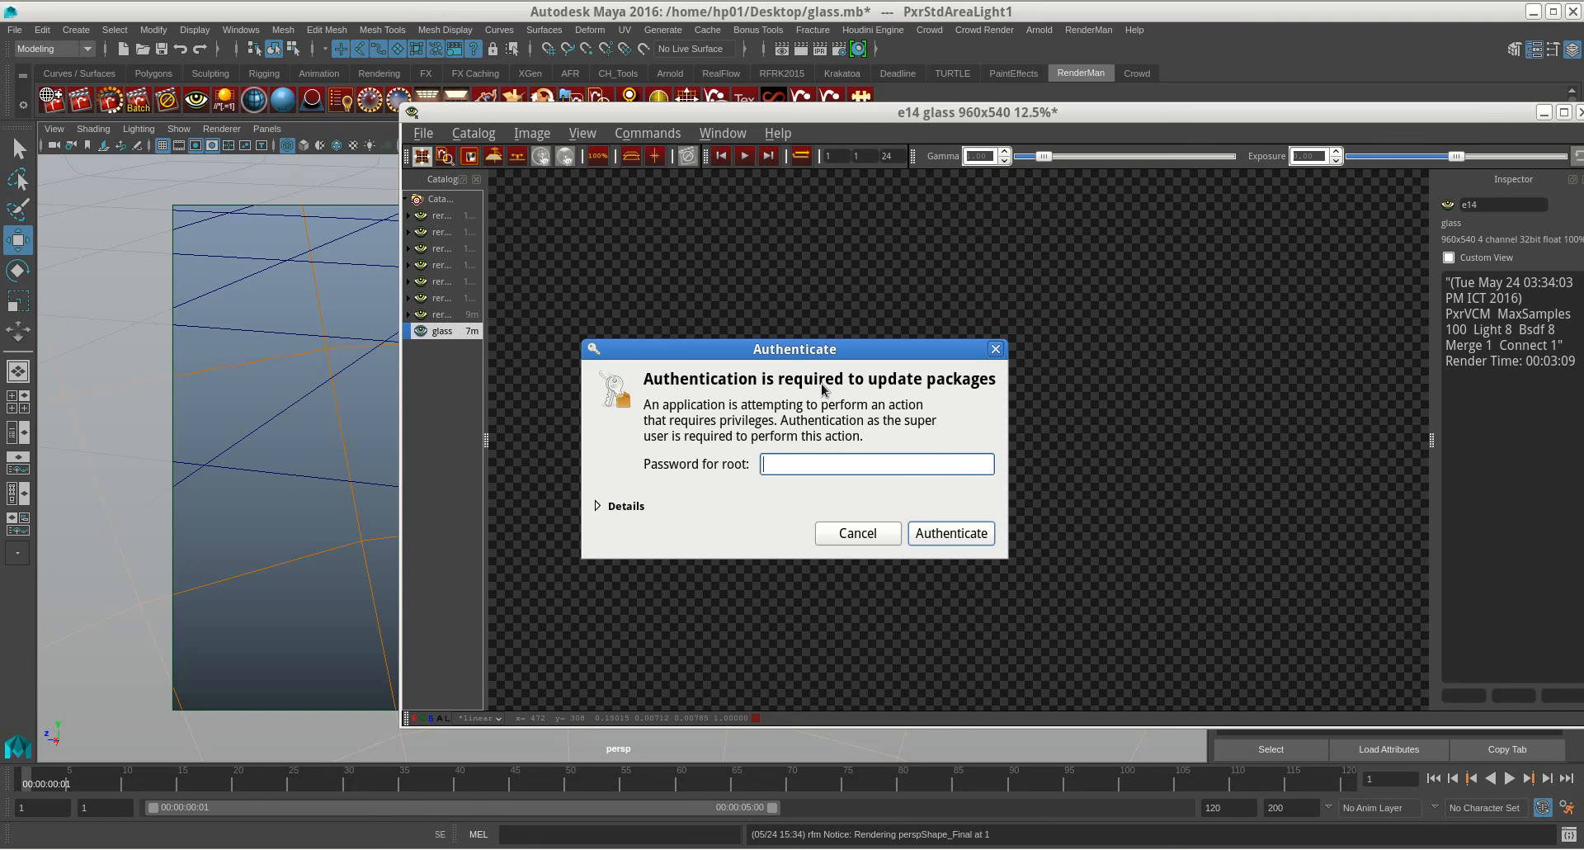
{"action": "left_click", "coordinate": [855, 532]}
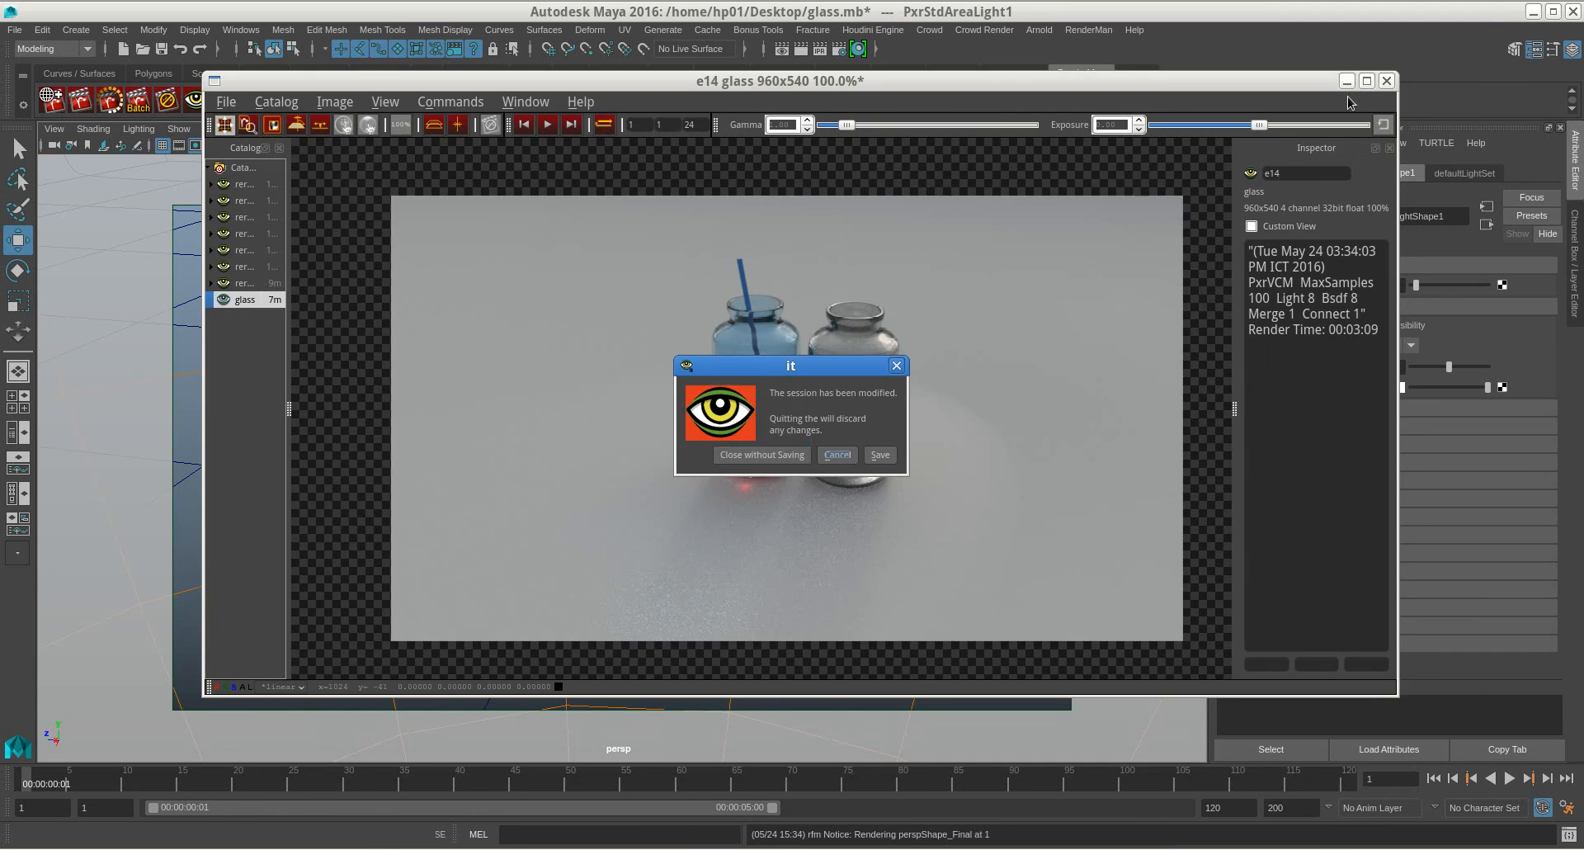
Step: Quit the it image viewer with Close without Saving
{"action": "left_click", "coordinate": [761, 454]}
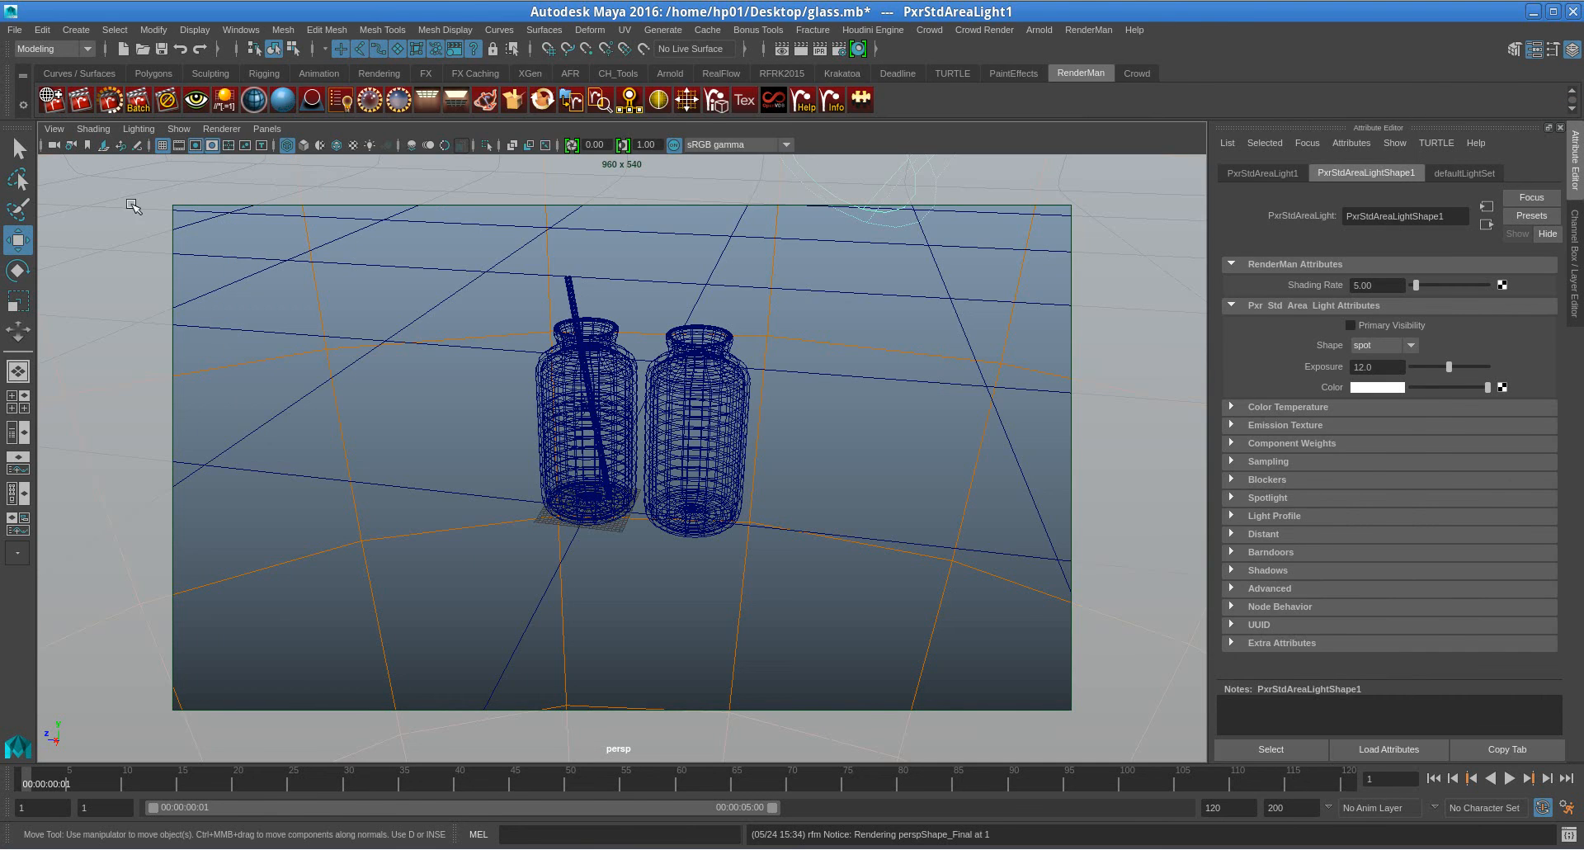
{"action": "mouse_move", "coordinate": [725, 521]}
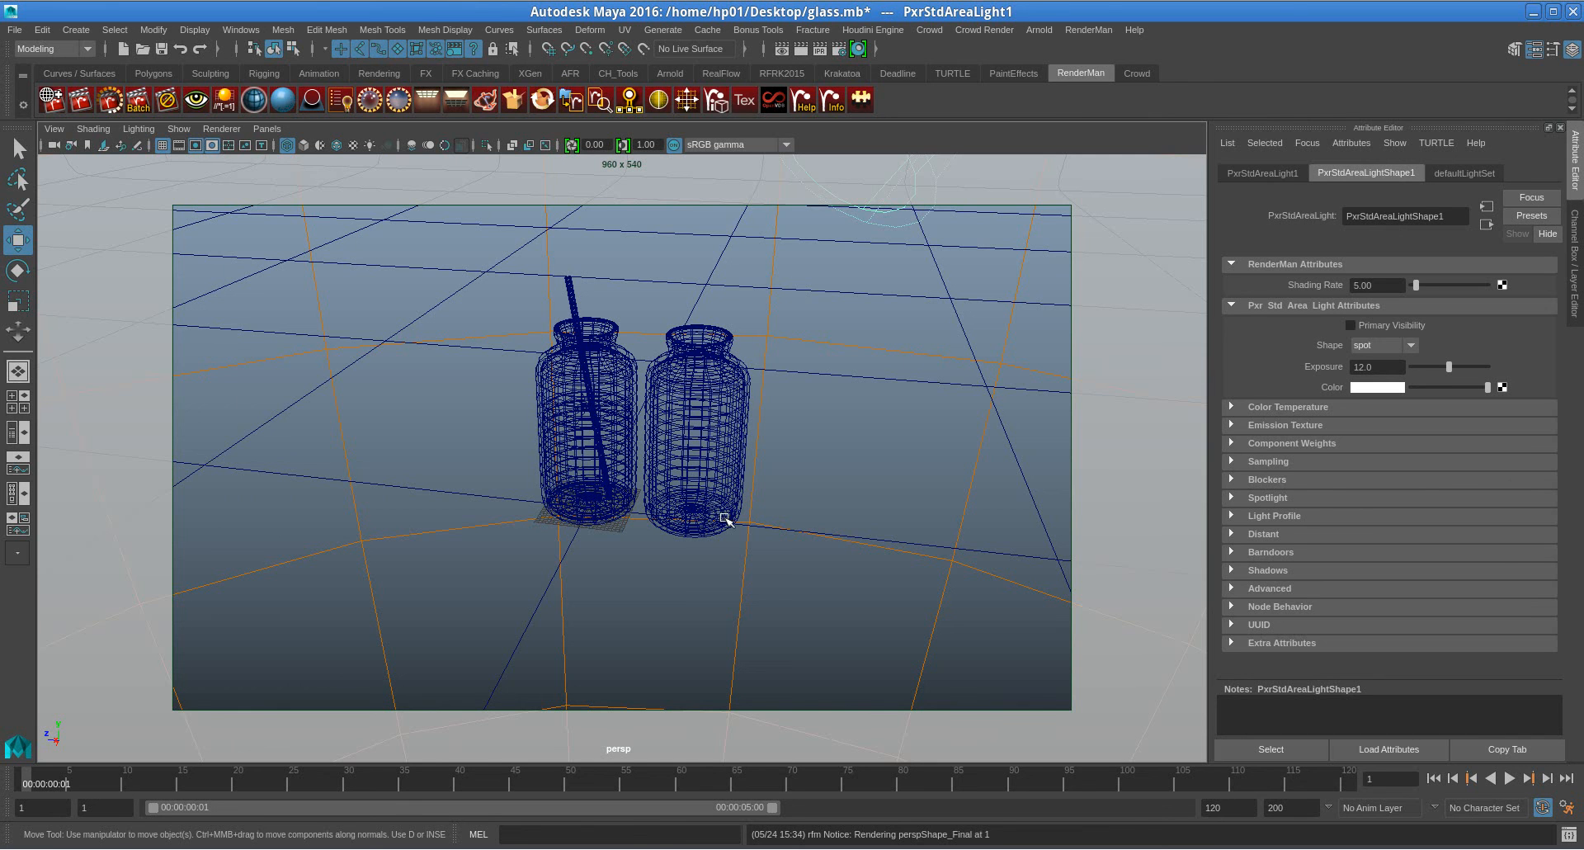
{"action": "mouse_move", "coordinate": [738, 527]}
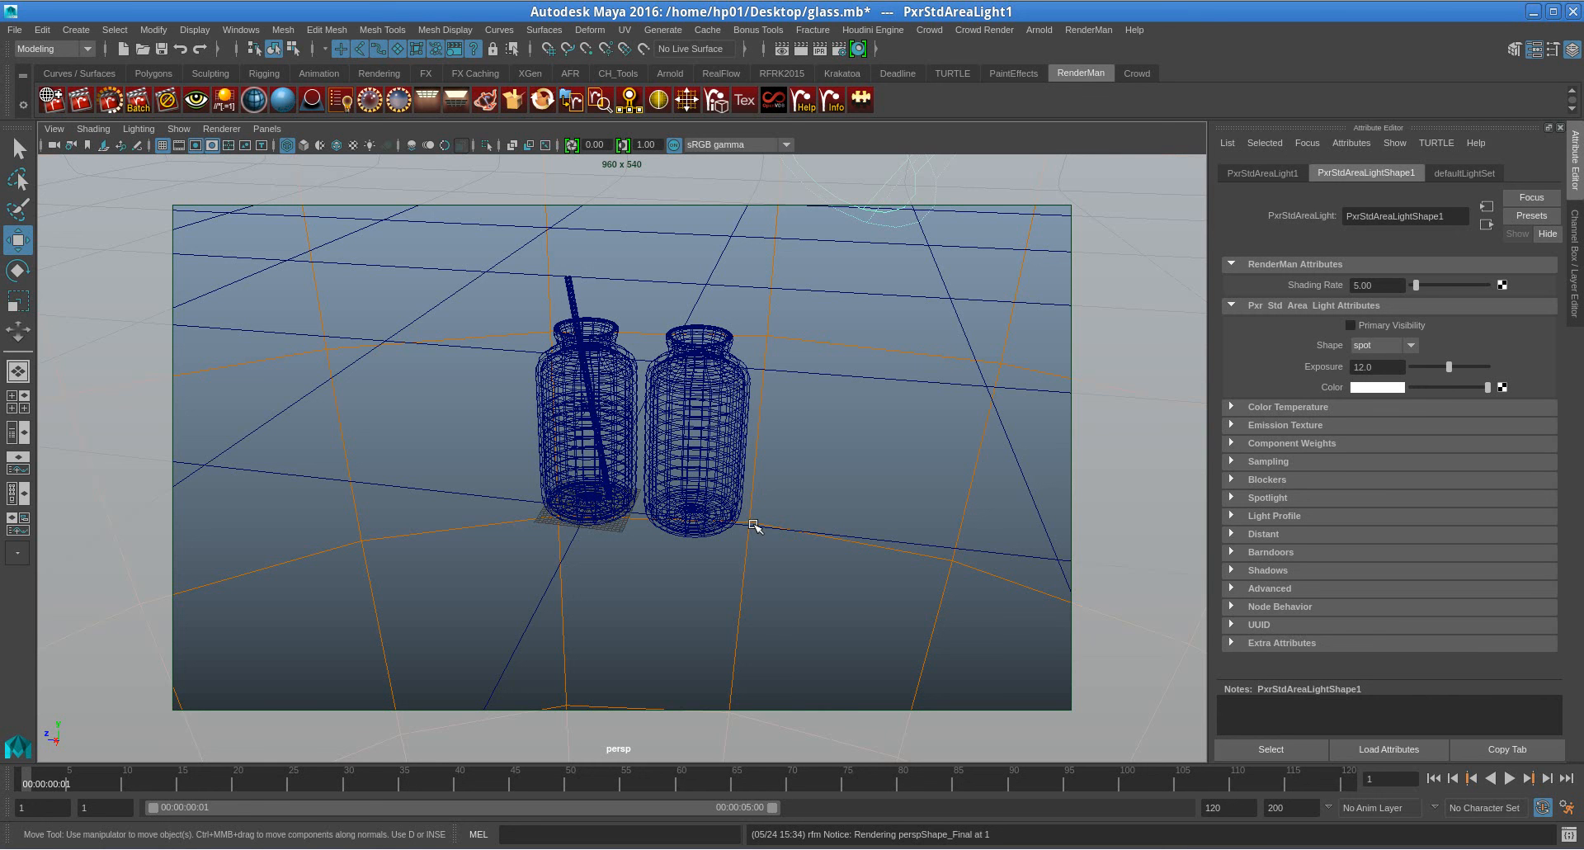
{"action": "mouse_move", "coordinate": [750, 523]}
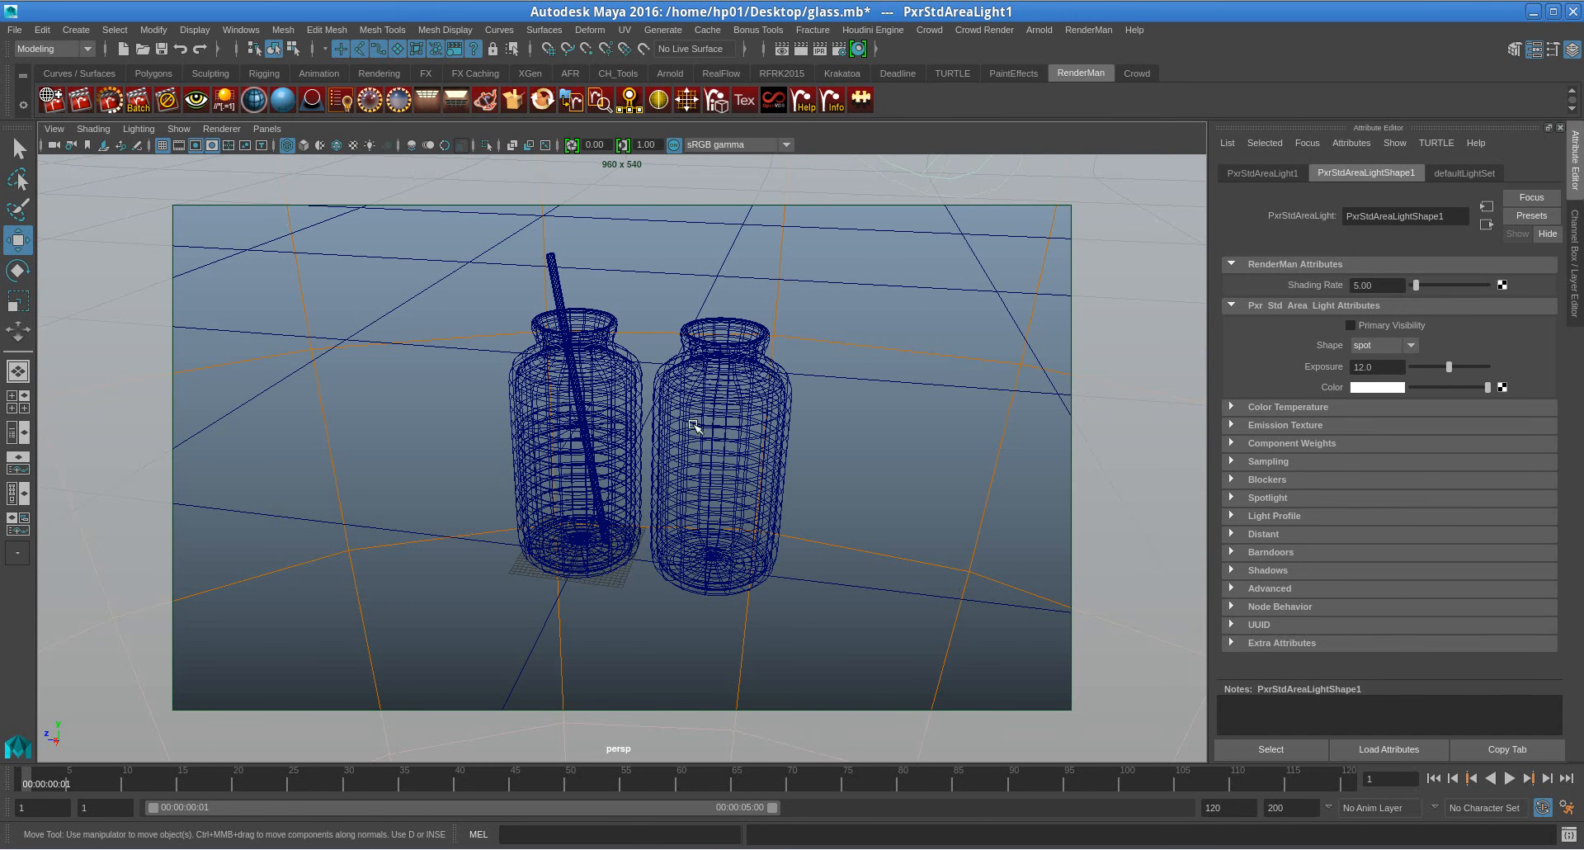
{"action": "mouse_move", "coordinate": [669, 470]}
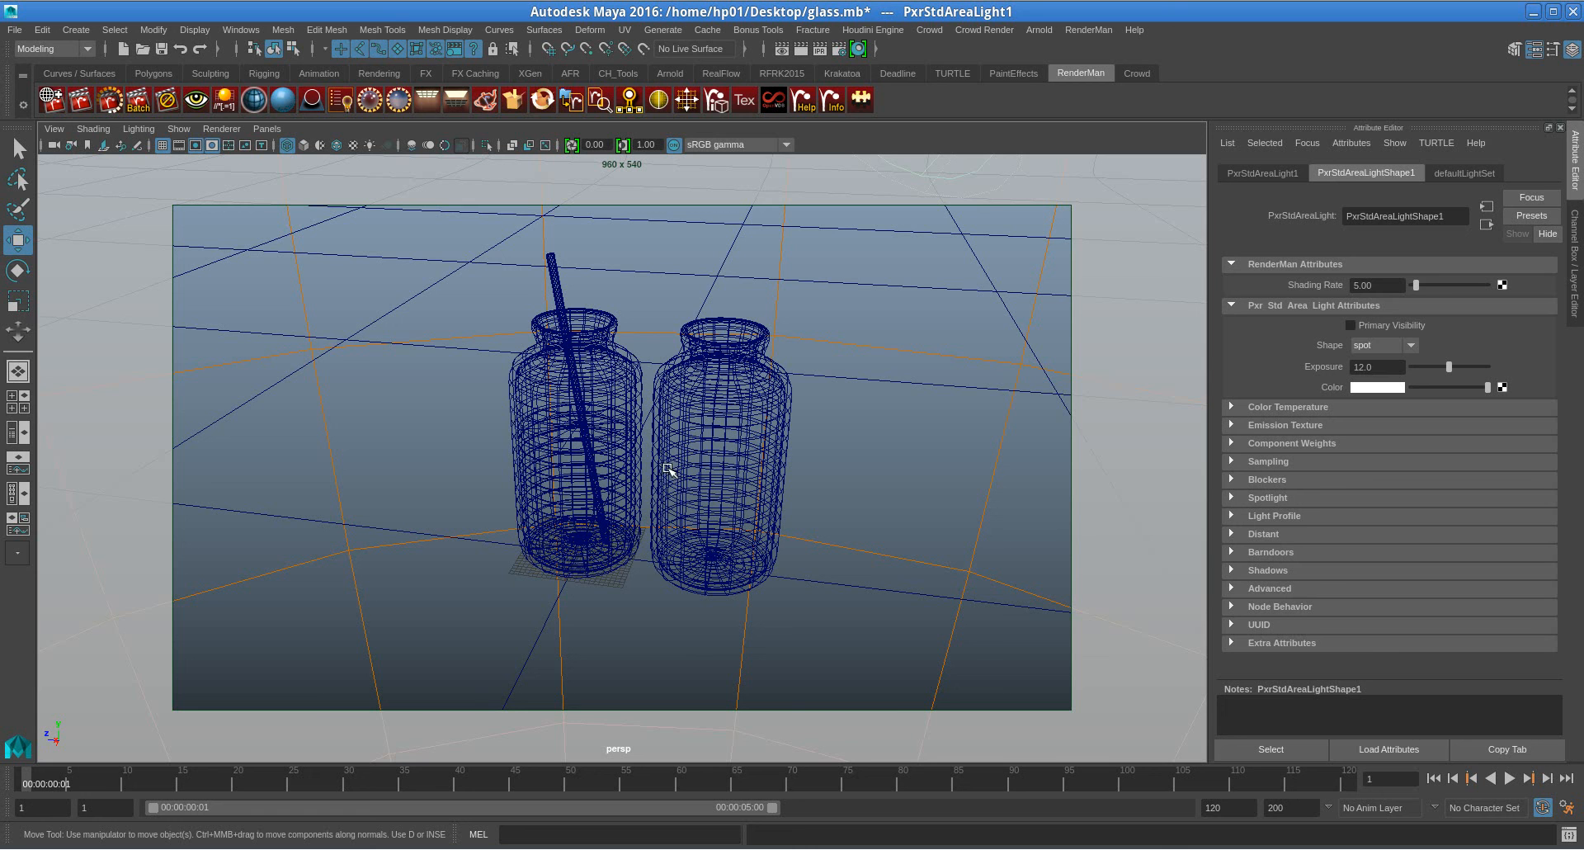
{"action": "mouse_move", "coordinate": [657, 471]}
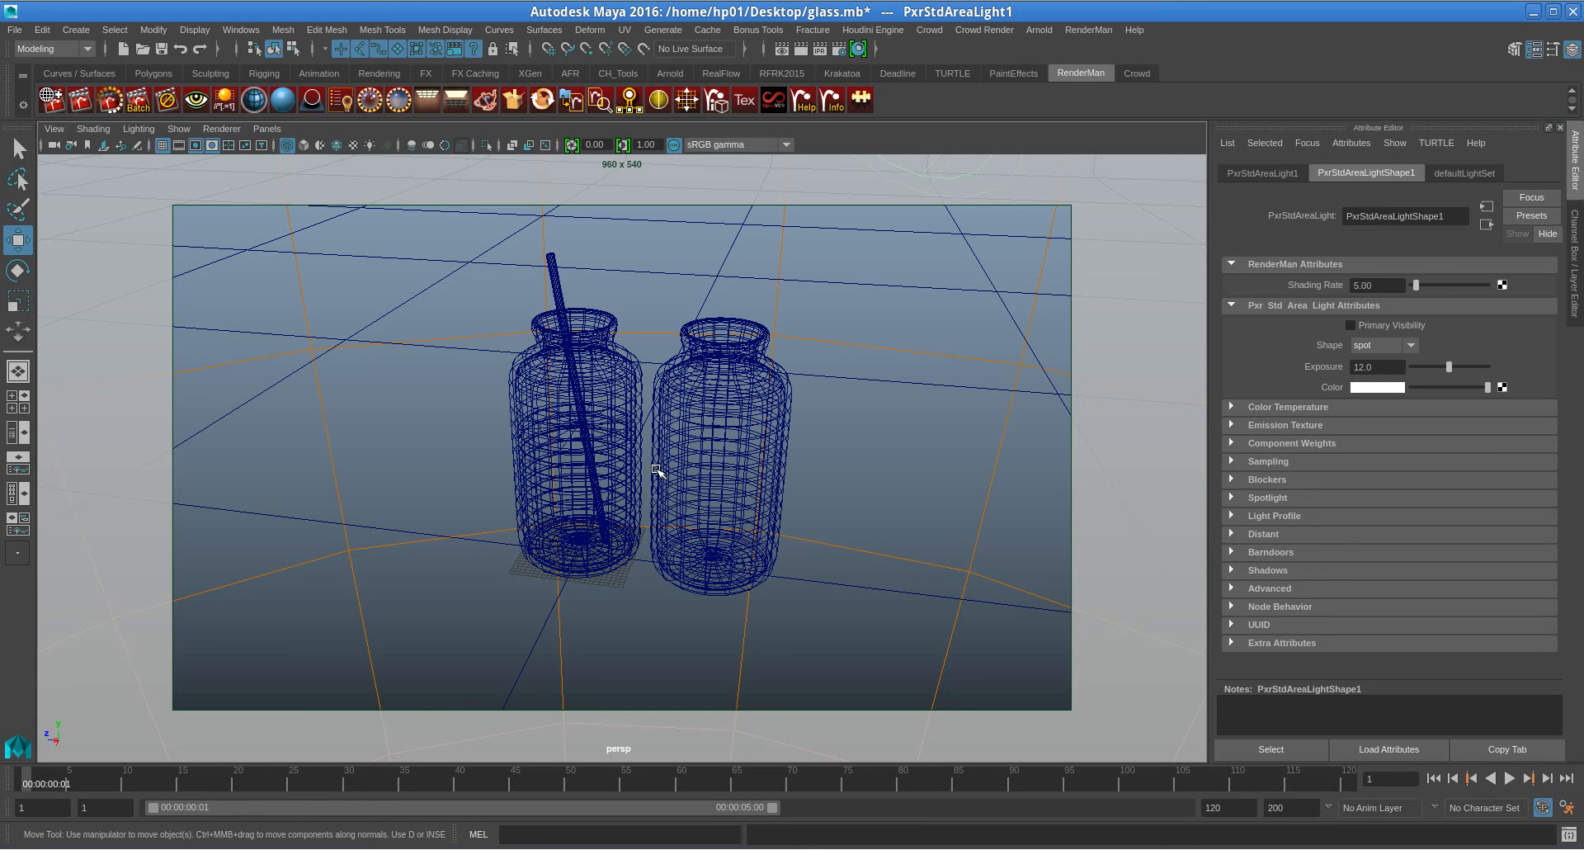
{"action": "mouse_move", "coordinate": [613, 488]}
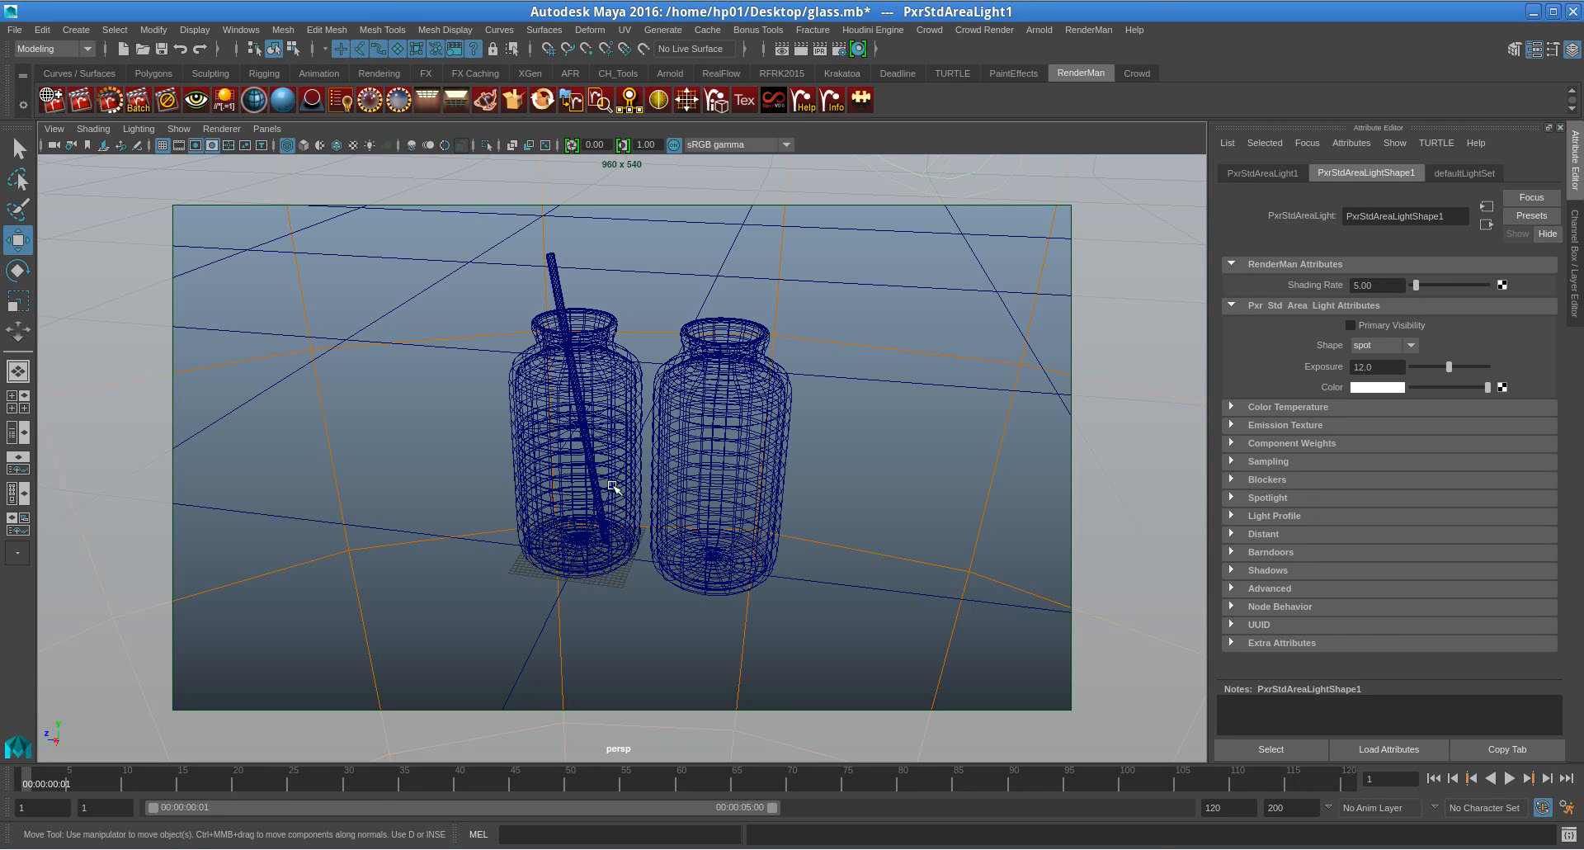
{"action": "mouse_move", "coordinate": [1047, 624]}
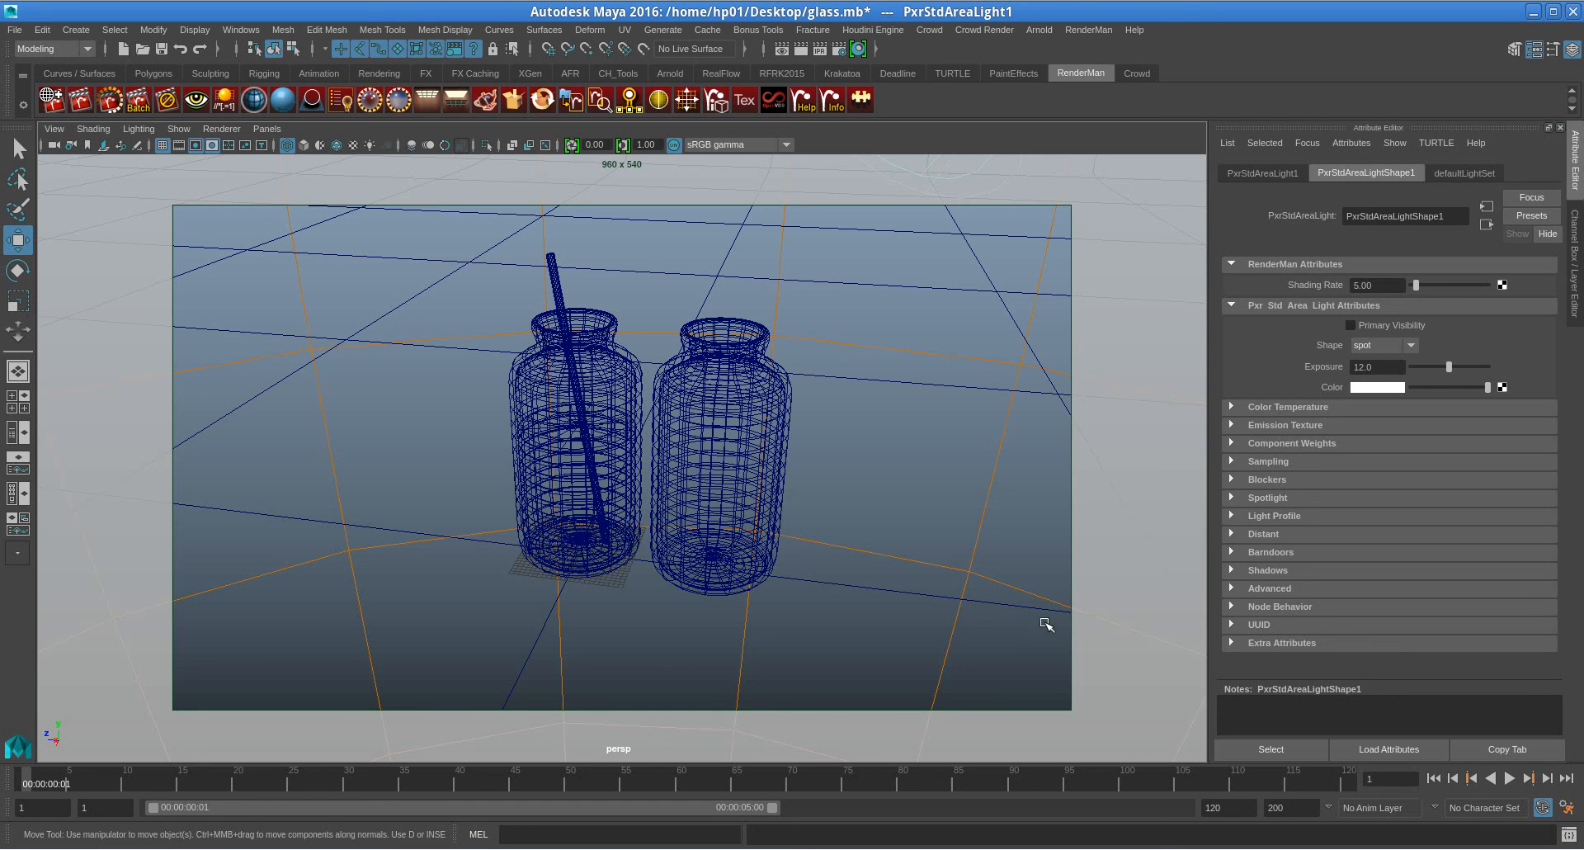
{"action": "mouse_move", "coordinate": [1013, 580]}
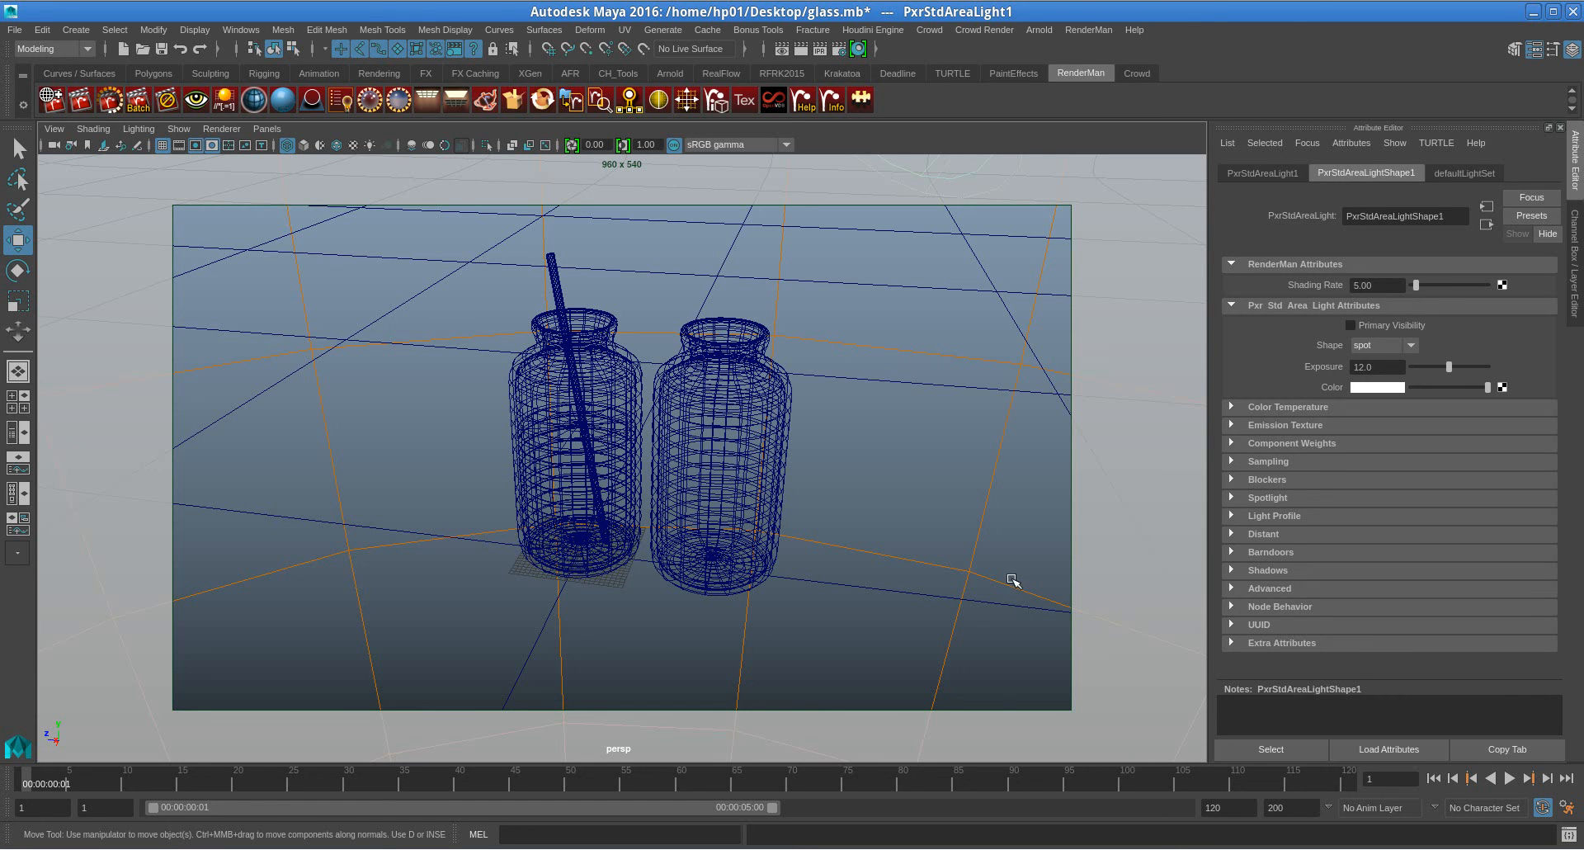
{"action": "mouse_move", "coordinate": [1013, 581]}
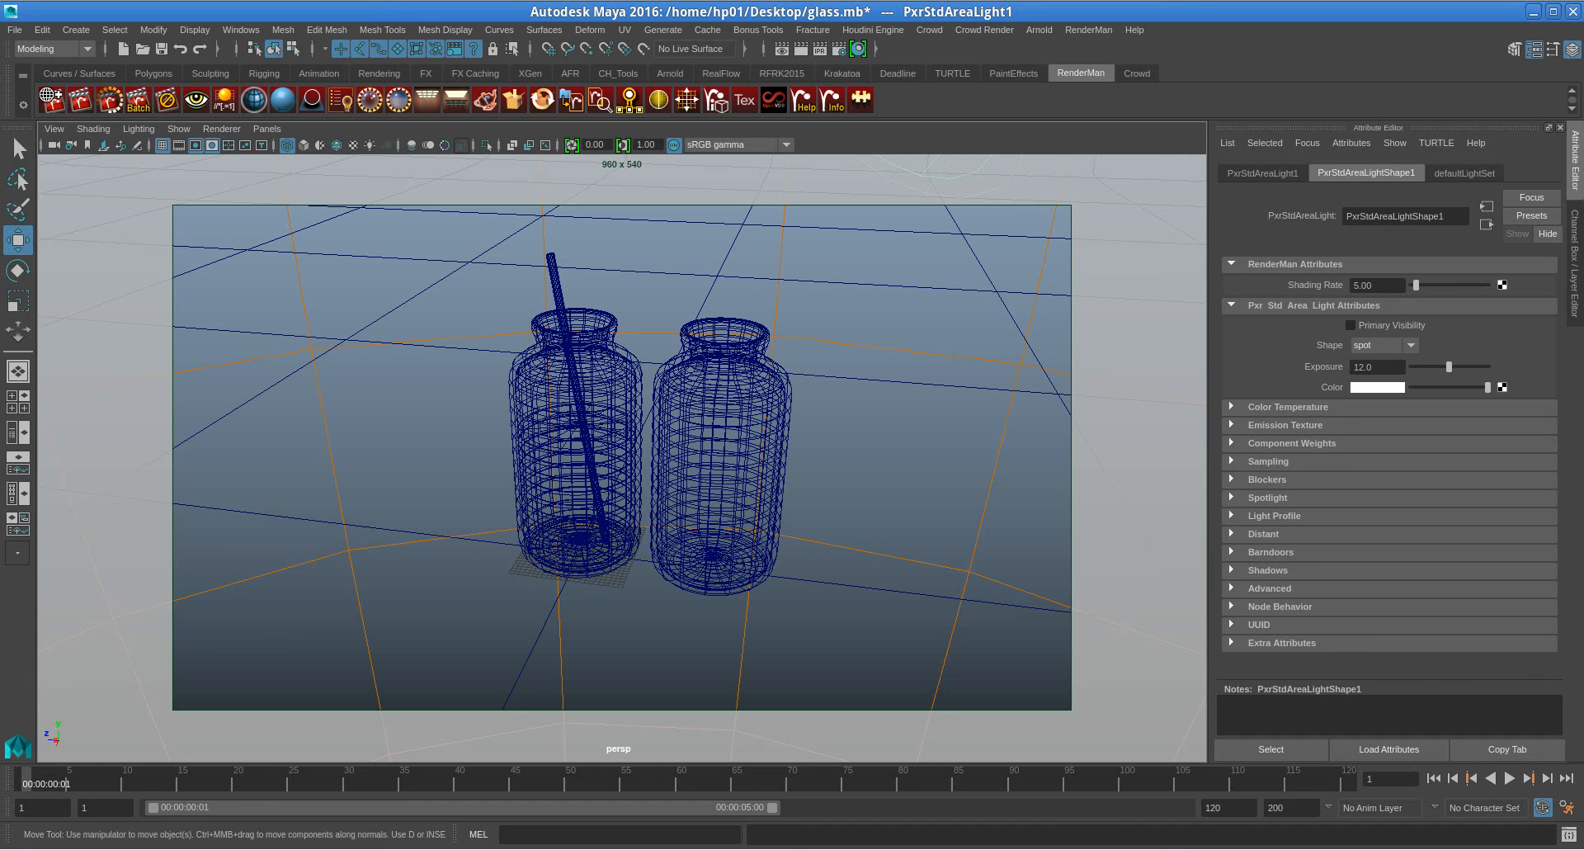